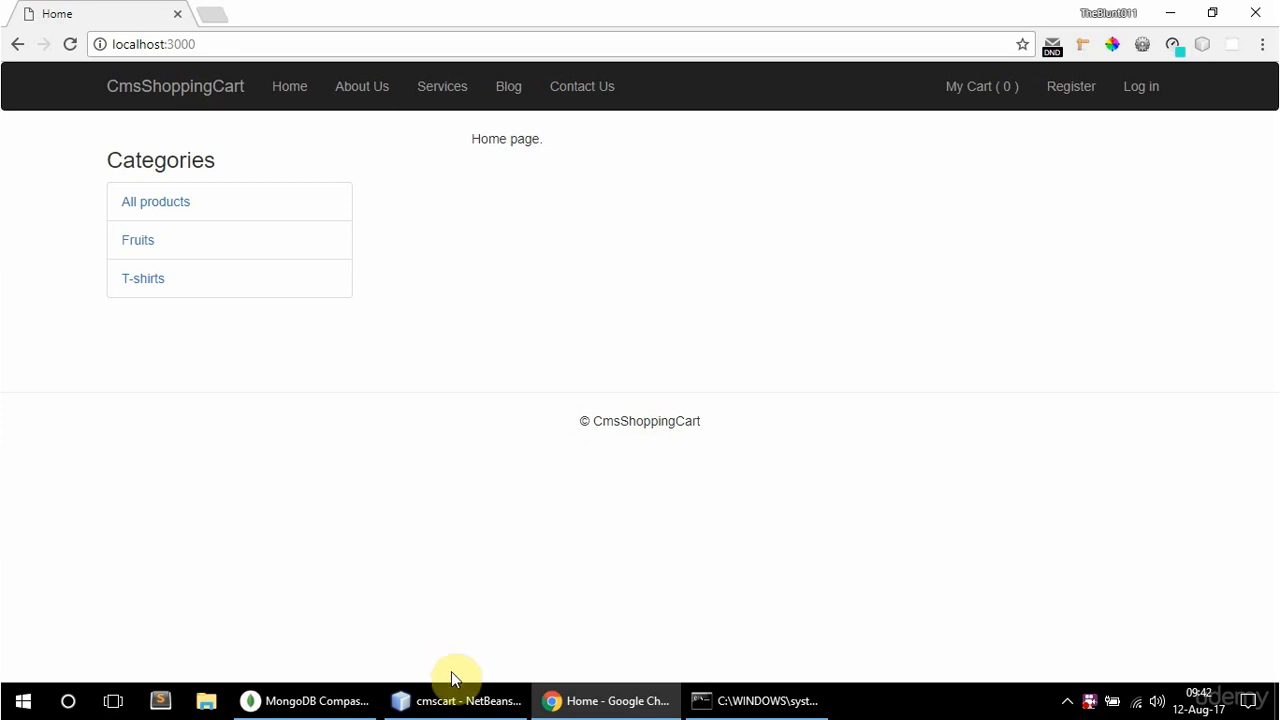
Create a new JavaScript file named auth in the cmscart project's config folder
{"action": "left_click", "coordinate": [468, 700]}
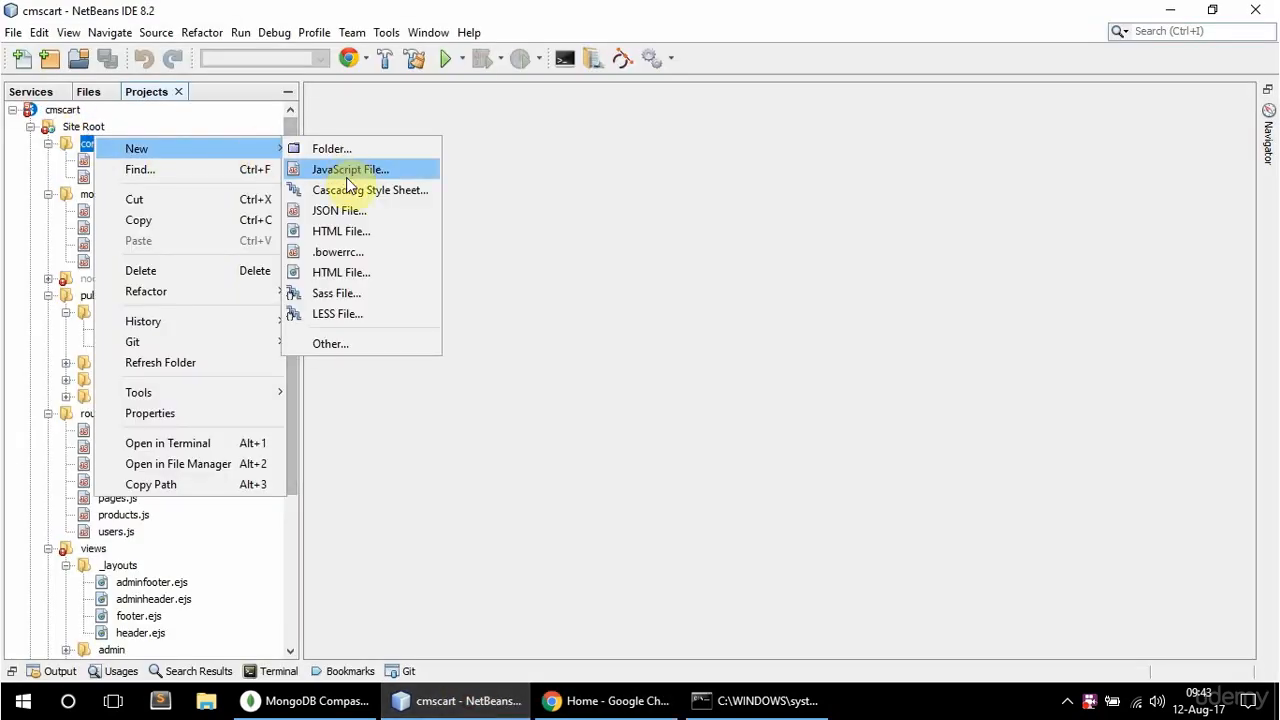
{"action": "left_click", "coordinate": [348, 168]}
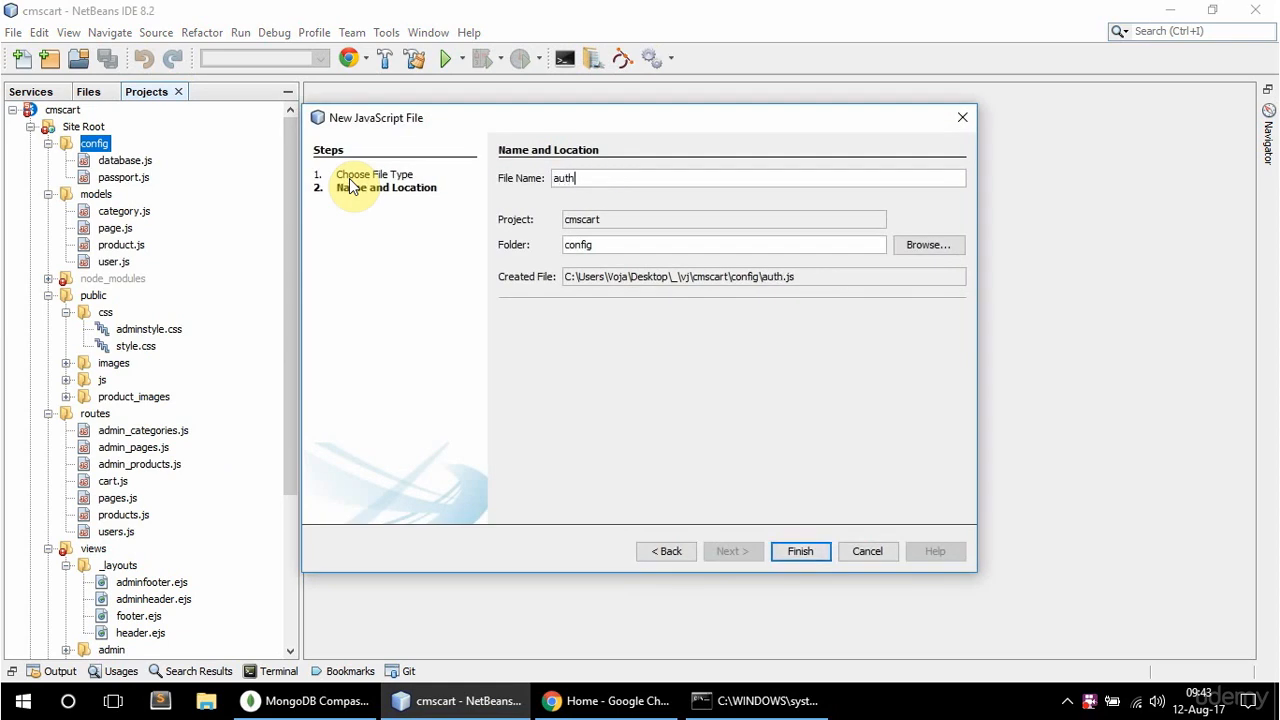
{"action": "left_click", "coordinate": [800, 552]}
{"action": "type", "text": "exports.is"}
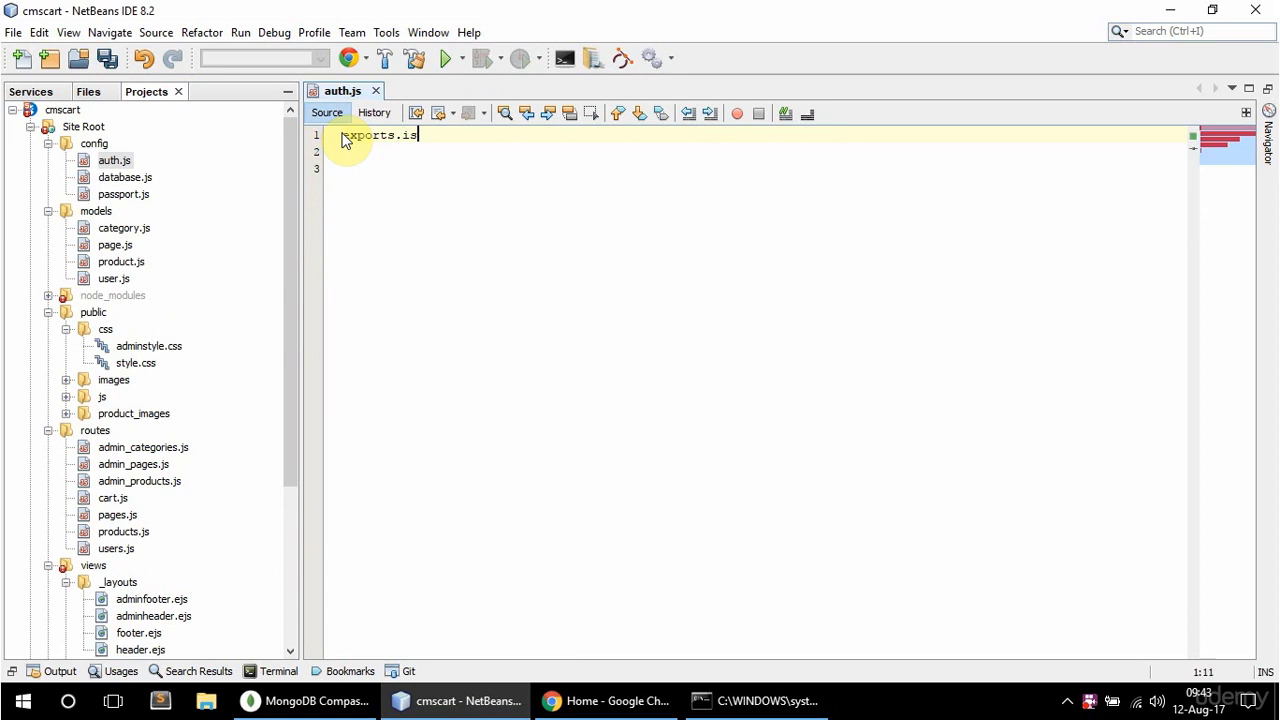
Define exports.isUser(req, res, next) calling next() when req.isAuthenticated() is true
{"action": "type", "text": "User = function() {"}
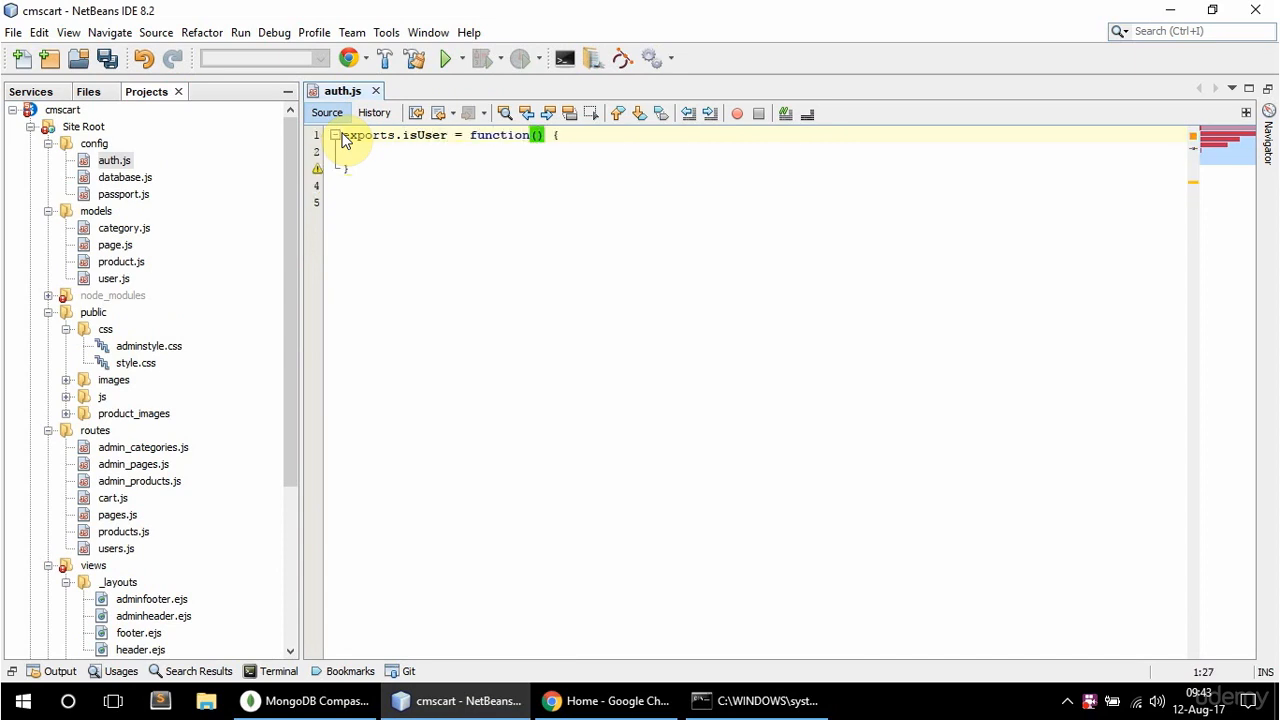
{"action": "type", "text": "req, res, next"}
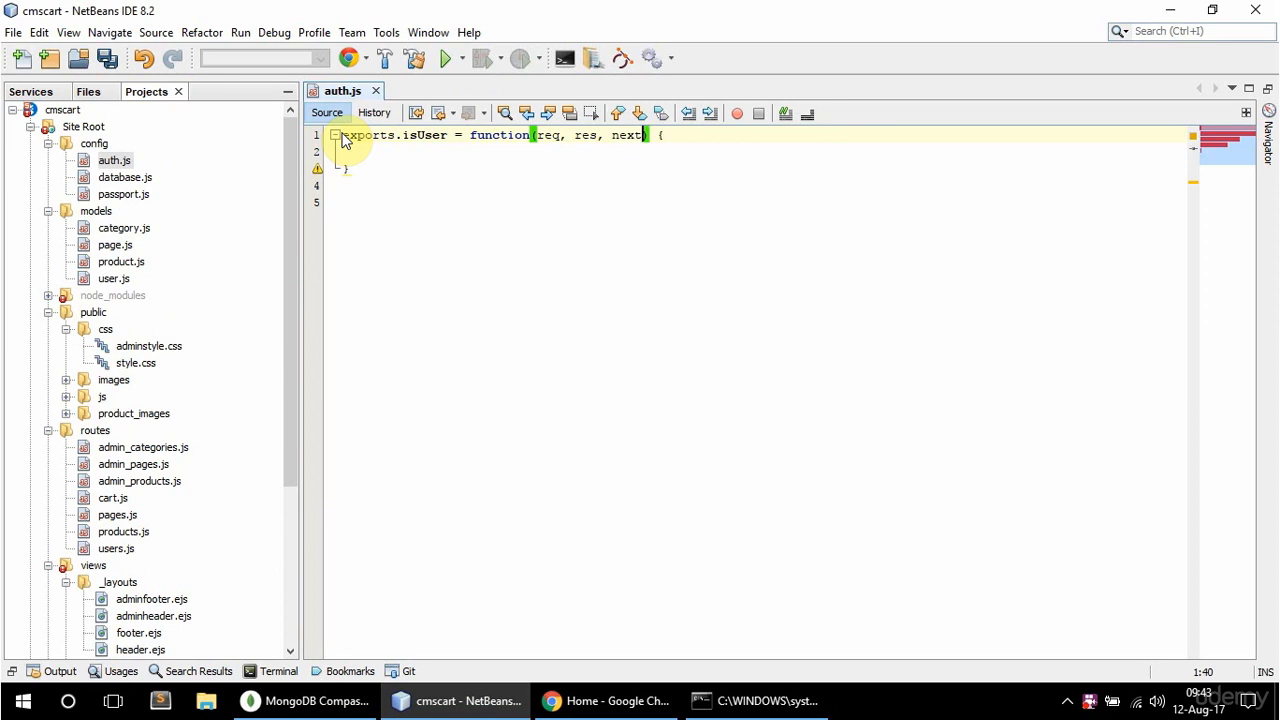
{"action": "type", "text": "if"}
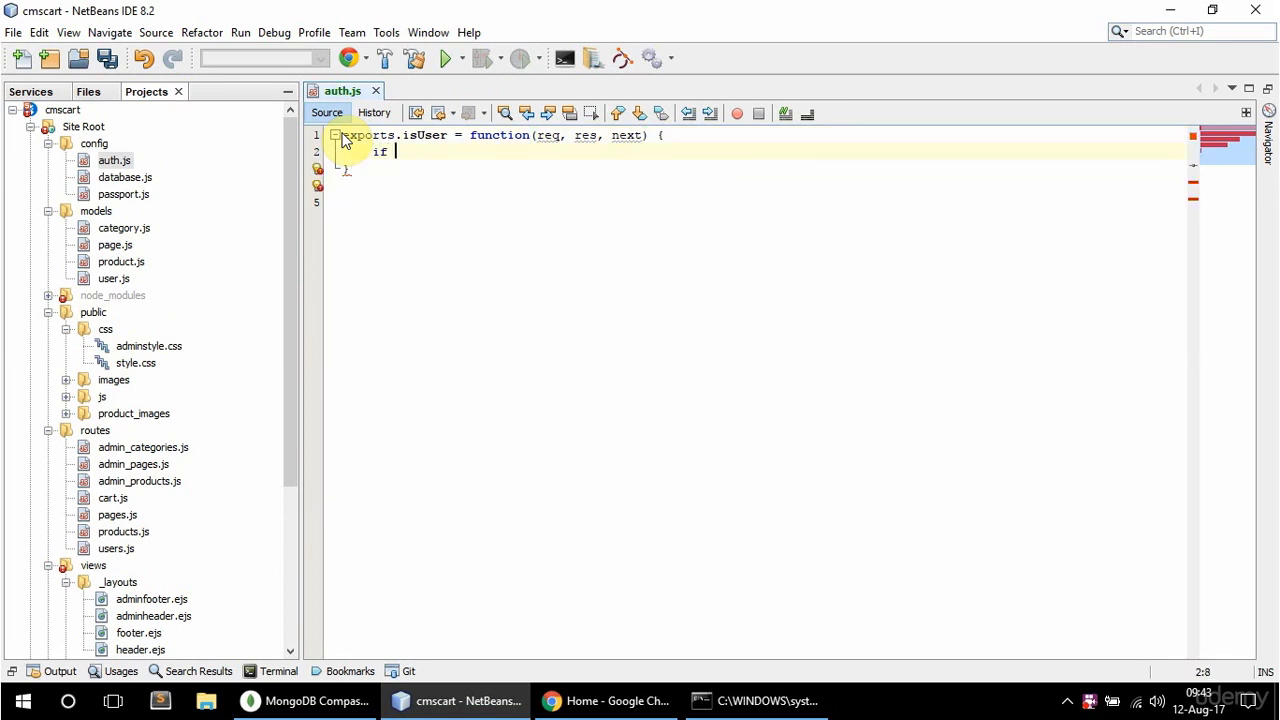
{"action": "type", "text": "("}
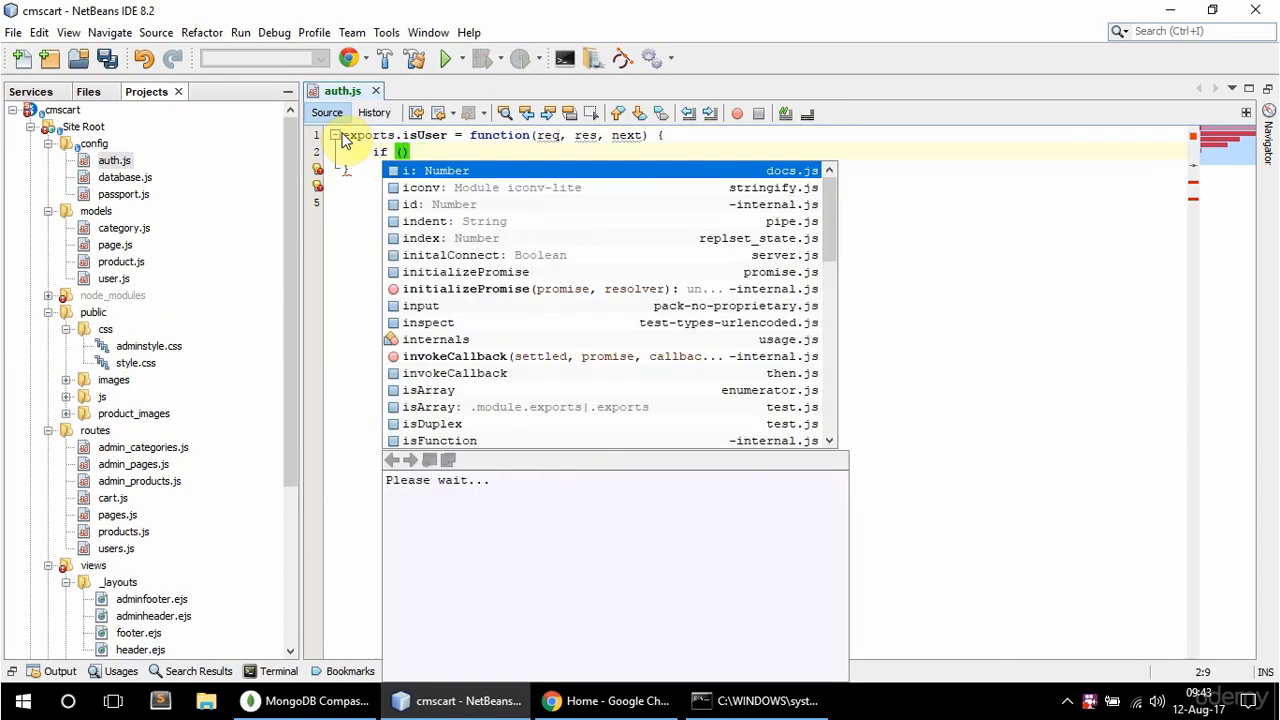
{"action": "type", "text": "req.isau"}
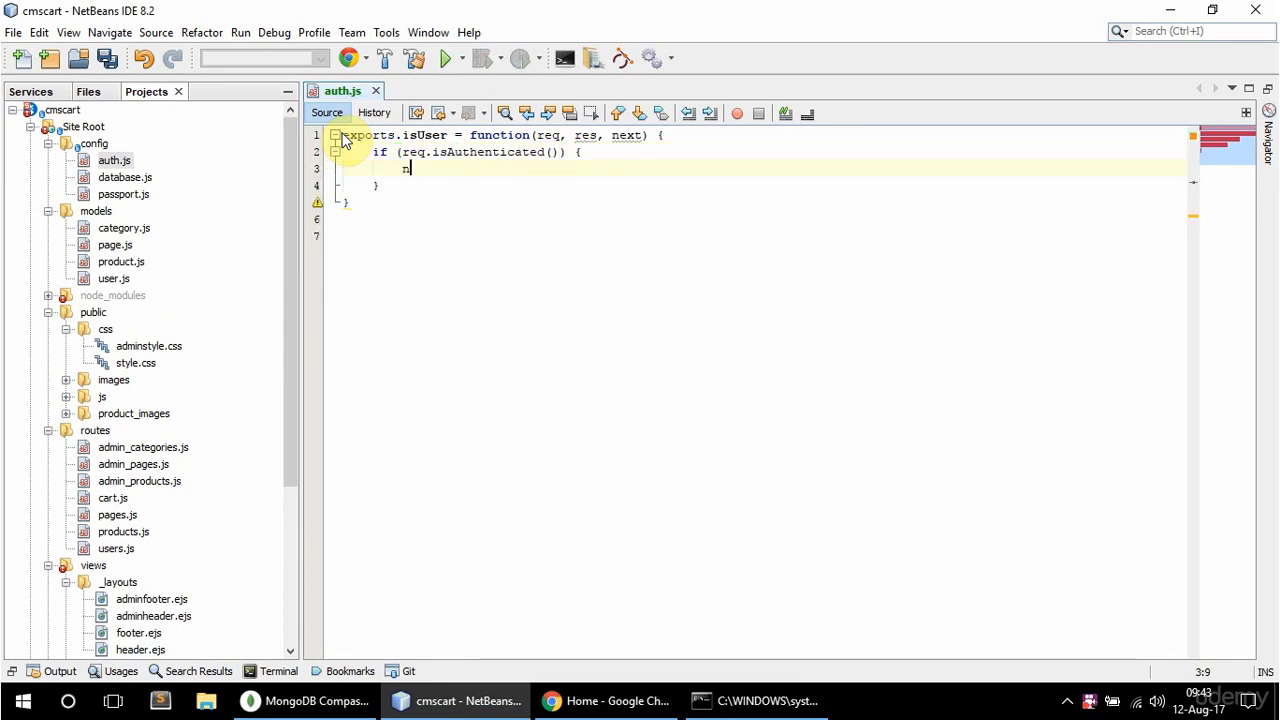
{"action": "type", "text": "next();"}
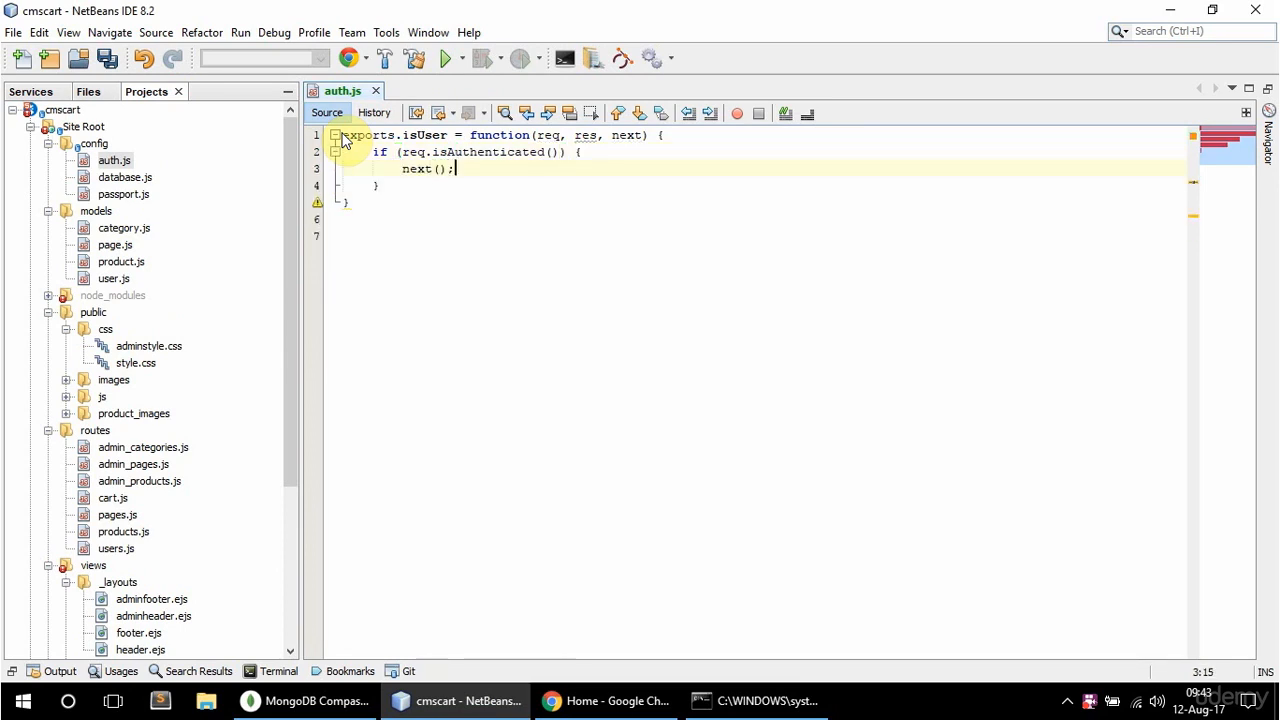
Otherwise flash a danger 'Please log in.' message and redirect to /users/login
{"action": "type", "text": "else {"}
{"action": "type", "text": "req.flash('success')"}
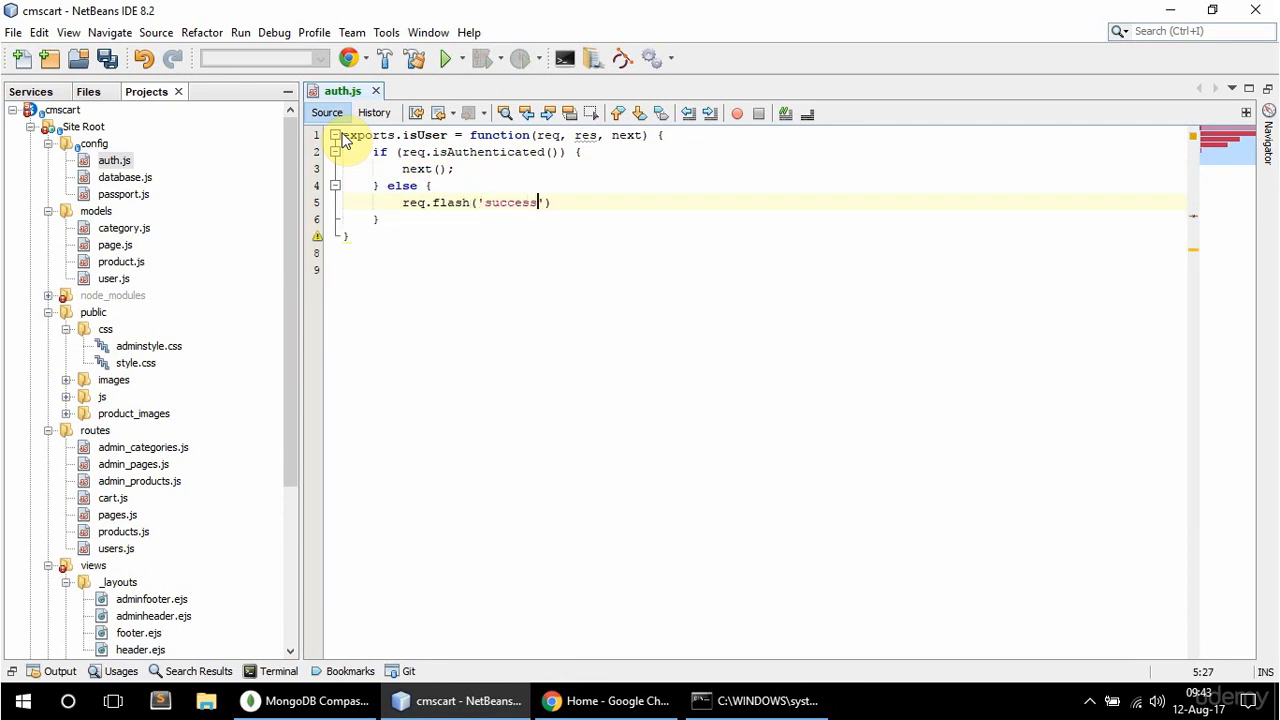
{"action": "key", "text": "BackSpace"}
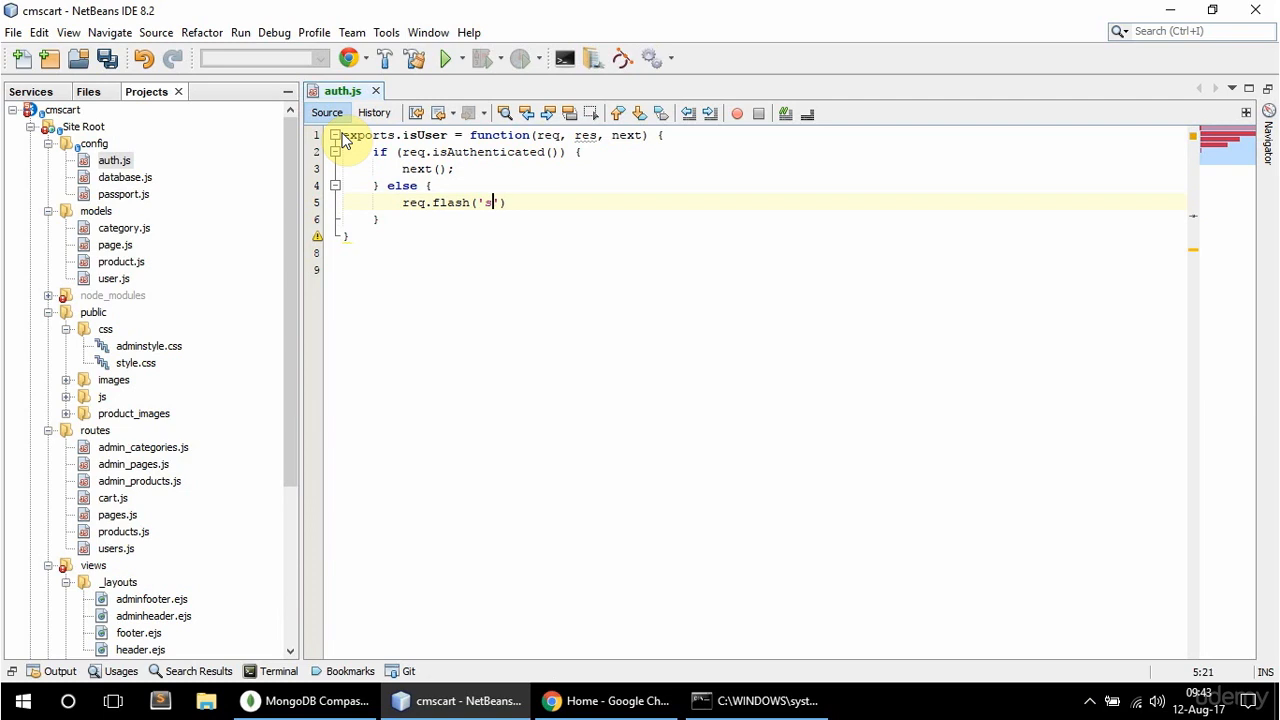
{"action": "type", "text": "danger', 'Please log in."}
{"action": "type", "text": "res.redirect('/users/"}
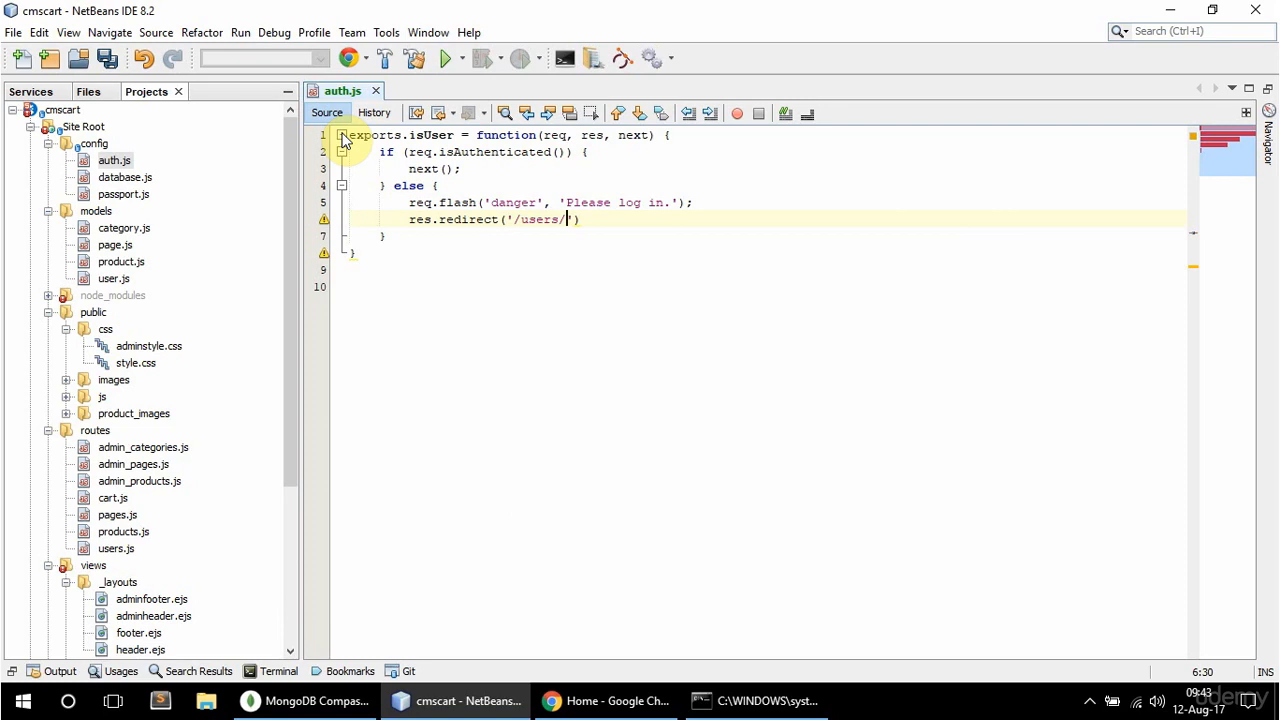
{"action": "type", "text": "login'"}
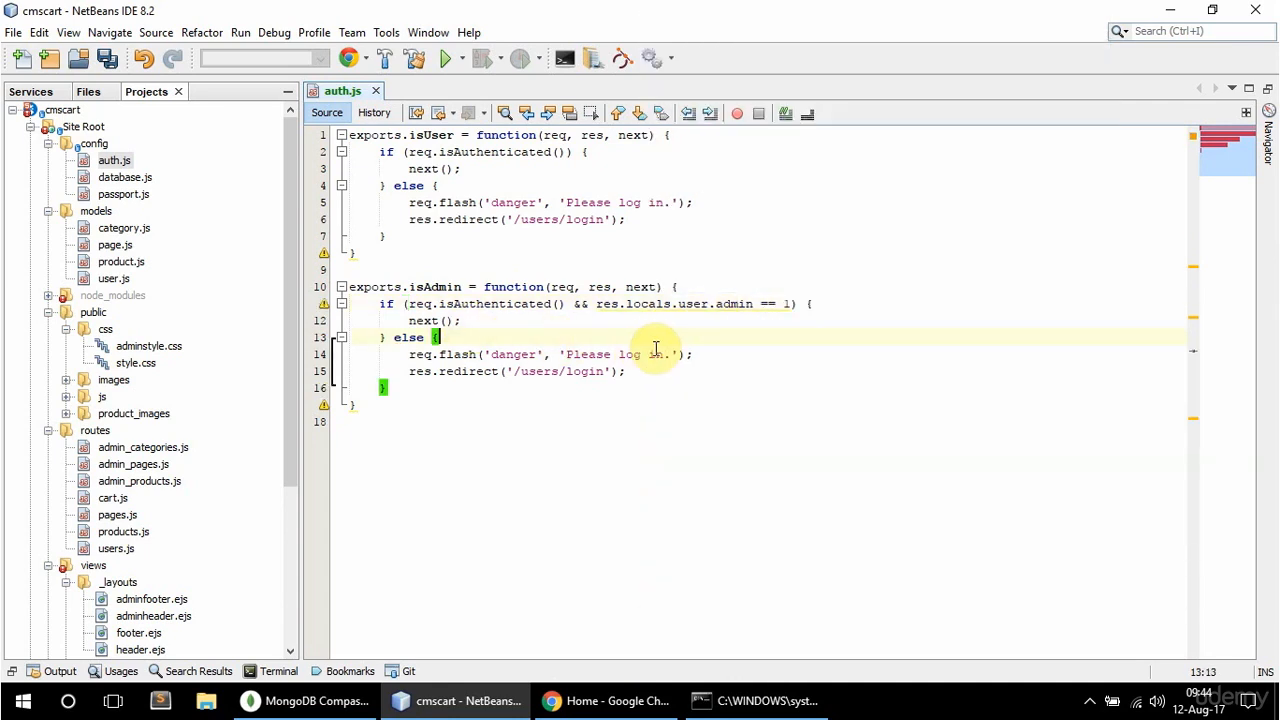
Change the isAdmin flash message to 'Please log in as admin.'
{"action": "type", "text": "as admin"}
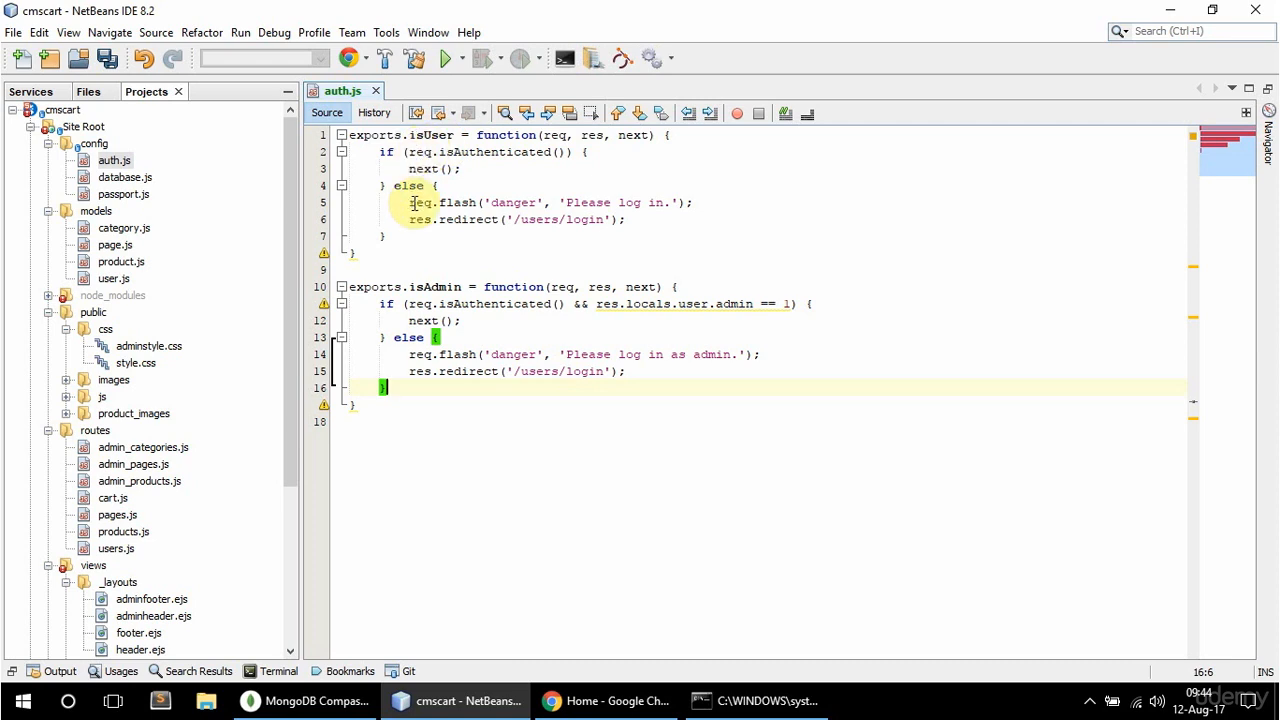
Switch to the shop in Chrome and open the All products category page
{"action": "left_click", "coordinate": [608, 700]}
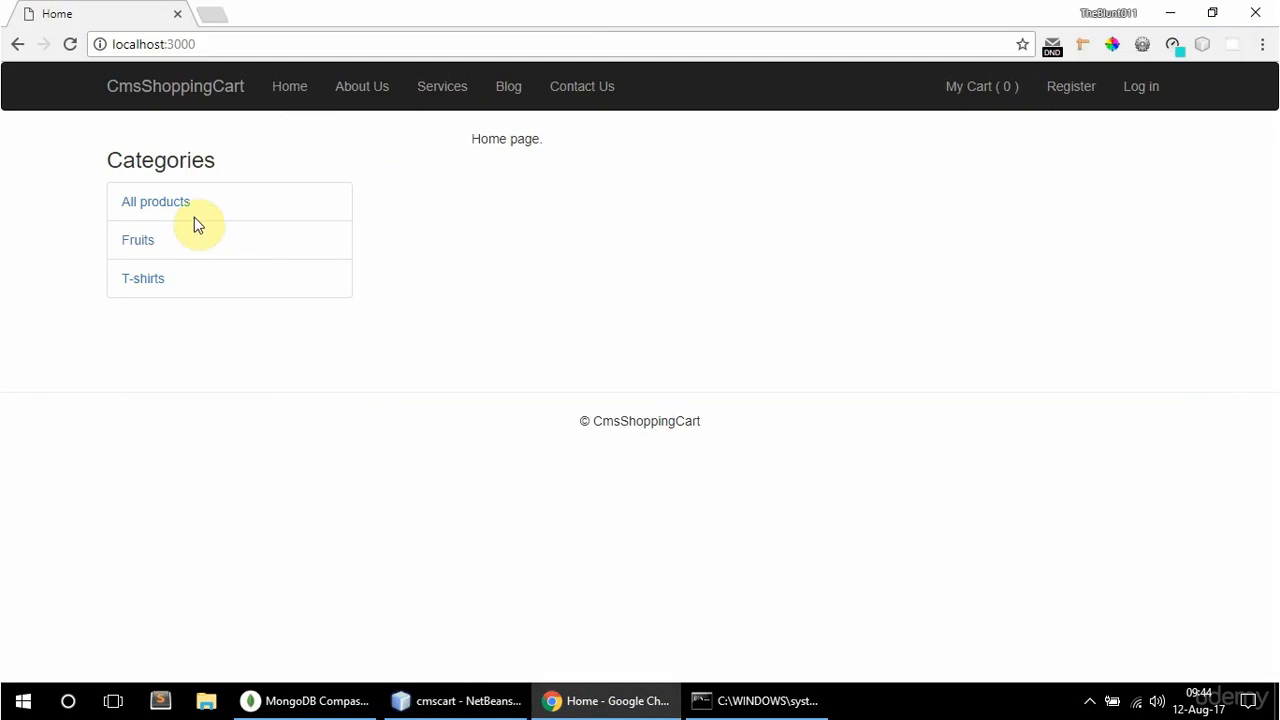
{"action": "left_click", "coordinate": [156, 200]}
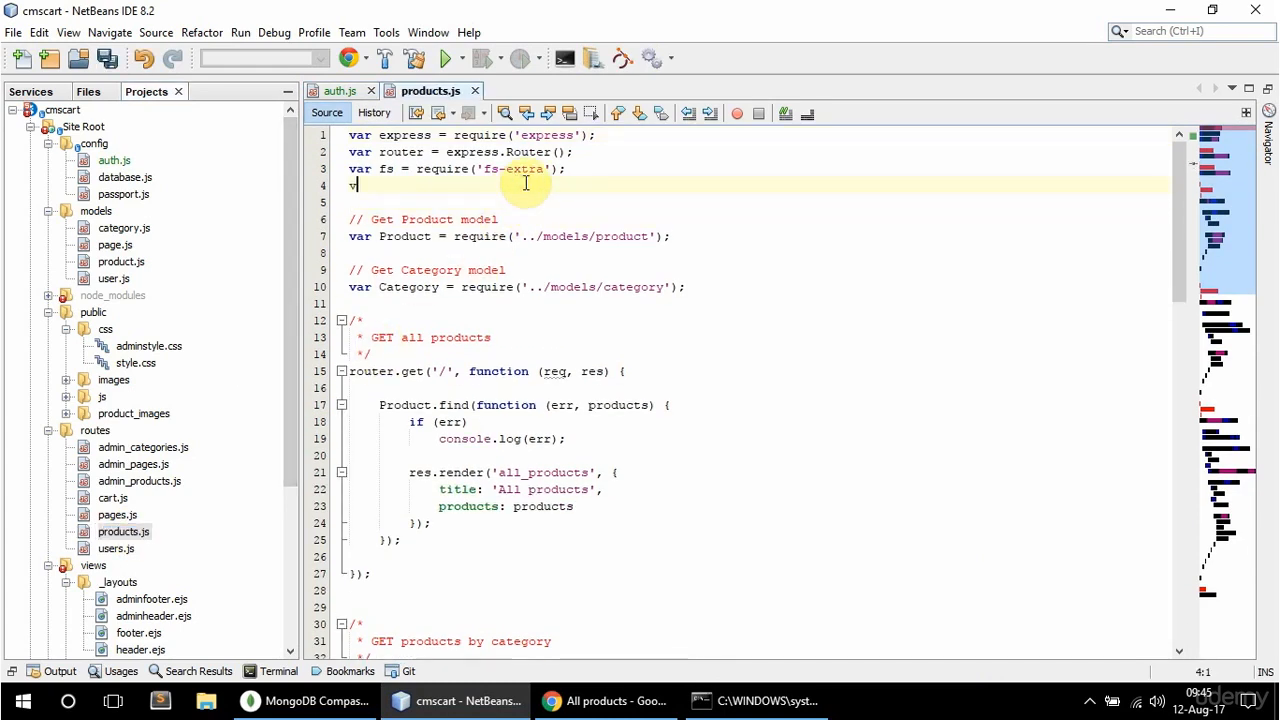
Add var auth = require('../config/auth') and var isUser = auth.isUser to products.js
{"action": "type", "text": "auth"}
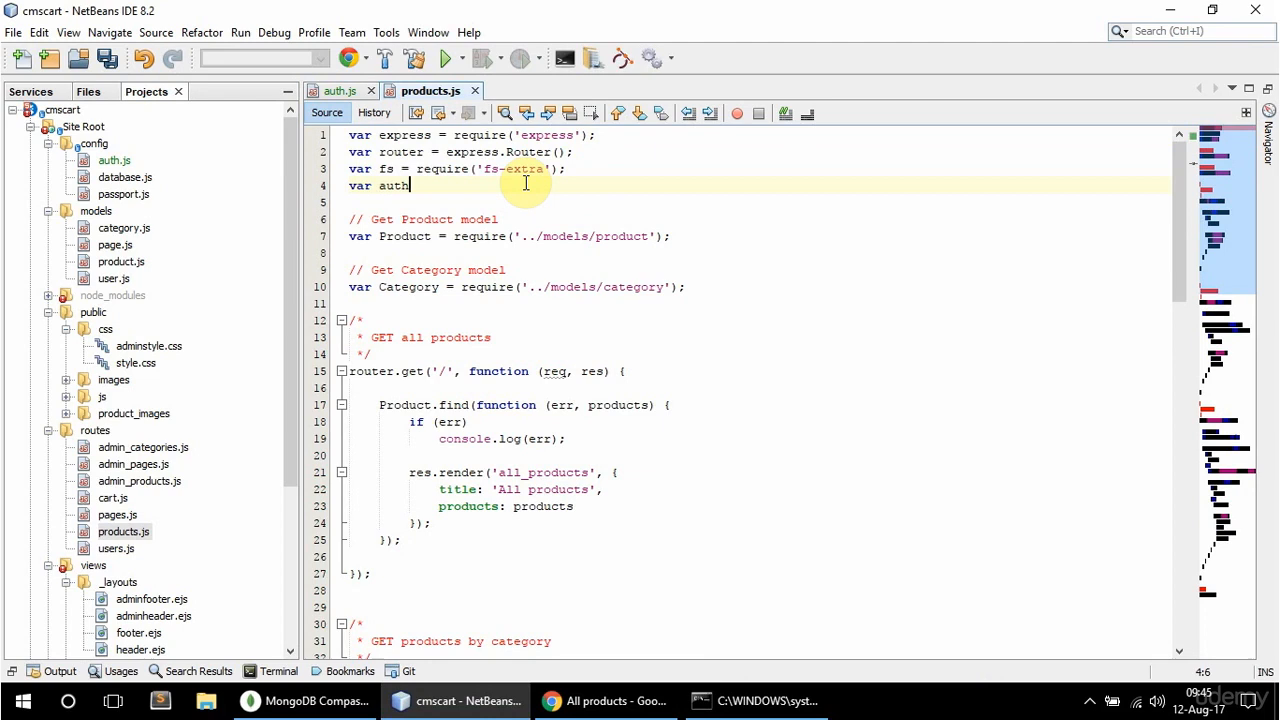
{"action": "type", "text": "= require('')"}
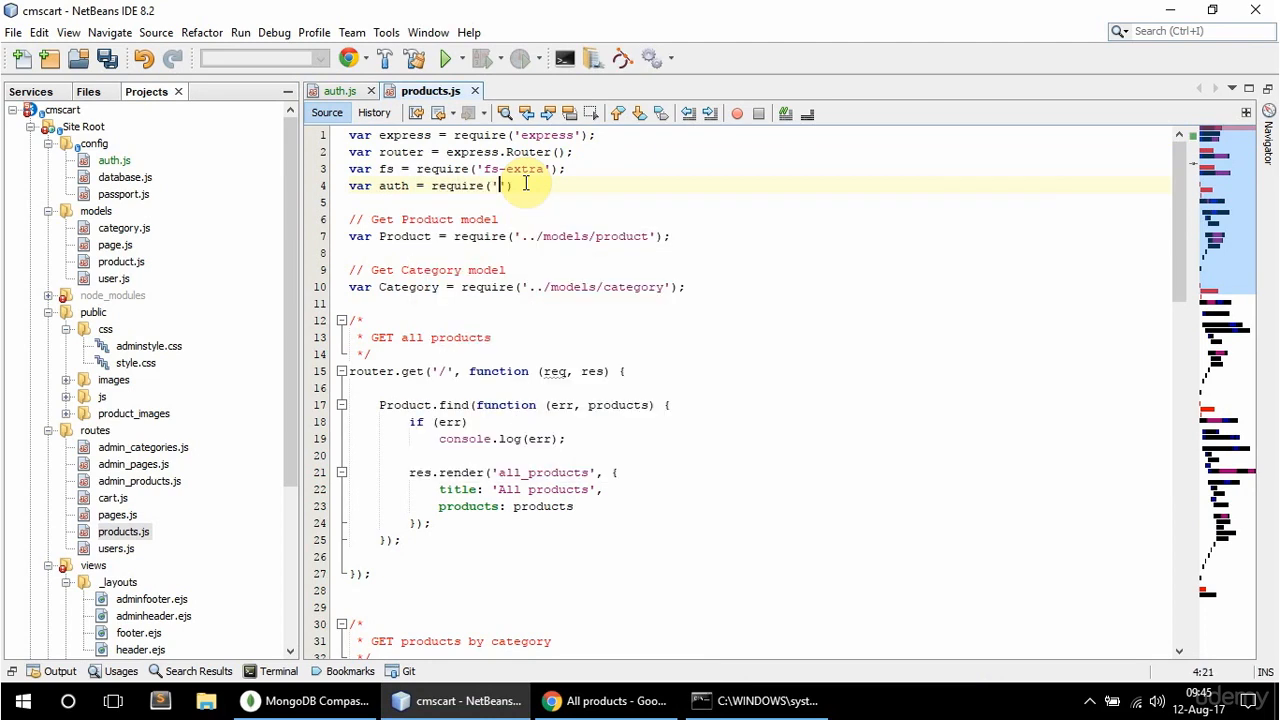
{"action": "type", "text": "../config/auth"}
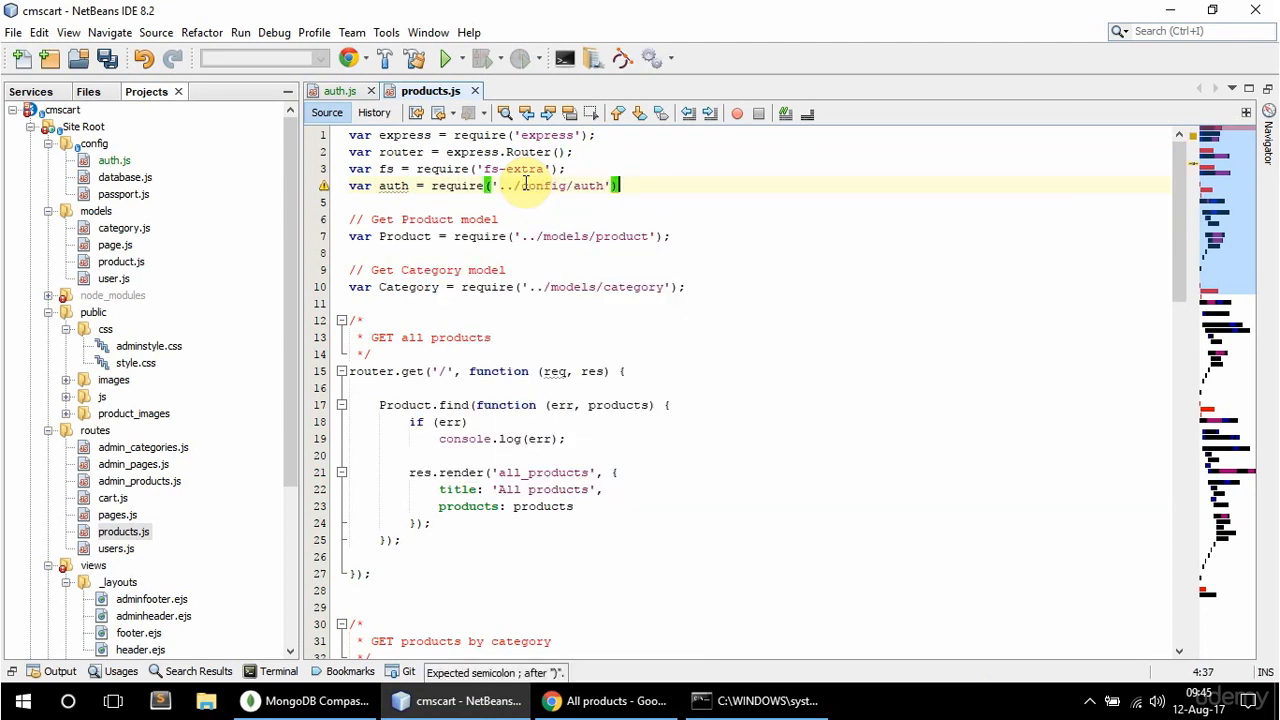
{"action": "type", "text": "var is"}
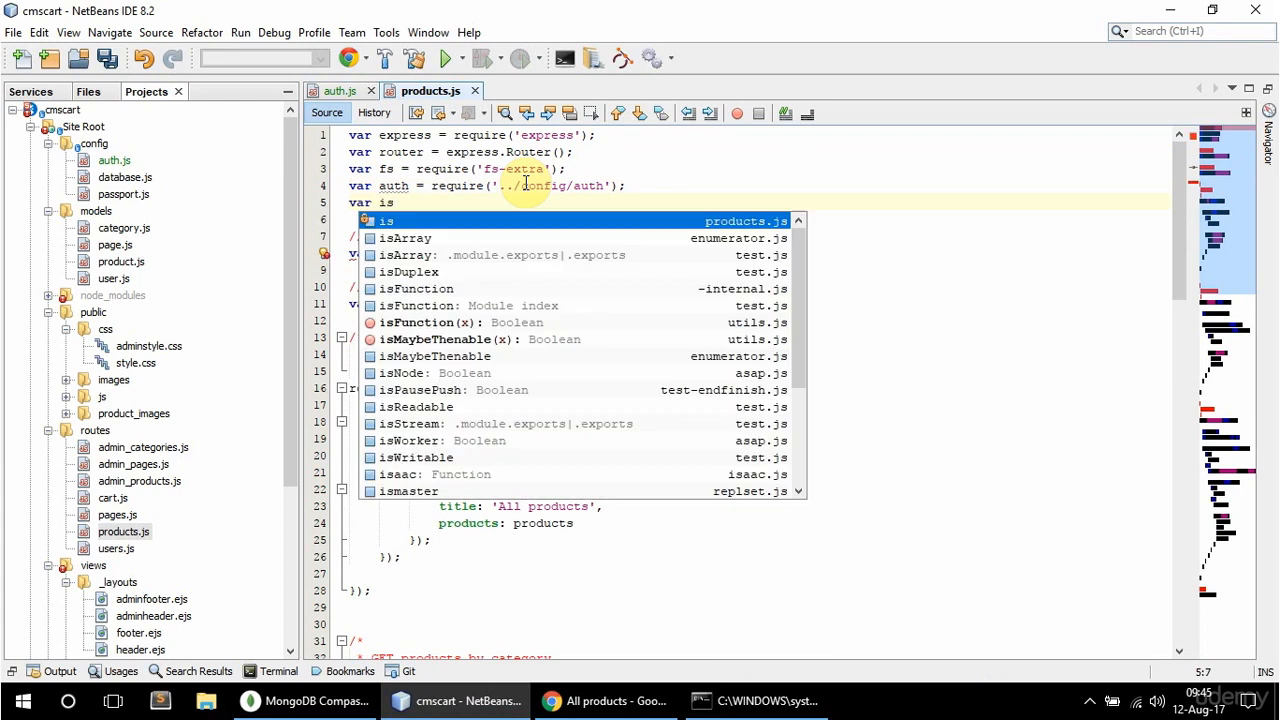
{"action": "type", "text": "User = auth"}
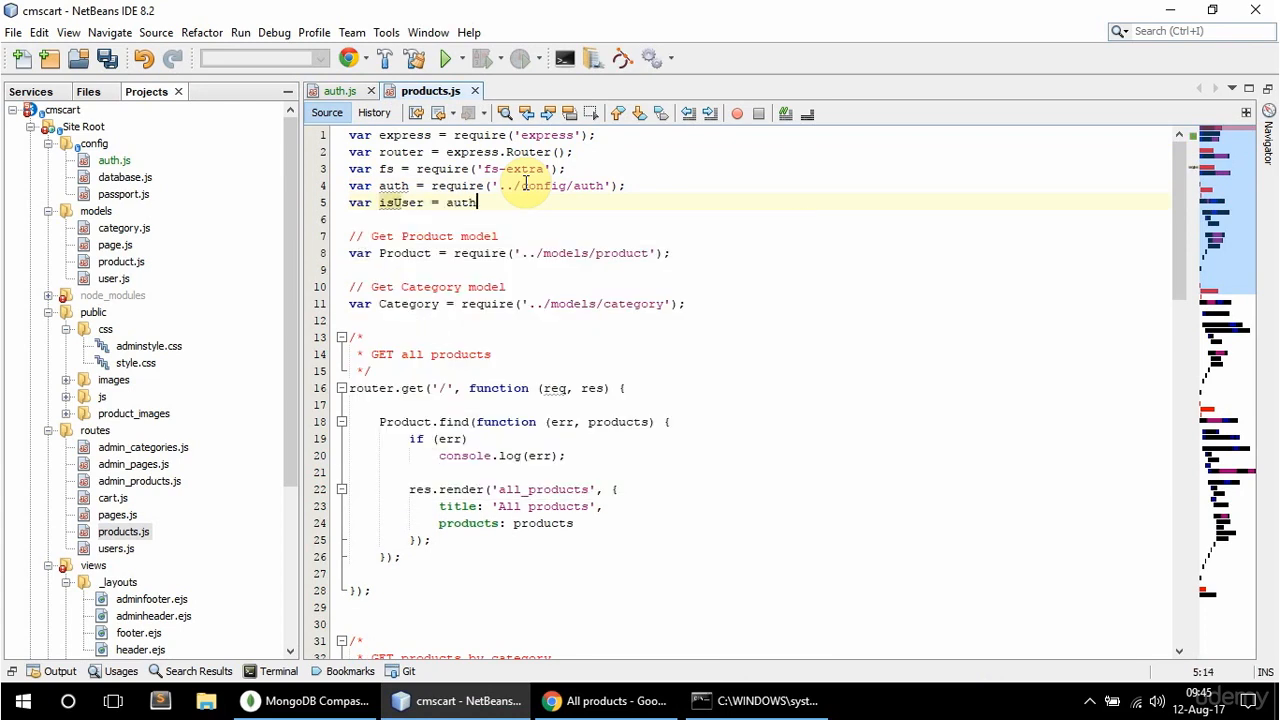
{"action": "type", "text": ".isUser()"}
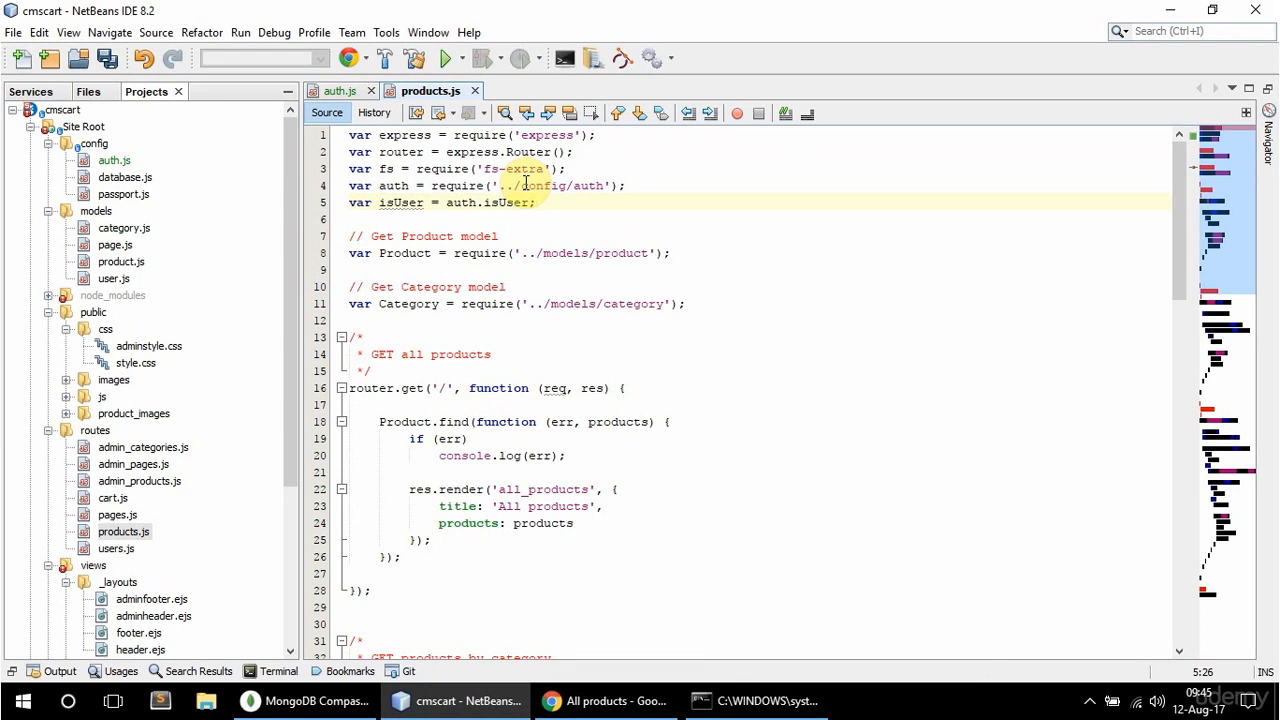
Insert isUser, as middleware in the router.get('/') all-products route
{"action": "double_click", "coordinate": [400, 202]}
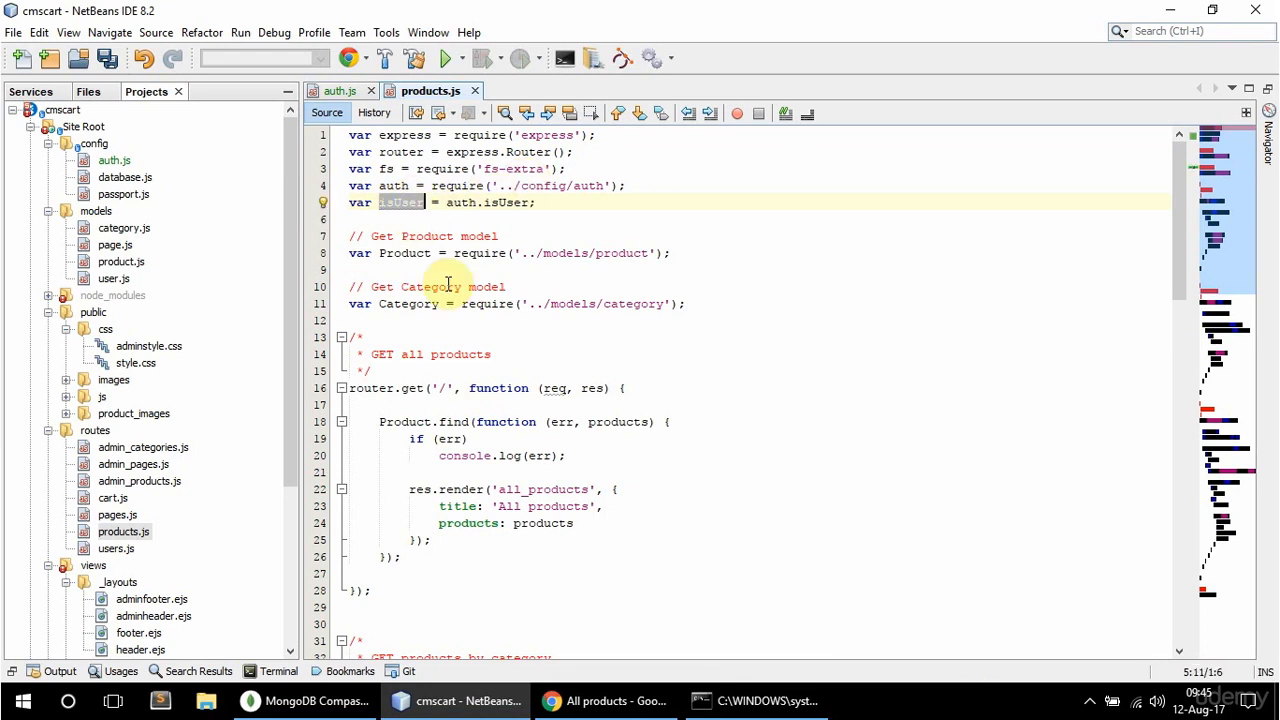
{"action": "mouse_move", "coordinate": [480, 388]}
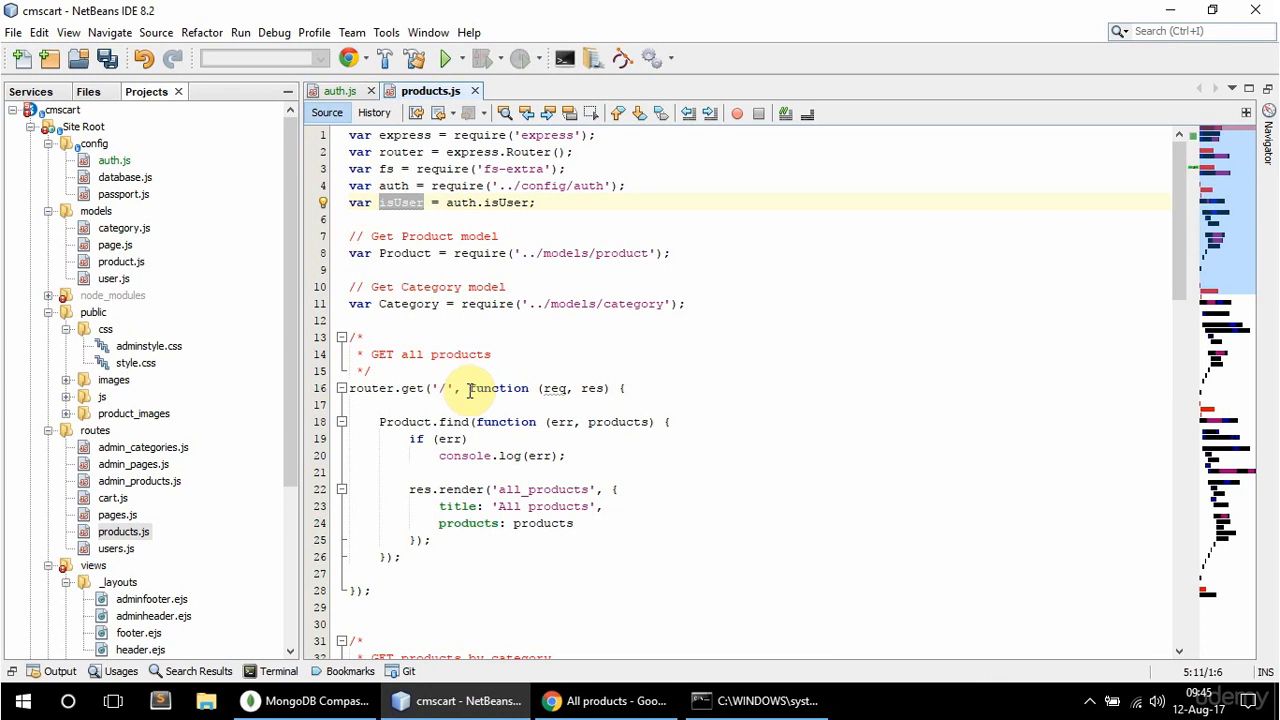
{"action": "type", "text": "isUser,"}
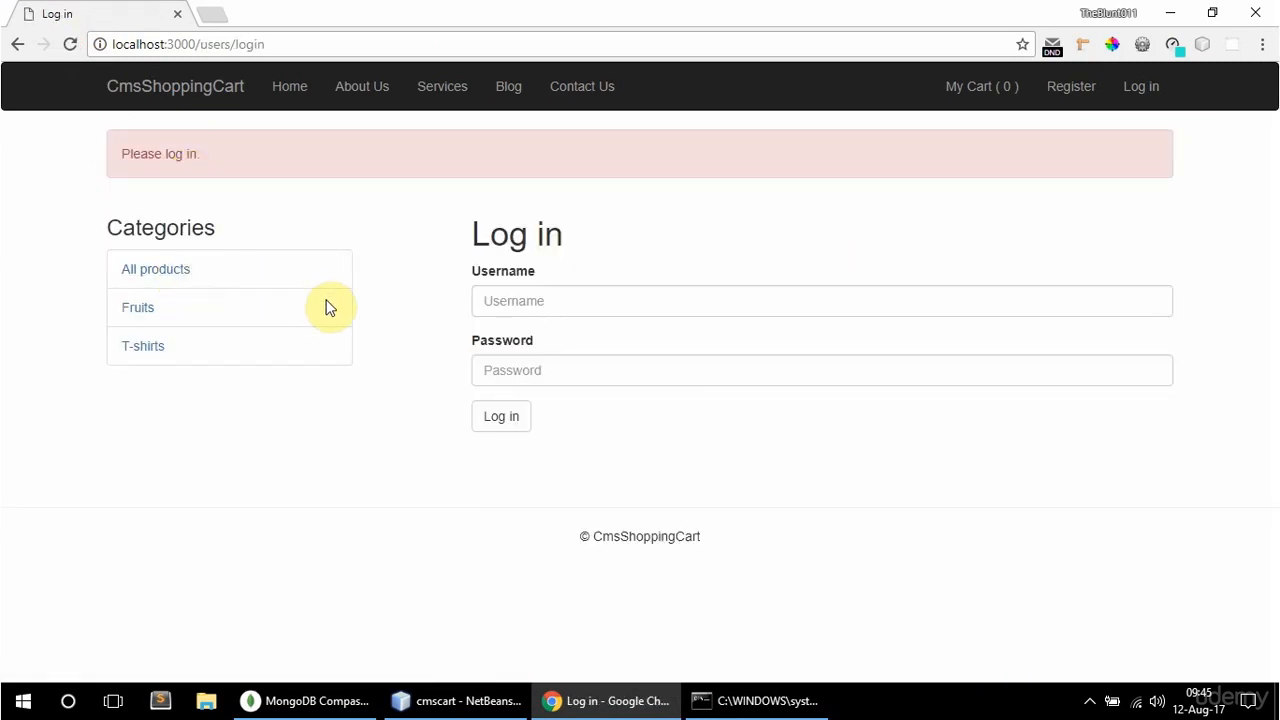
Log in as john, log out, then load the All products page while logged out
{"action": "type", "text": "joh"}
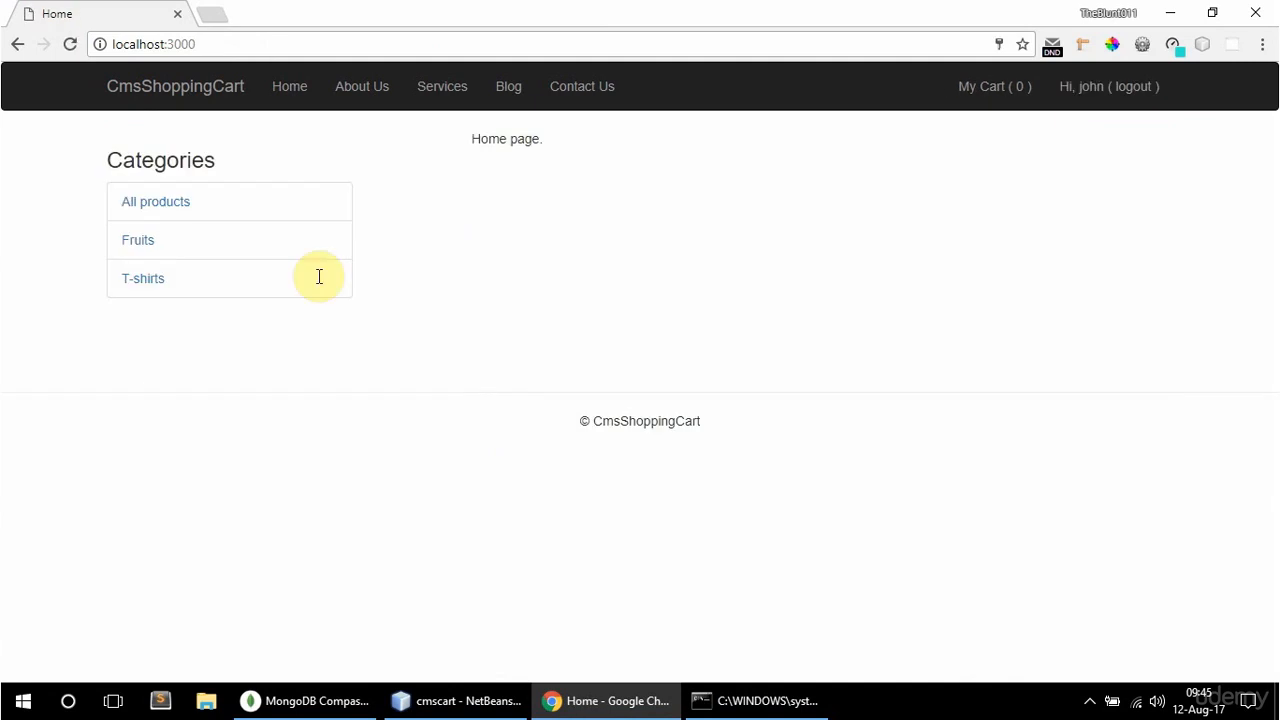
{"action": "left_click", "coordinate": [156, 200]}
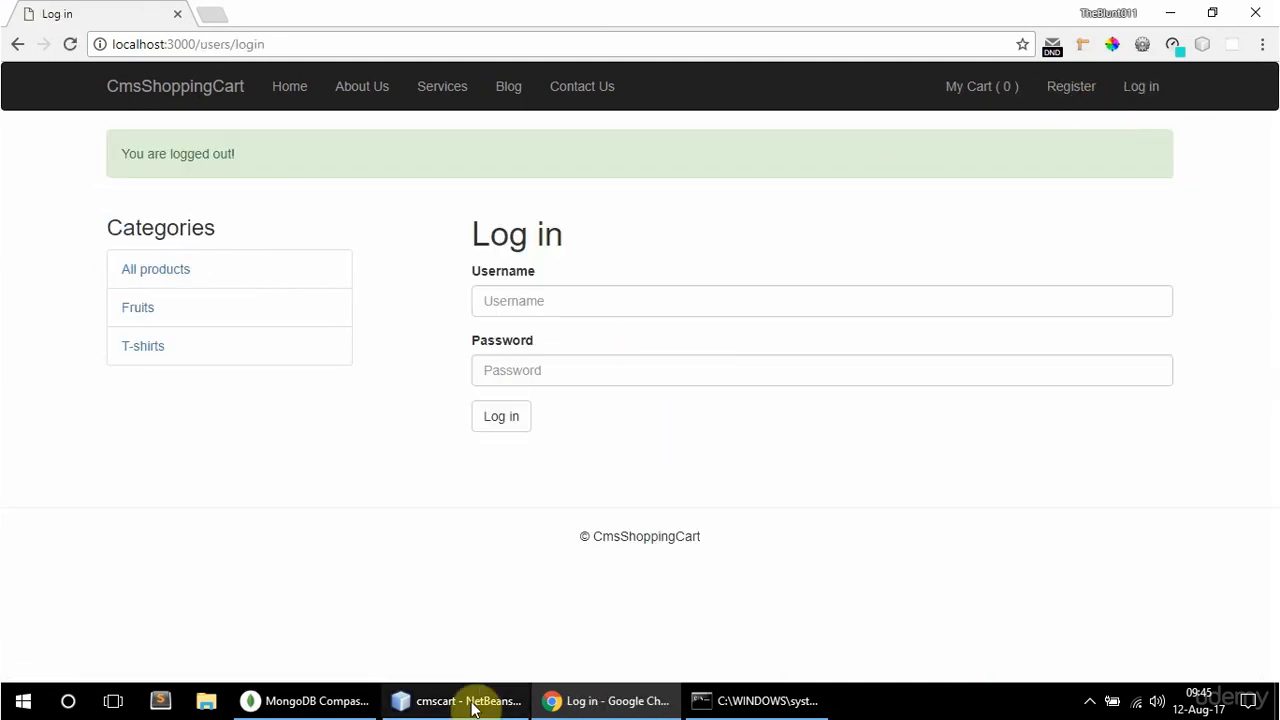
{"action": "left_click", "coordinate": [468, 700]}
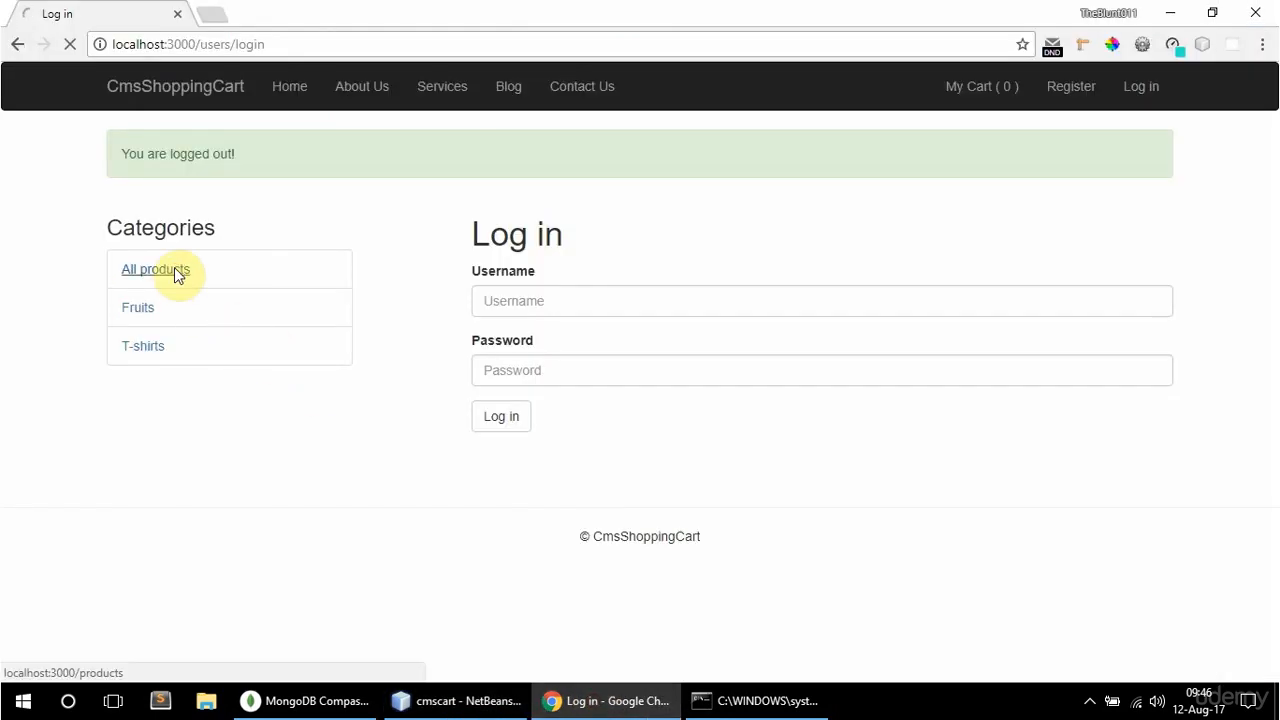
{"action": "left_click", "coordinate": [154, 268]}
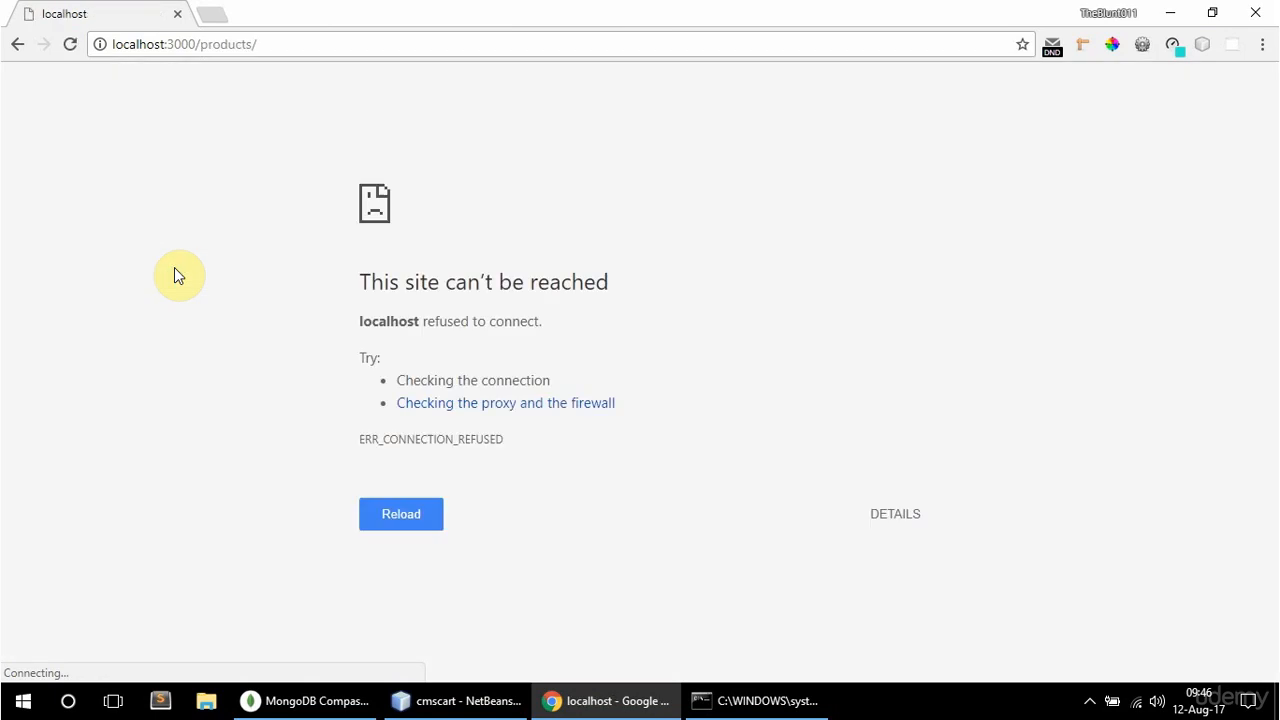
{"action": "left_click", "coordinate": [400, 512]}
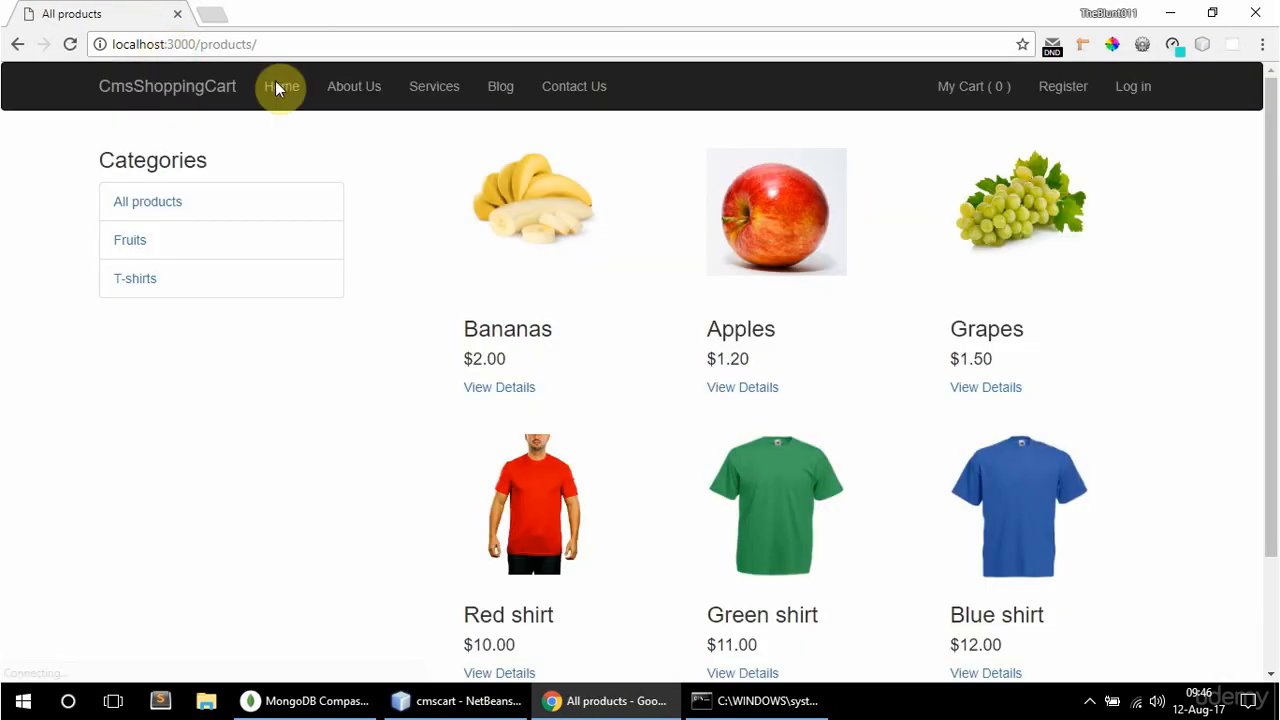
{"action": "mouse_move", "coordinate": [500, 214]}
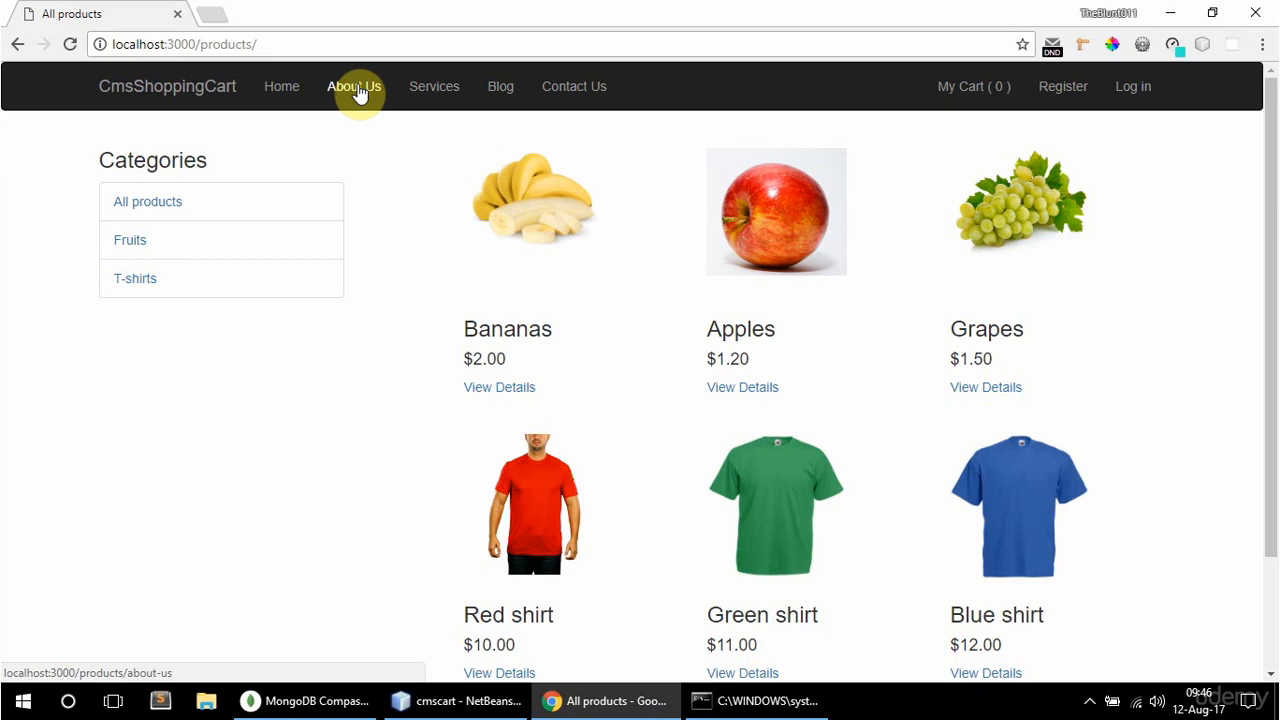
{"action": "mouse_move", "coordinate": [98, 670]}
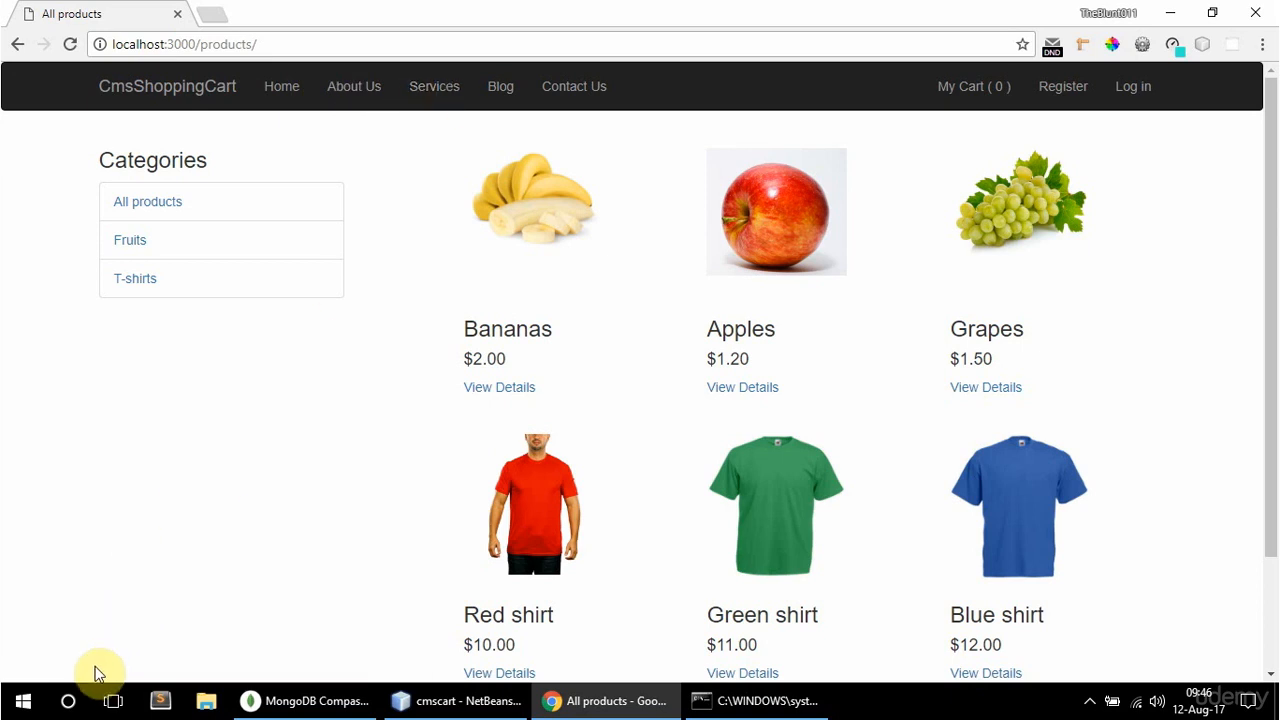
{"action": "mouse_move", "coordinate": [500, 86]}
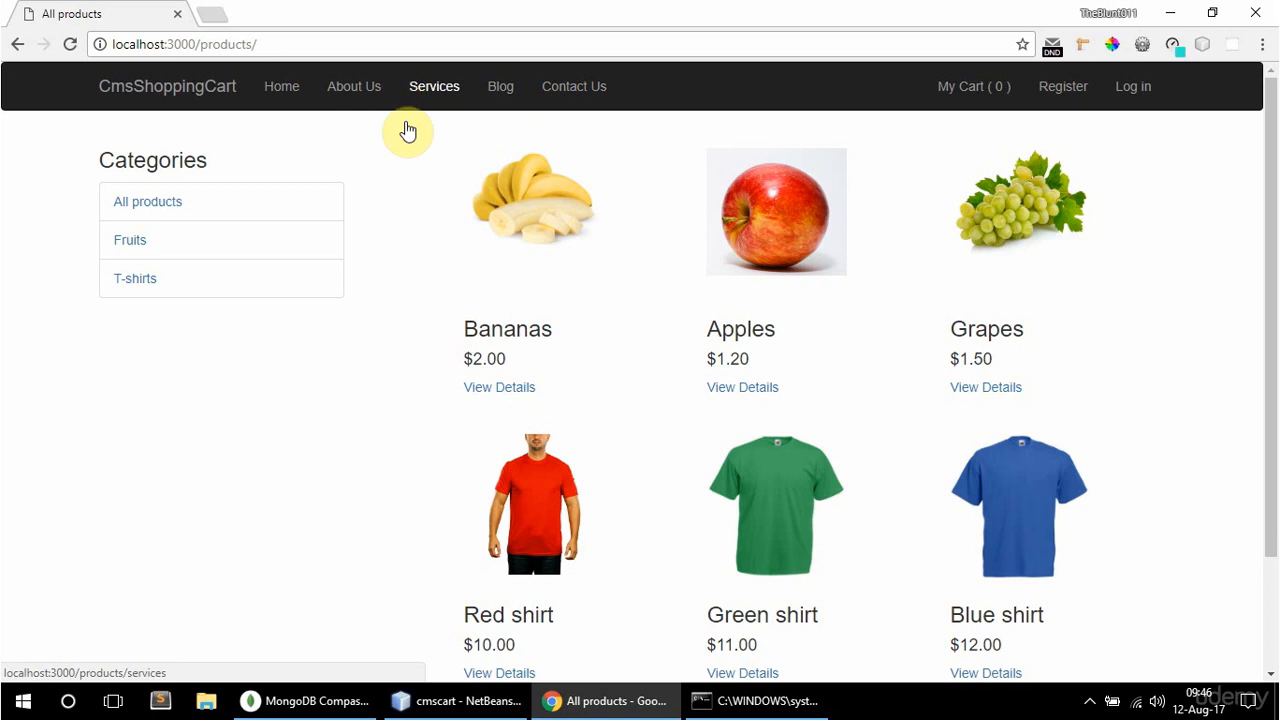
Open views/_layouts/header.ejs in NetBeans beside products.js
{"action": "left_click", "coordinate": [468, 700]}
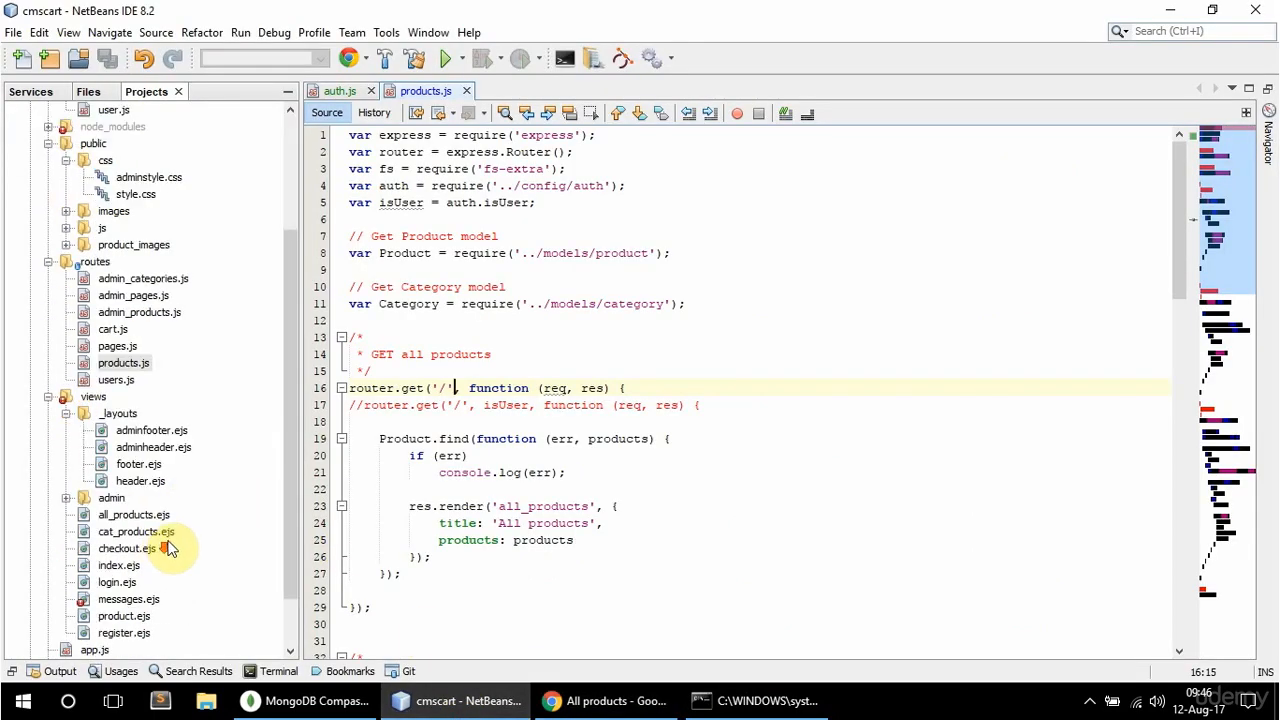
{"action": "double_click", "coordinate": [140, 480]}
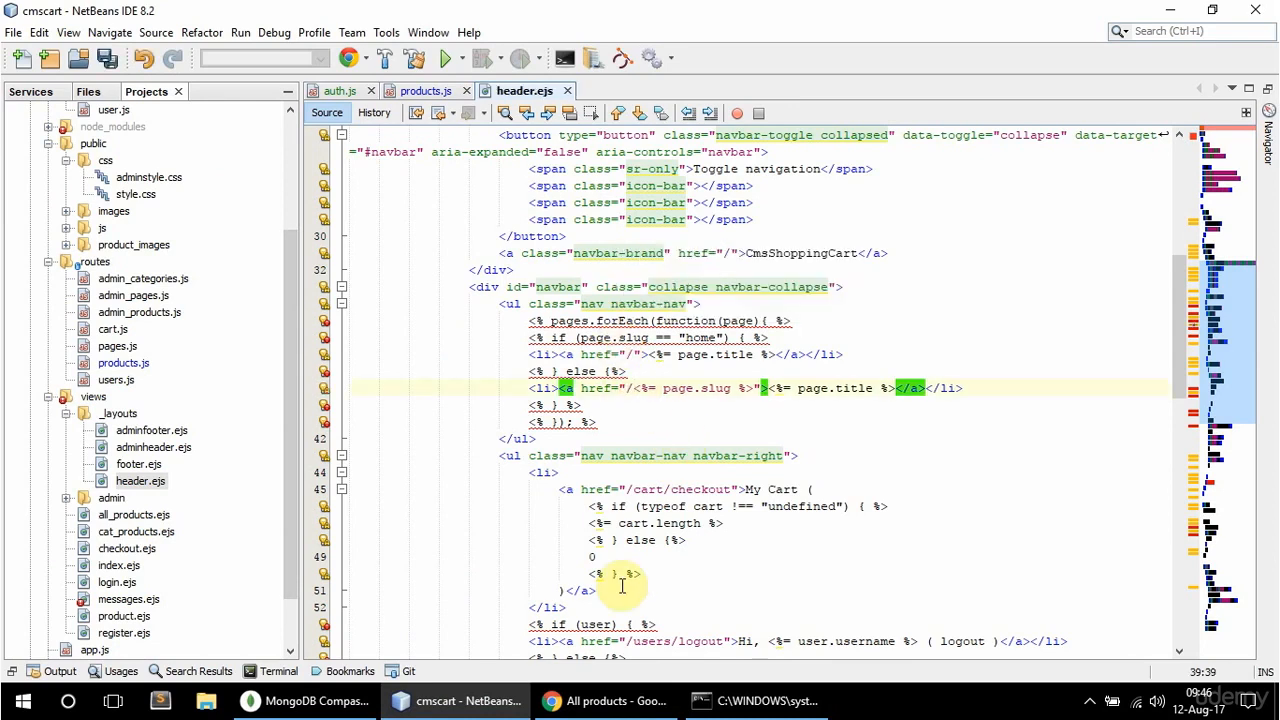
{"action": "left_click", "coordinate": [604, 700]}
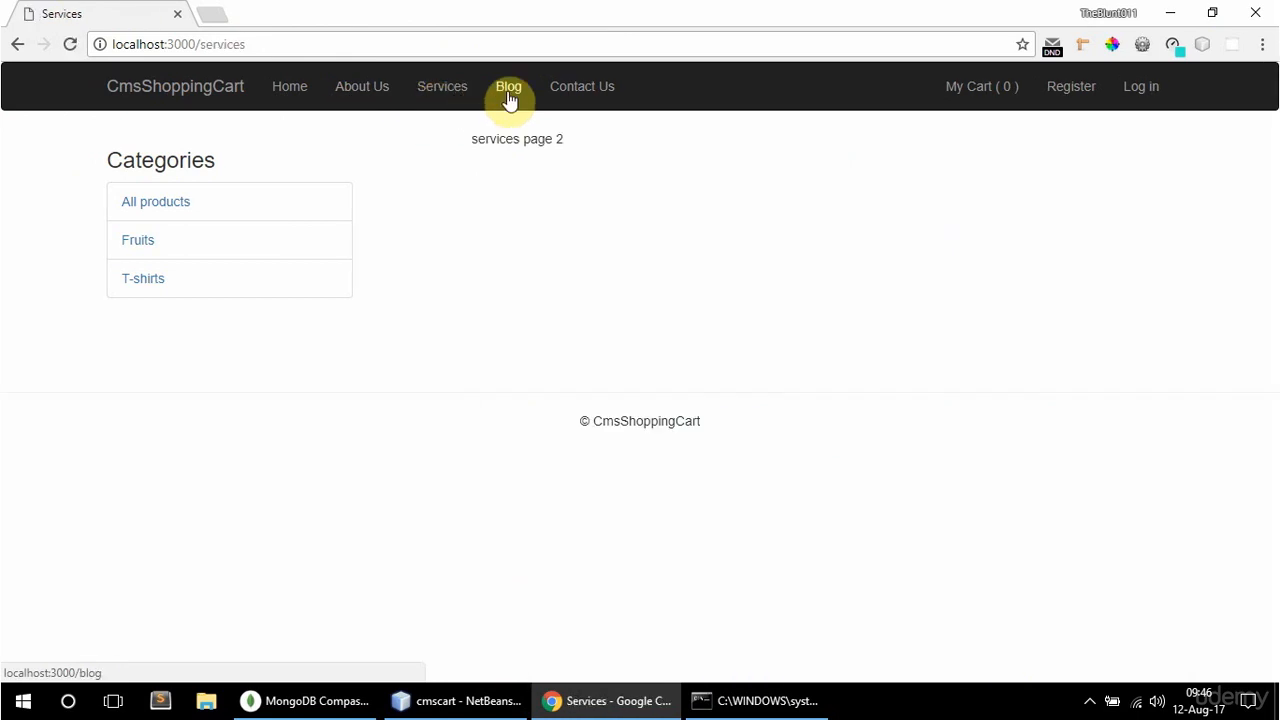
{"action": "left_click", "coordinate": [360, 86]}
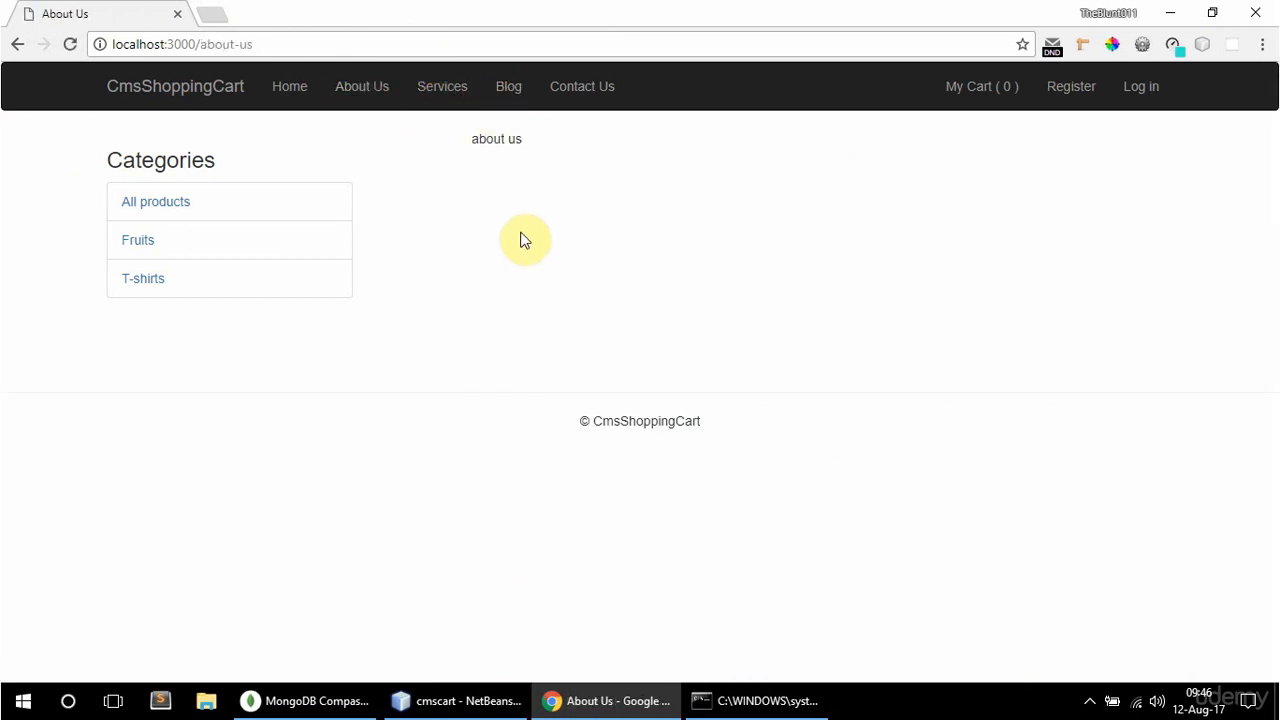
{"action": "left_click", "coordinate": [456, 700]}
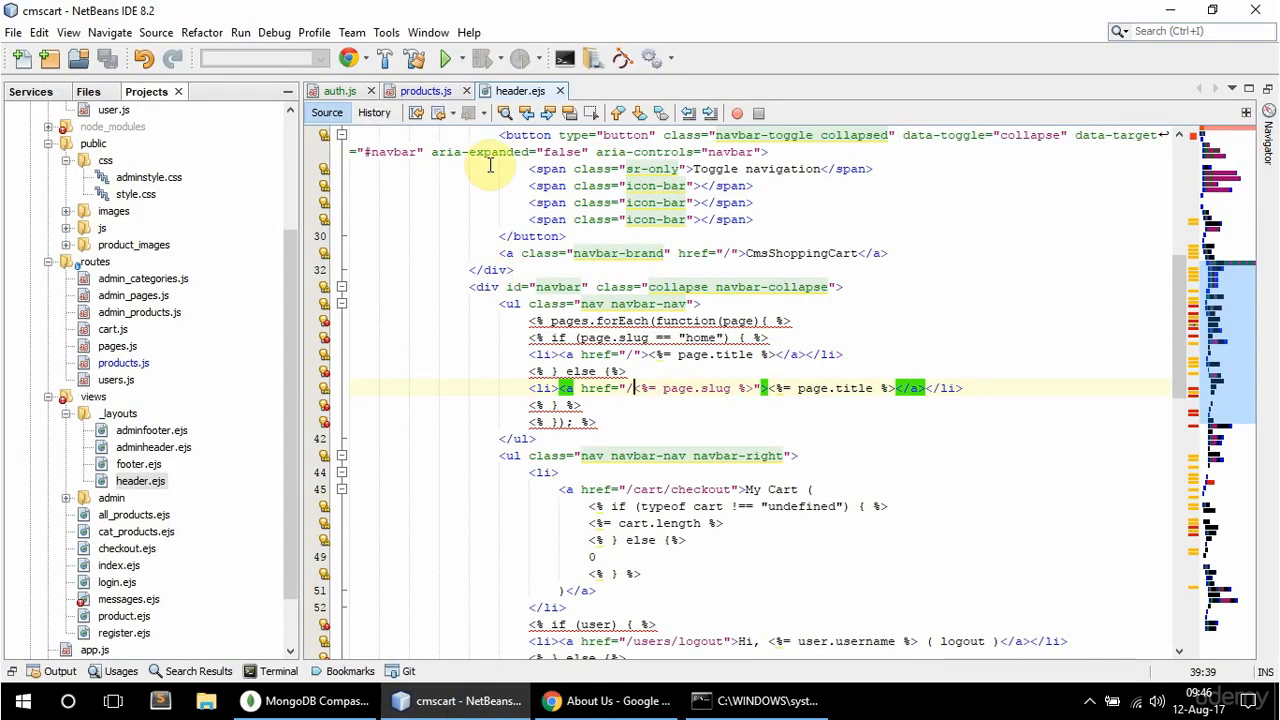
Copy the auth require and isUser lines from products.js and open admin_categories.js
{"action": "left_click", "coordinate": [340, 92]}
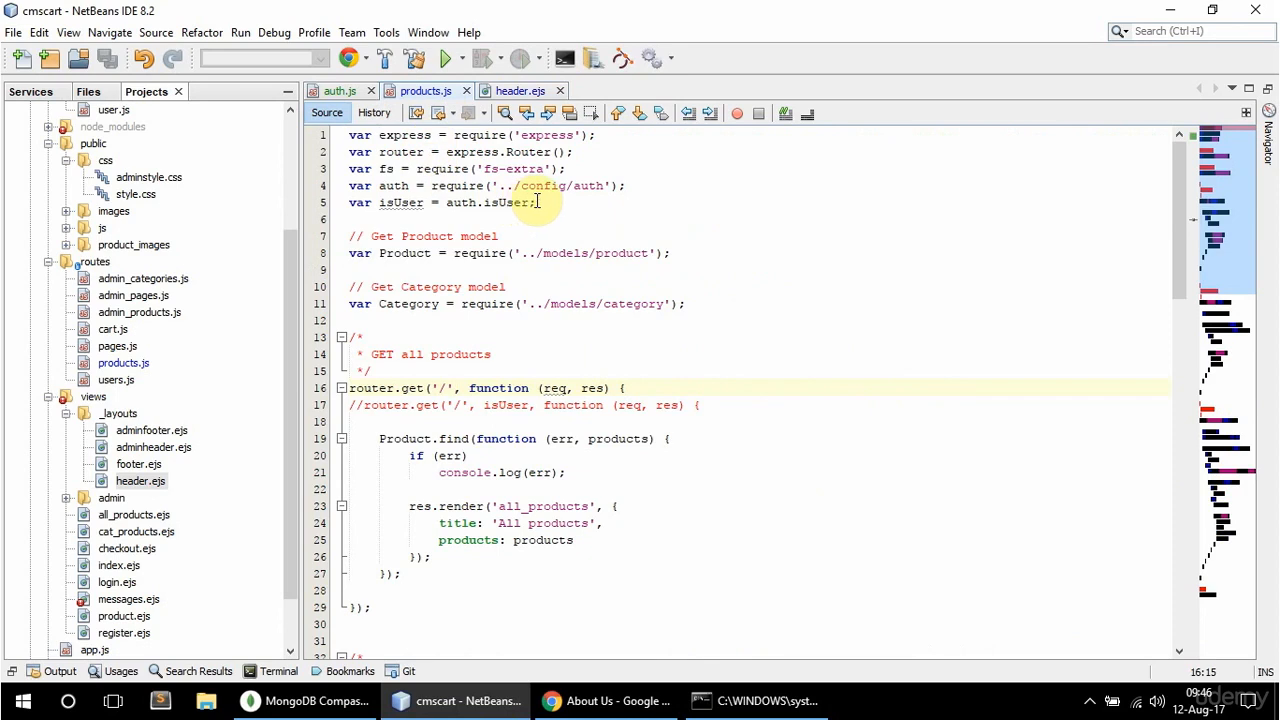
{"action": "left_click_drag", "start_coordinate": [348, 184], "coordinate": [536, 202]}
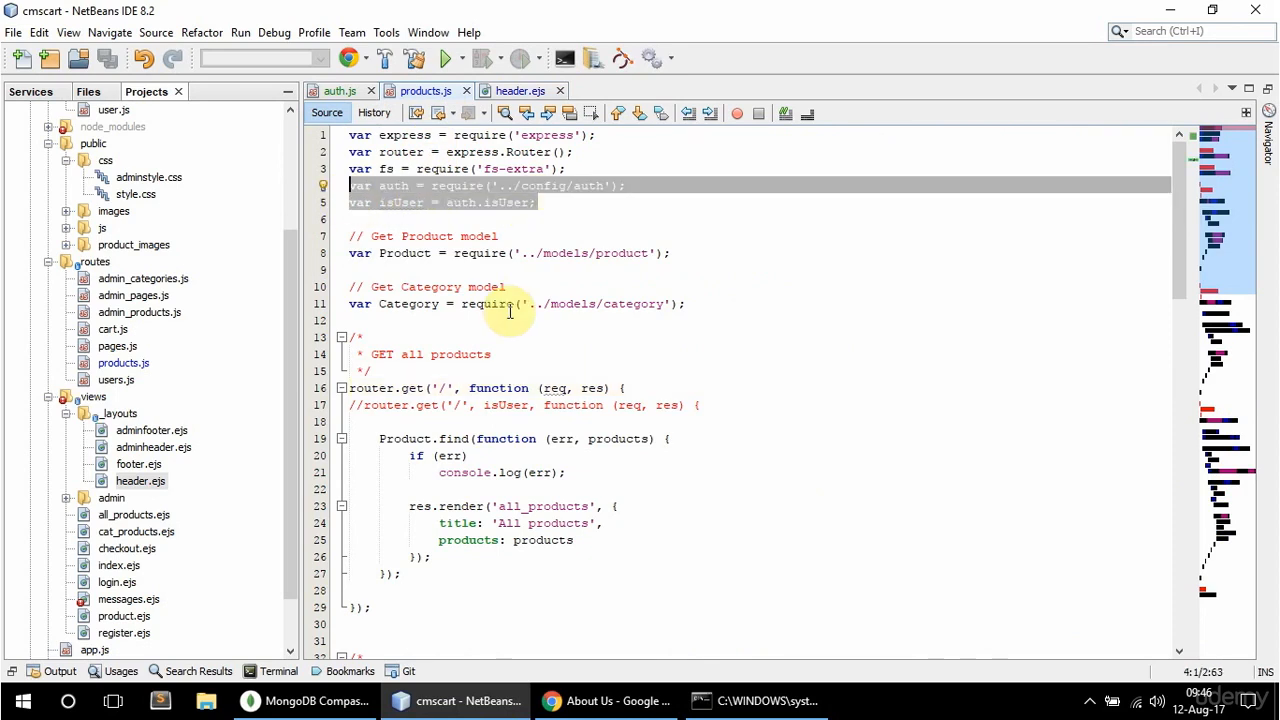
{"action": "double_click", "coordinate": [142, 278]}
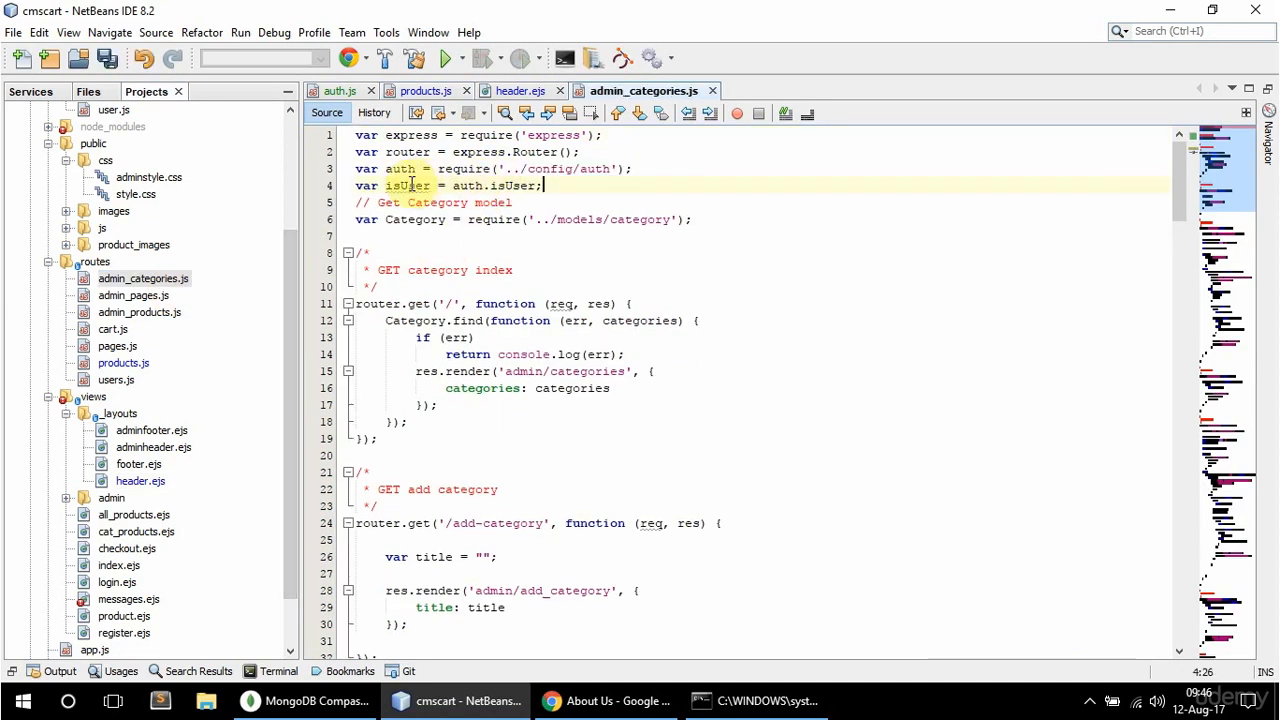
Set isAdmin = auth.isAdmin and add isAdmin, to the category index and add routes
{"action": "type", "text": "isAdmin"}
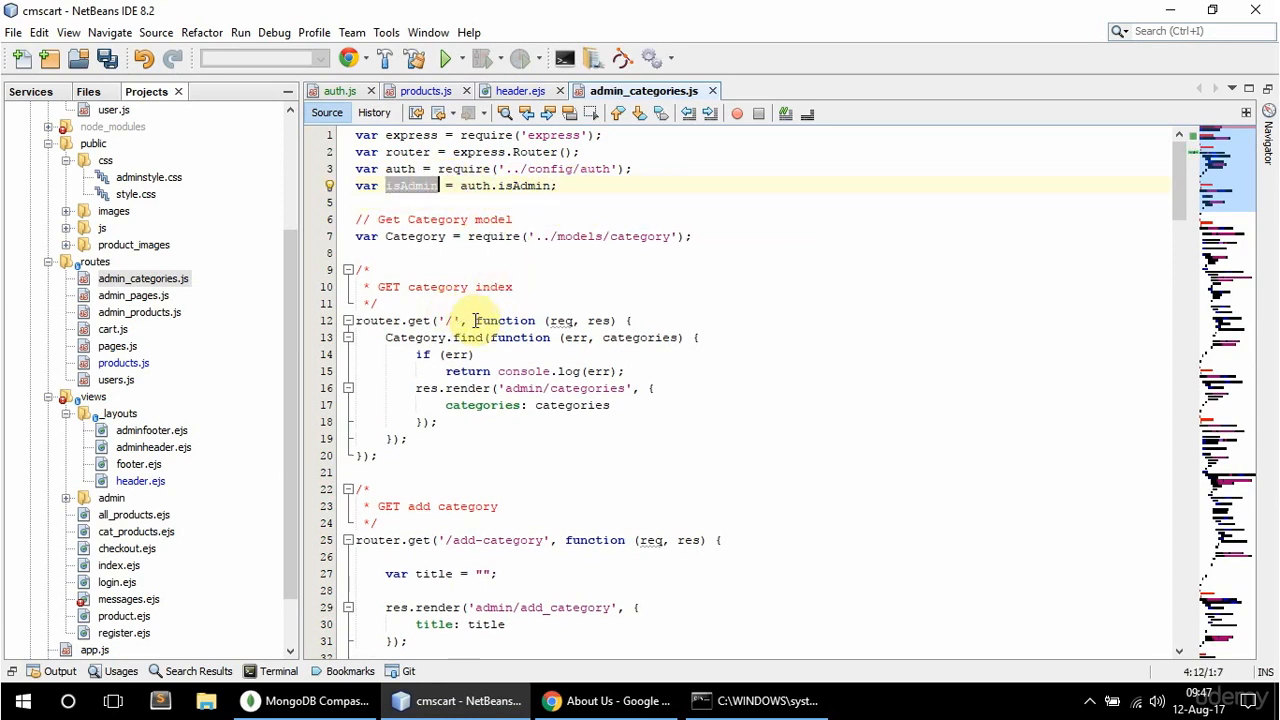
{"action": "type", "text": "isAdmin,"}
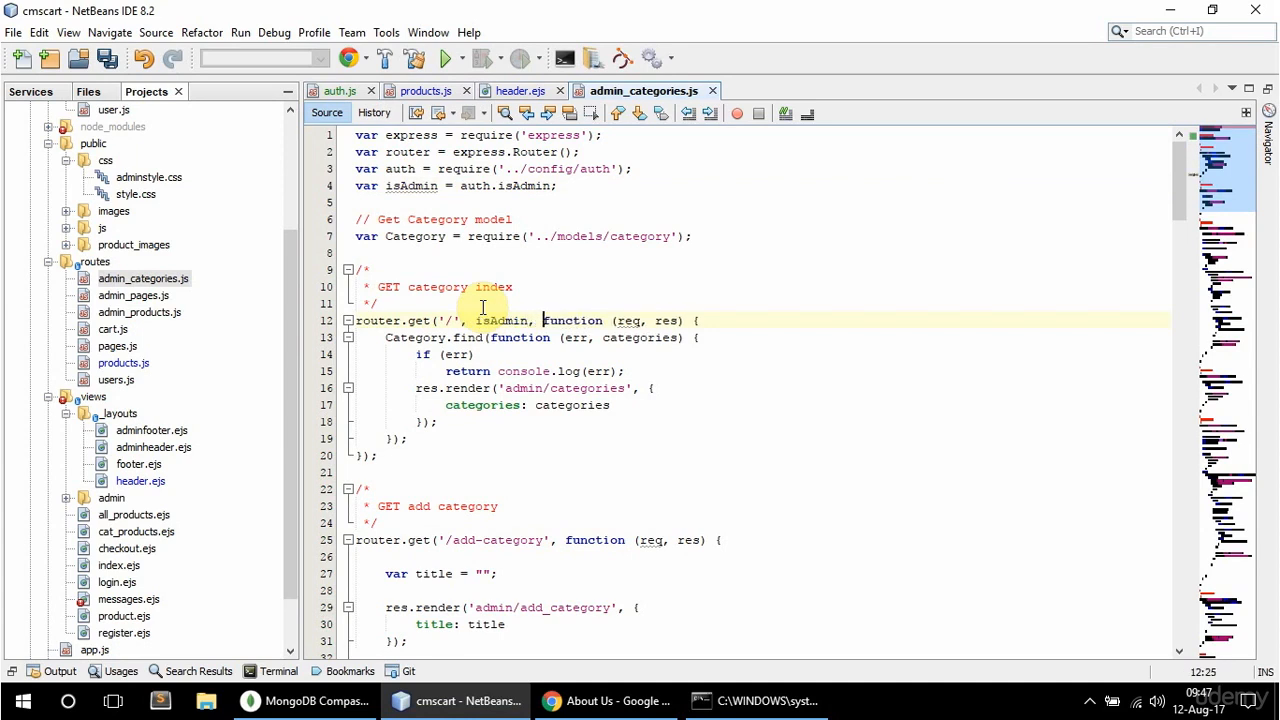
{"action": "scroll", "scroll_direction": "down", "scroll_amount": 3}
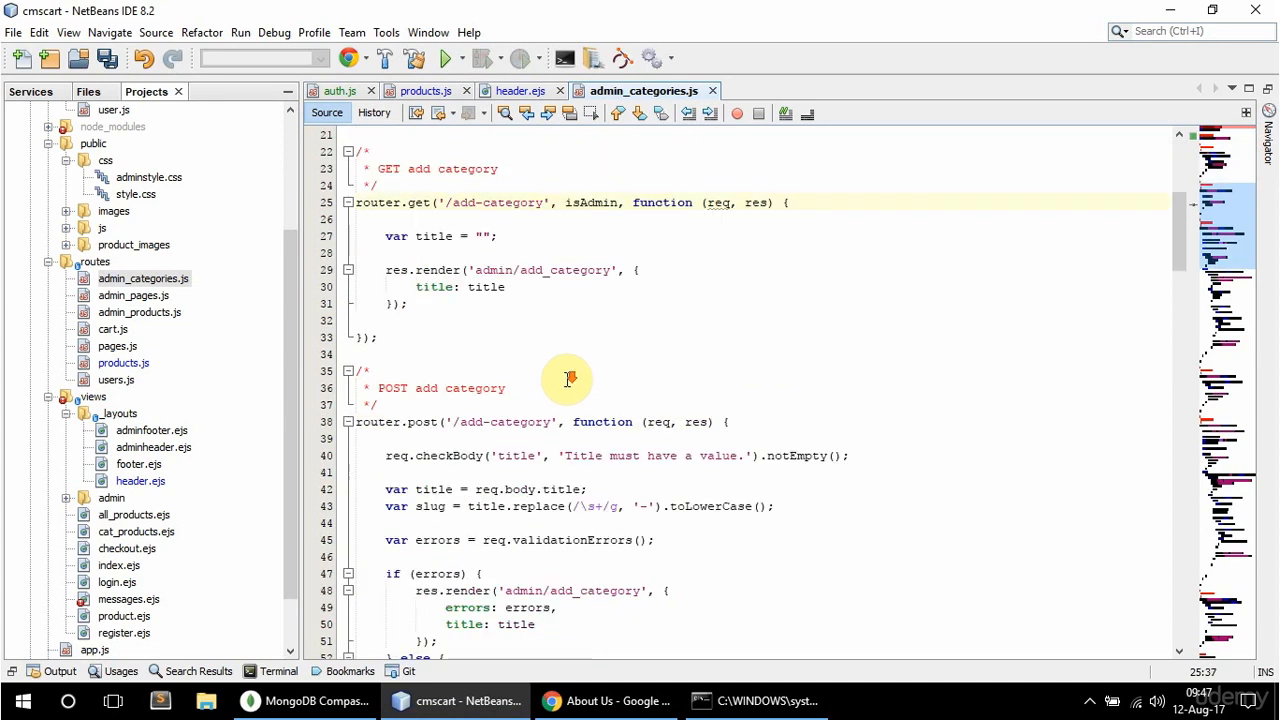
{"action": "scroll", "scroll_direction": "down", "scroll_amount": 3}
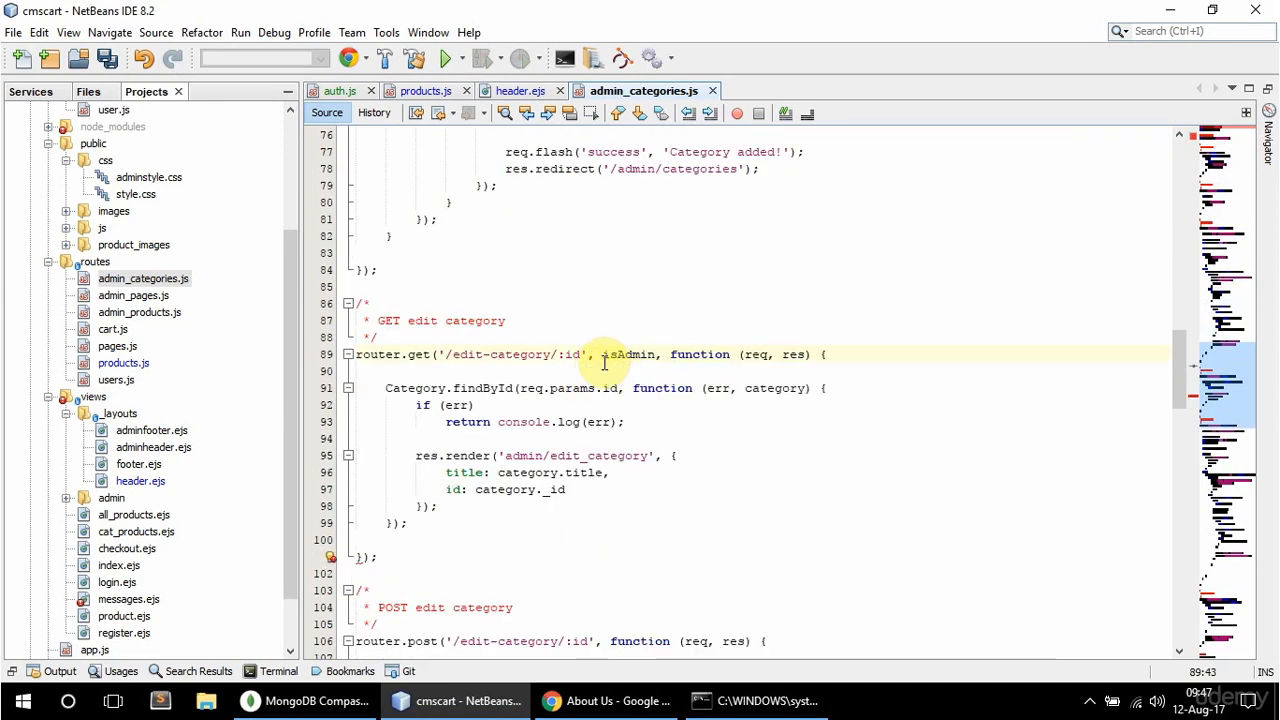
Add isAdmin, to the edit and delete category routes, then select the auth lines for reuse
{"action": "scroll", "scroll_direction": "down", "scroll_amount": 3}
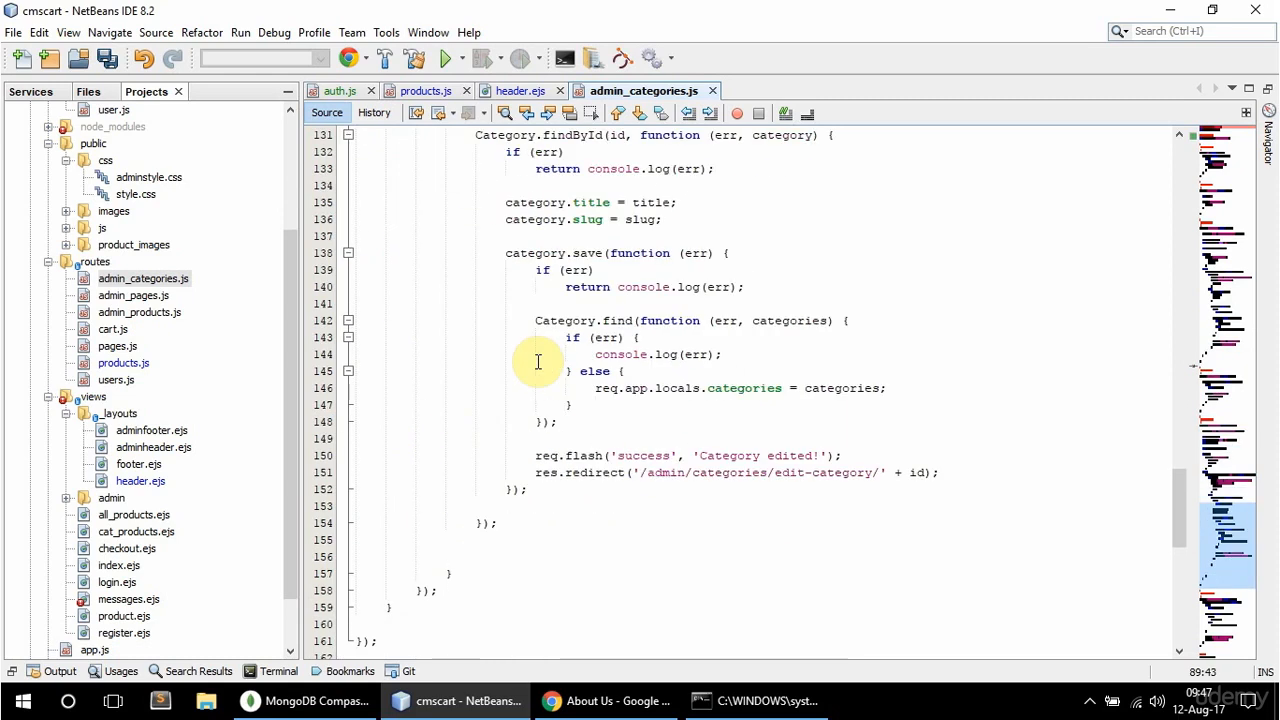
{"action": "mouse_move", "coordinate": [816, 476]}
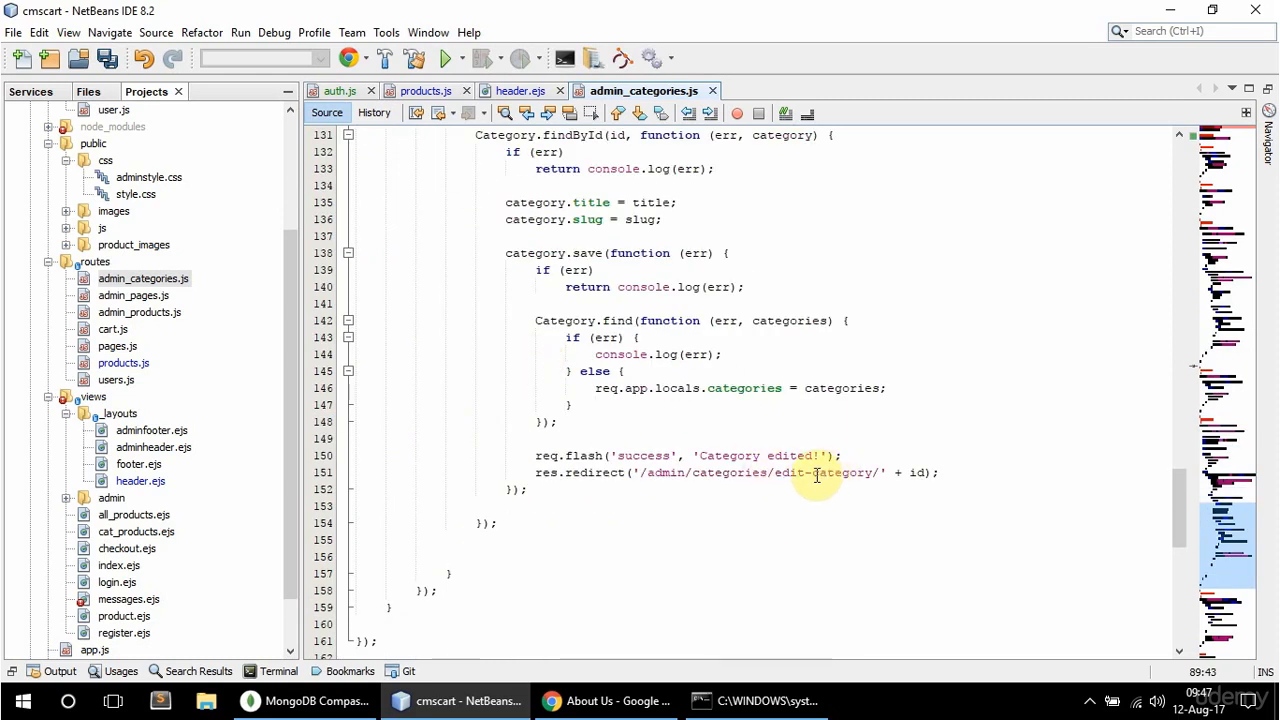
{"action": "scroll", "scroll_direction": "down", "scroll_amount": 3}
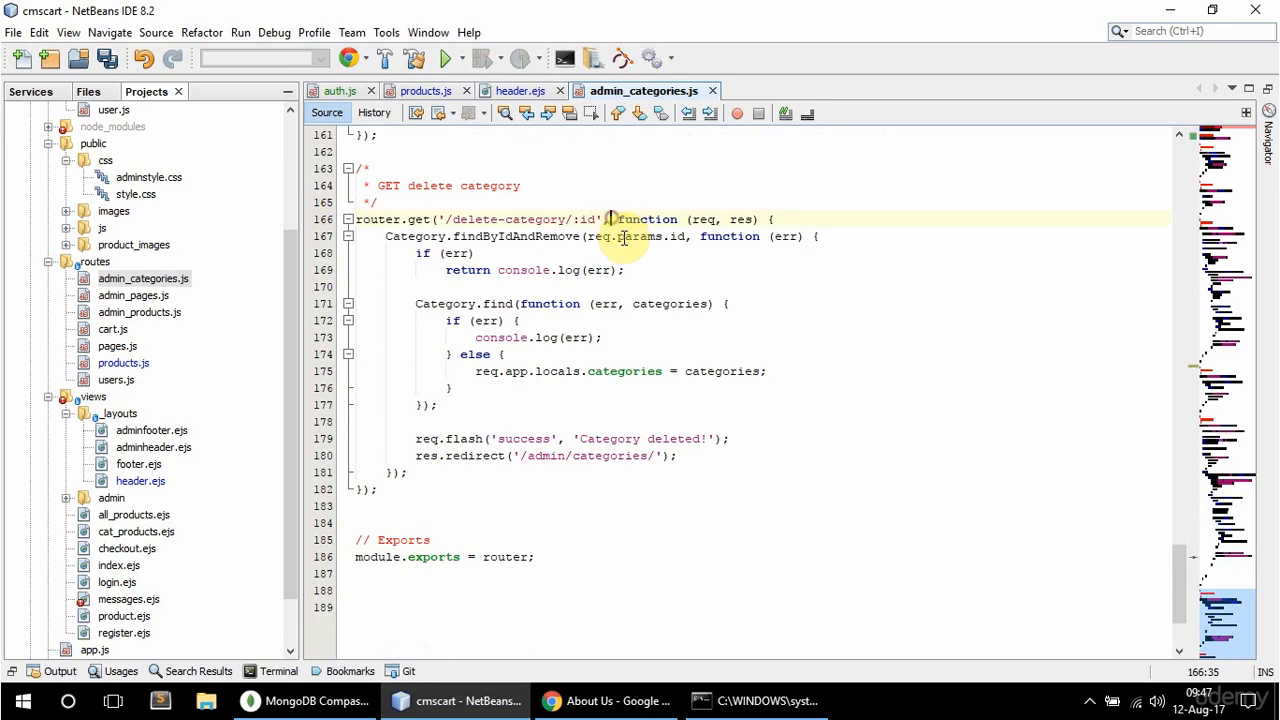
{"action": "type", "text": "isAdmin,"}
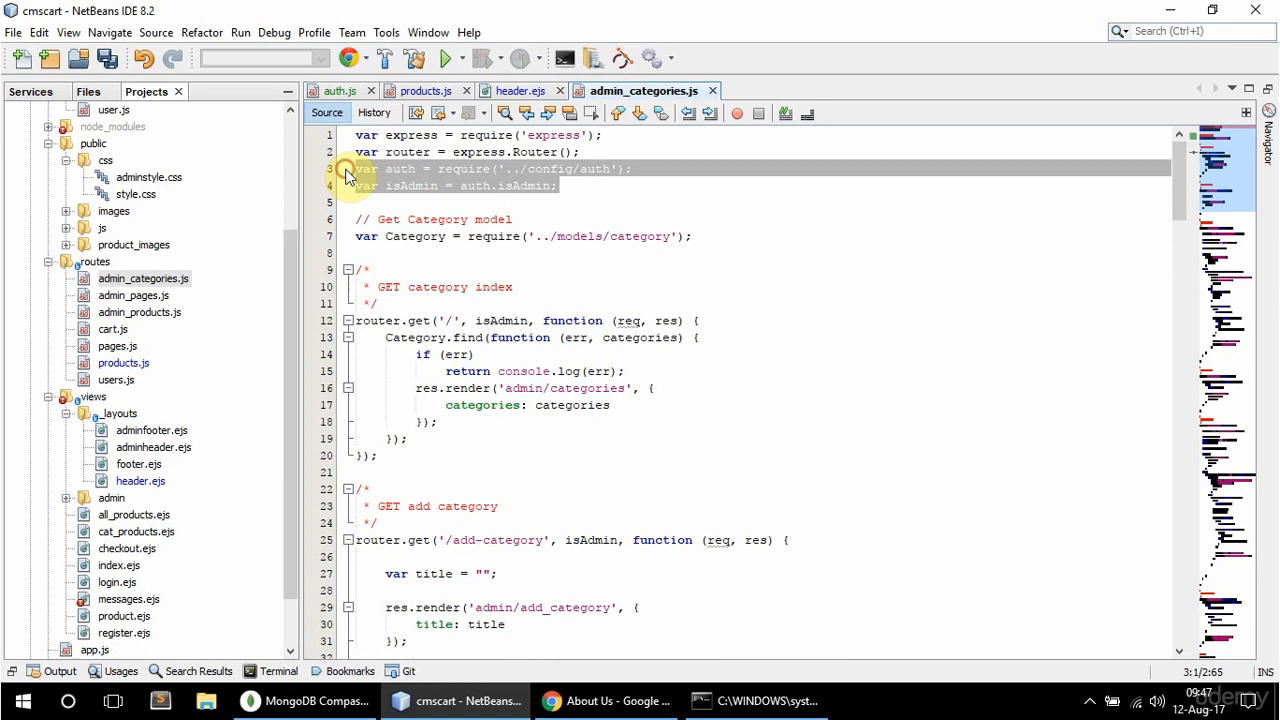
{"action": "left_click", "coordinate": [132, 296]}
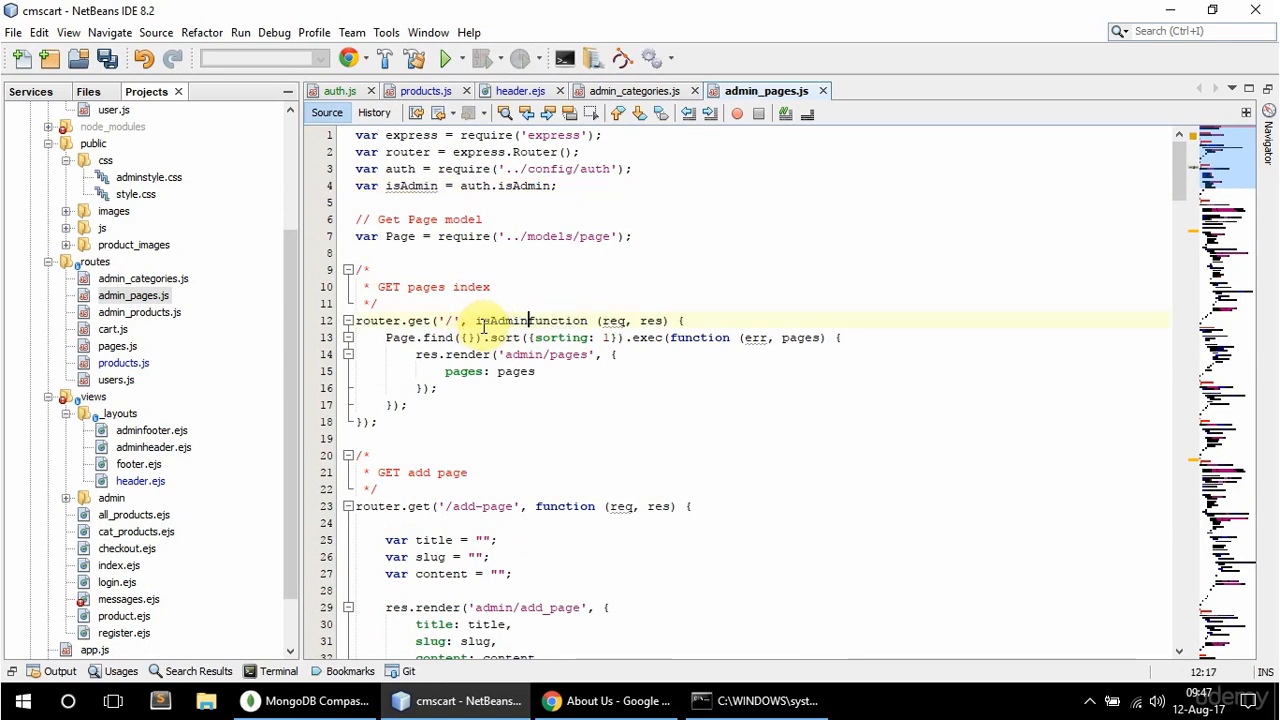
Guard the pages index, add-page and edit-page GET routes in admin_pages.js with isAdmin,
{"action": "scroll", "scroll_direction": "down", "scroll_amount": 3}
{"action": "type", "text": "isAdmin, "}
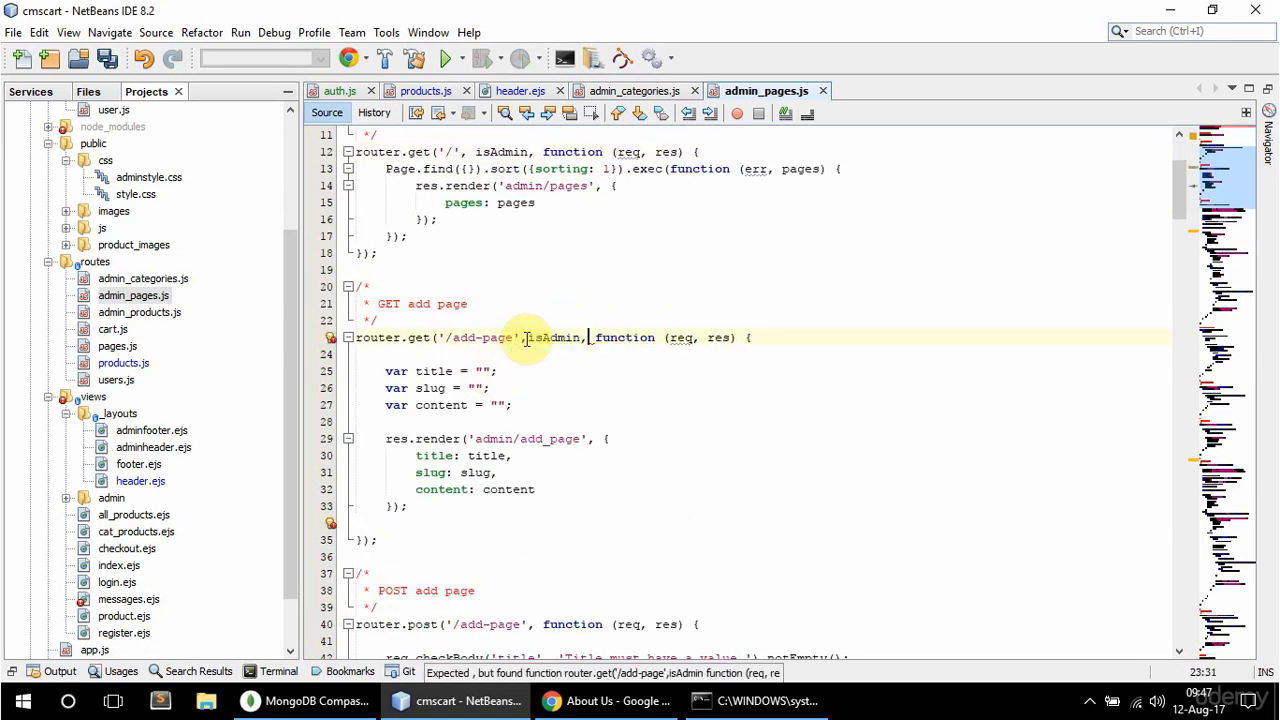
{"action": "scroll", "scroll_direction": "down", "scroll_amount": 3}
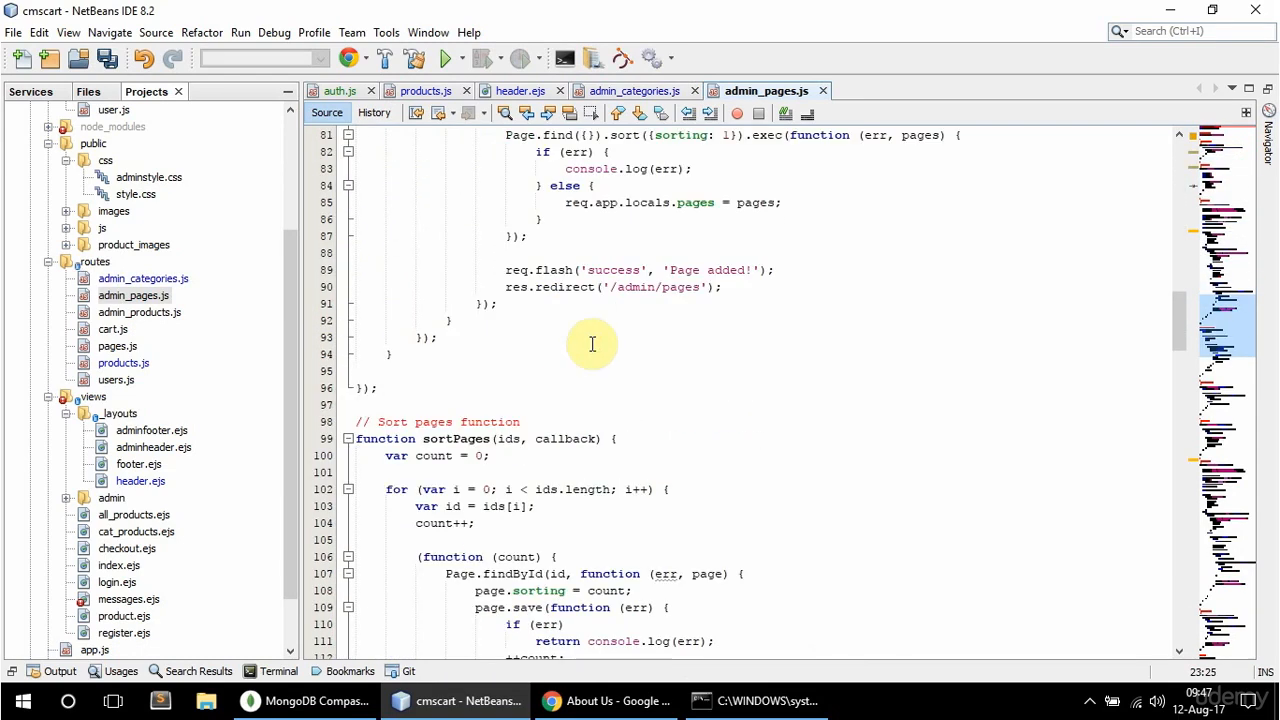
{"action": "double_click", "coordinate": [724, 268]}
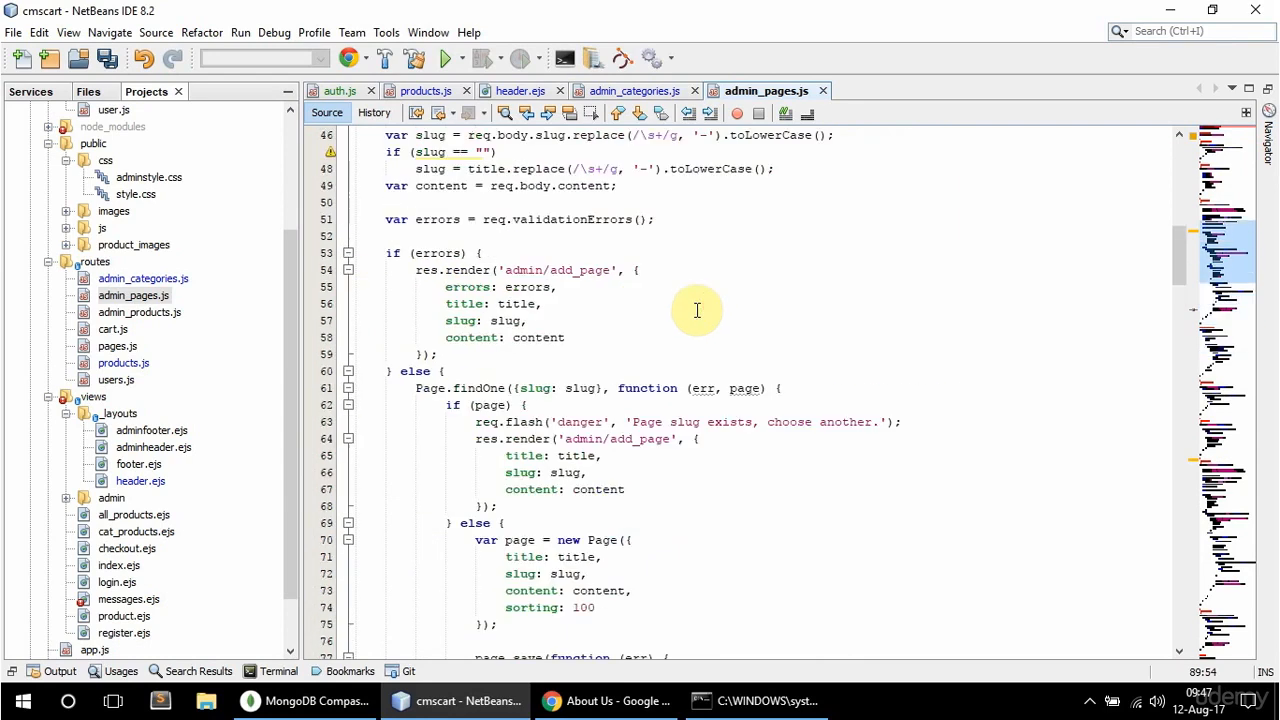
{"action": "scroll", "scroll_direction": "down", "scroll_amount": 3}
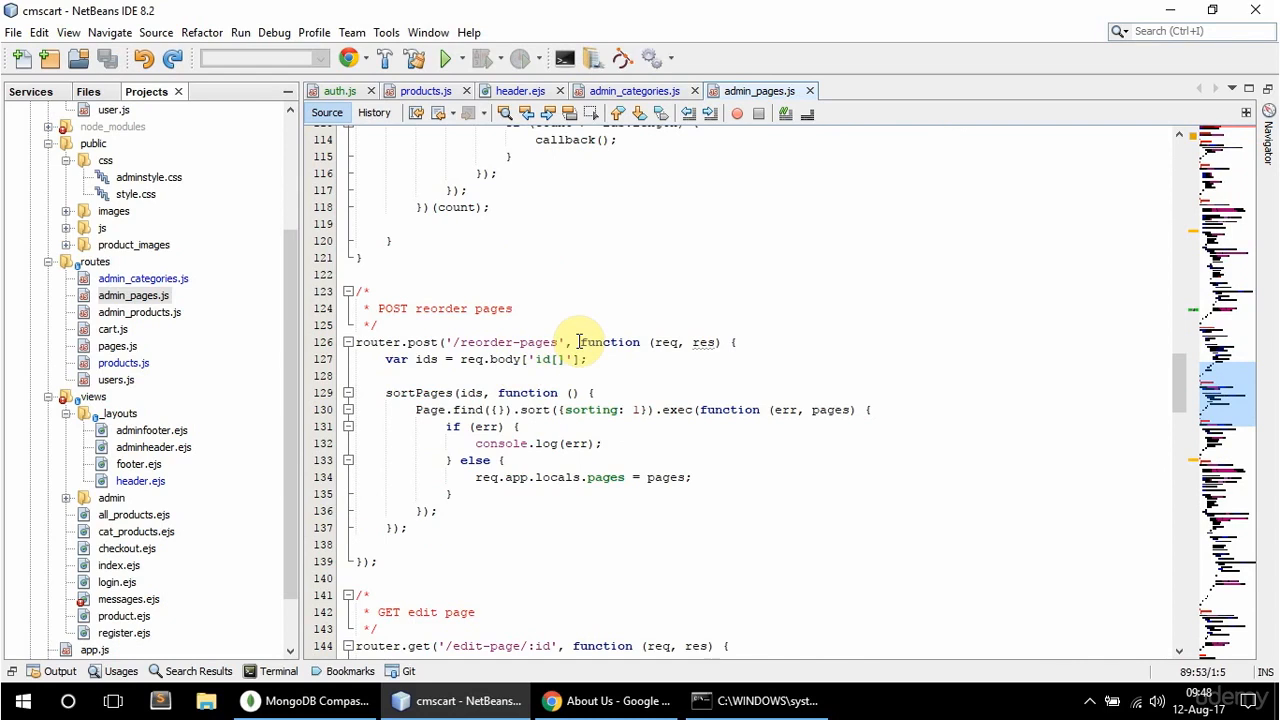
{"action": "type", "text": "isAdmin,"}
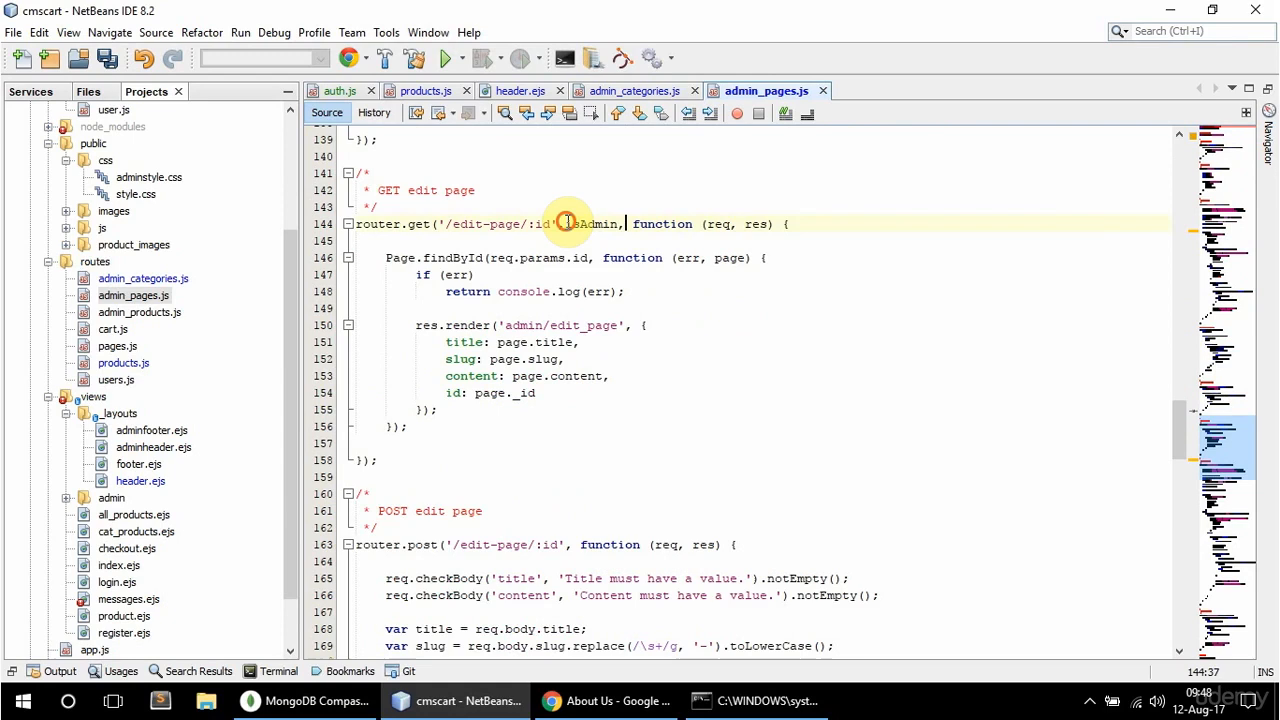
{"action": "scroll", "scroll_direction": "down", "scroll_amount": 3}
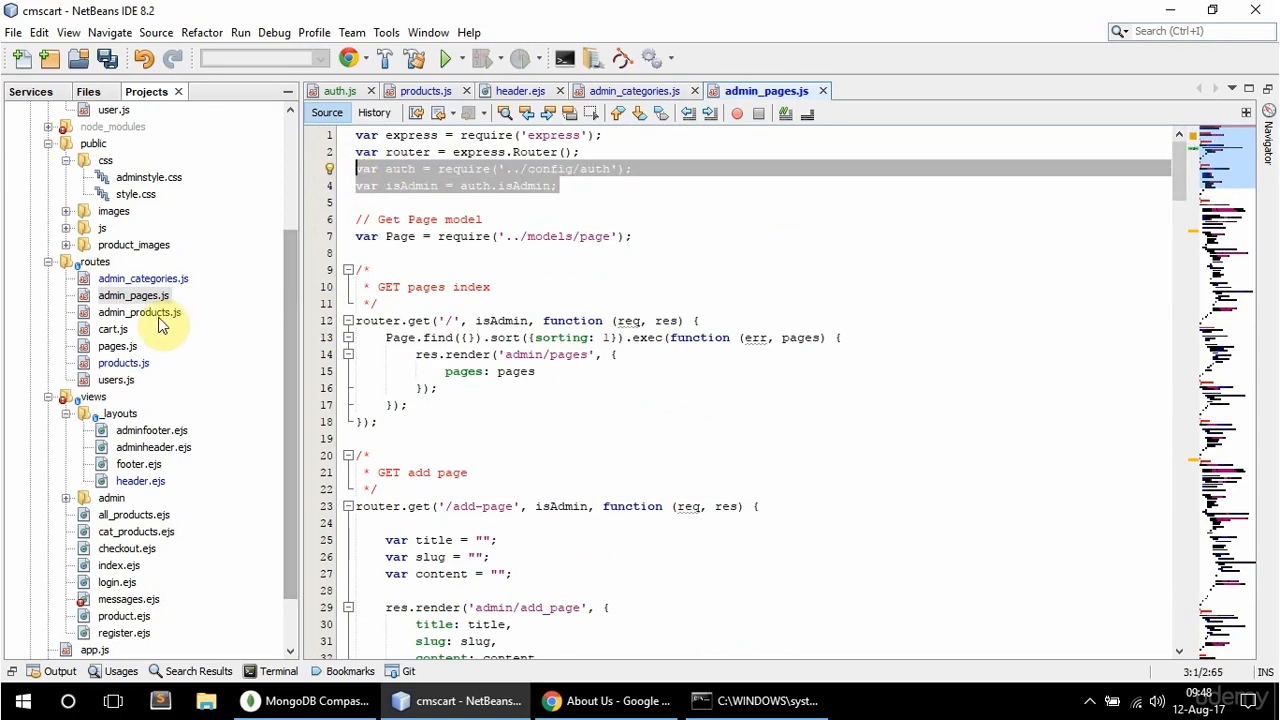
Add var auth = require('../config/auth') and reuse the isAdmin name in admin_products.js
{"action": "left_click", "coordinate": [140, 312]}
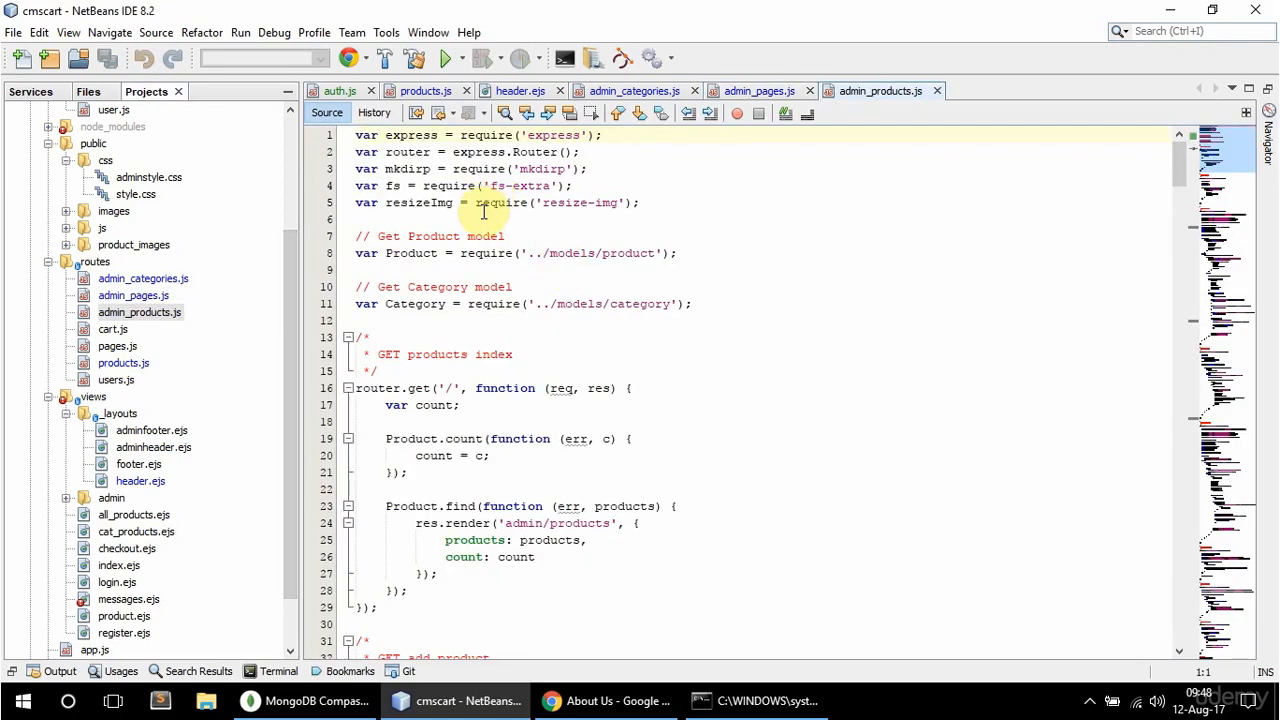
{"action": "type", "text": "var auth = require('../config/auth');"}
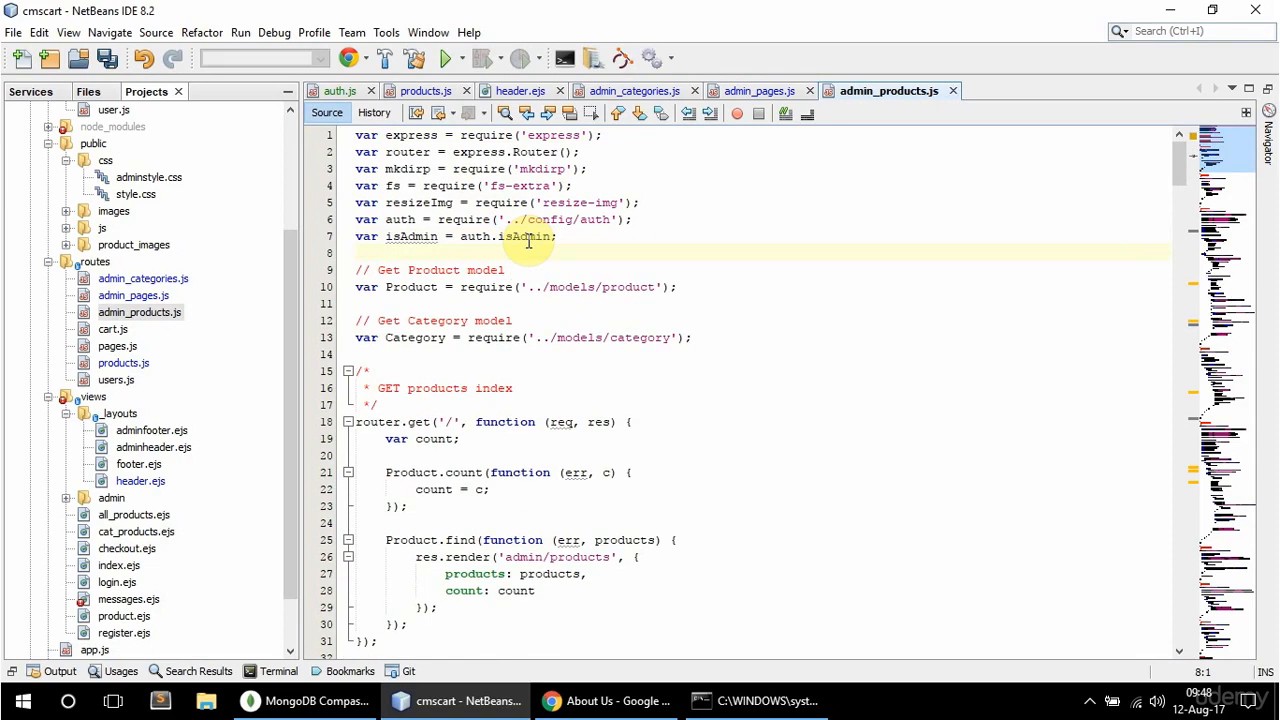
{"action": "double_click", "coordinate": [412, 236]}
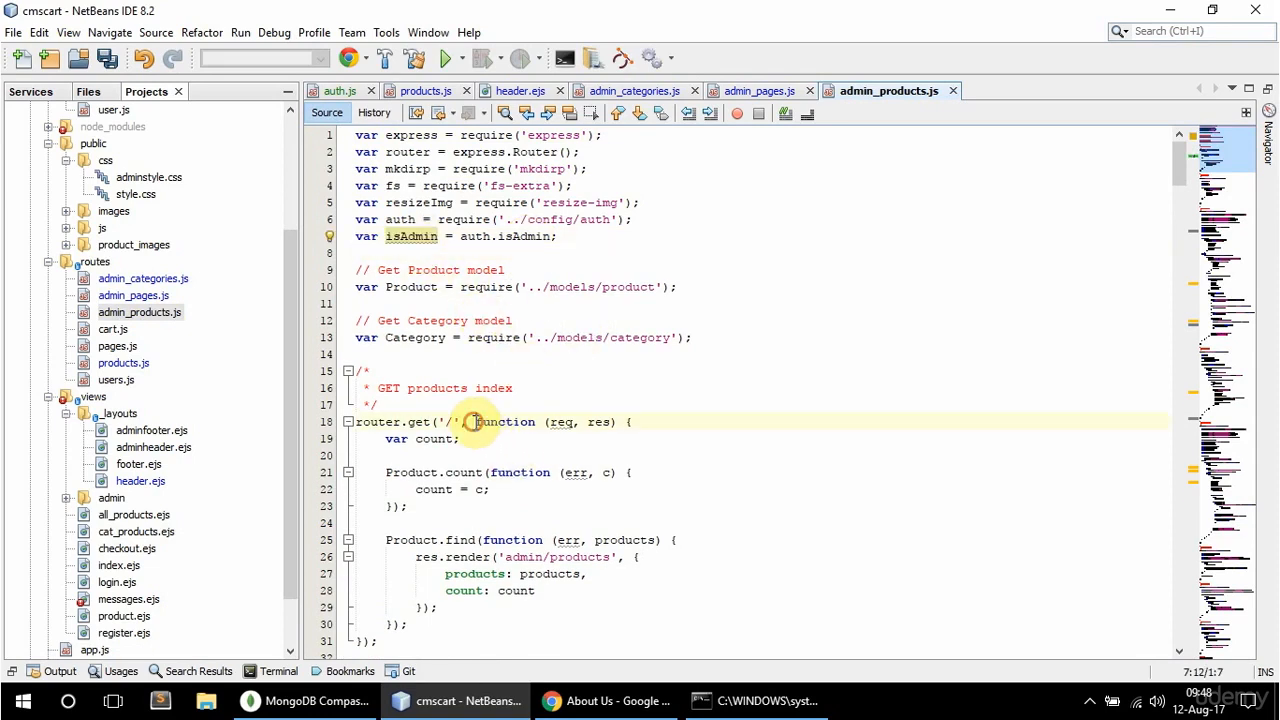
Insert isAdmin, into the edit-product, delete-image and delete-product GET routes and save
{"action": "scroll", "scroll_direction": "down", "scroll_amount": 3}
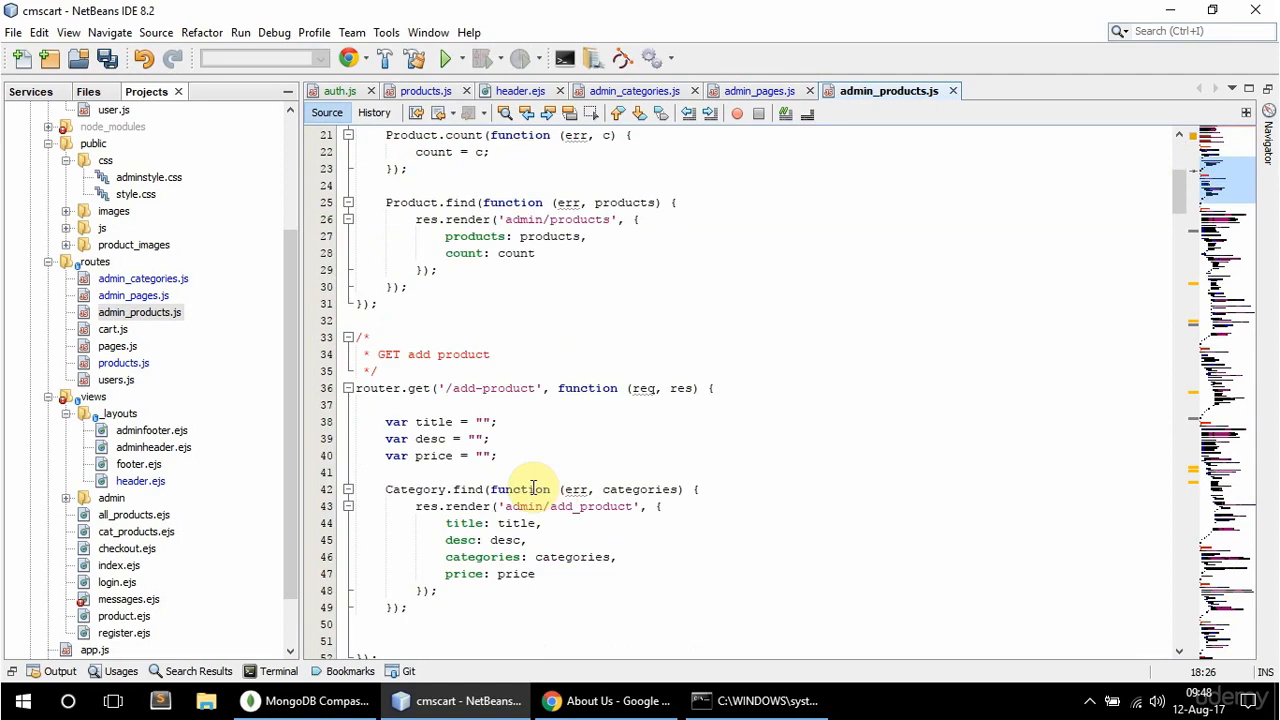
{"action": "type", "text": "isAdmin,"}
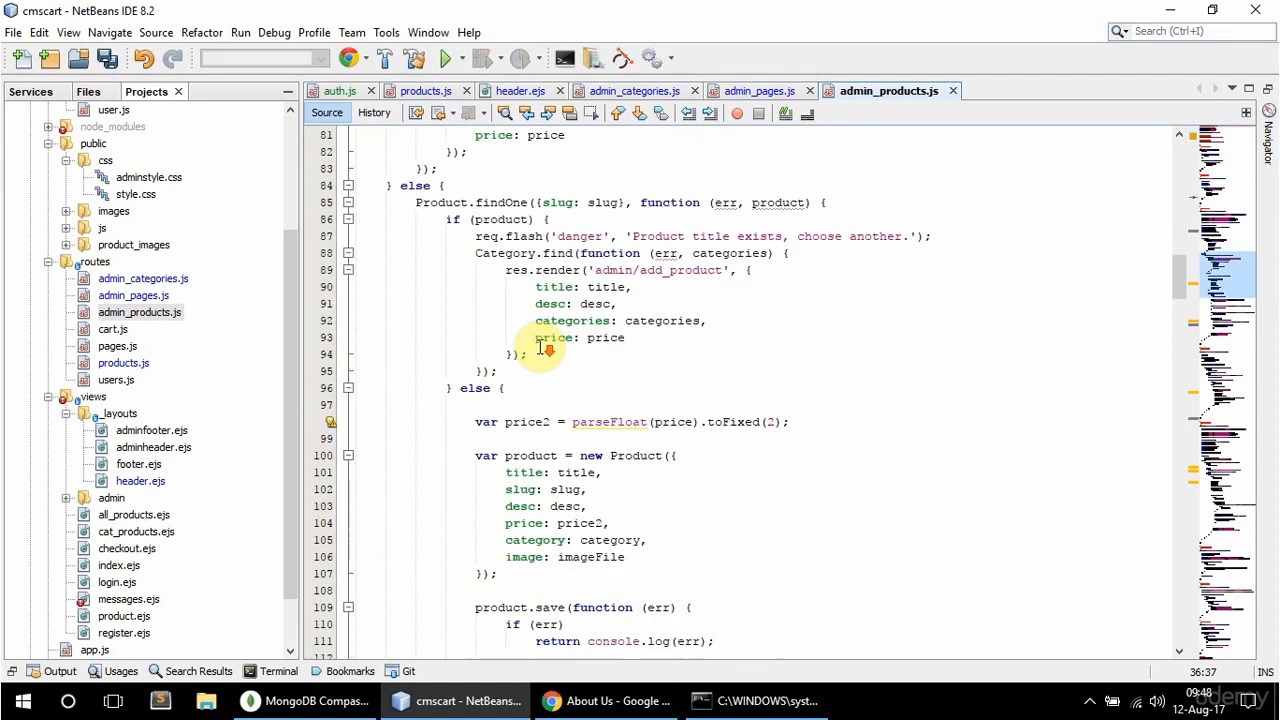
{"action": "scroll", "scroll_direction": "down", "scroll_amount": 3}
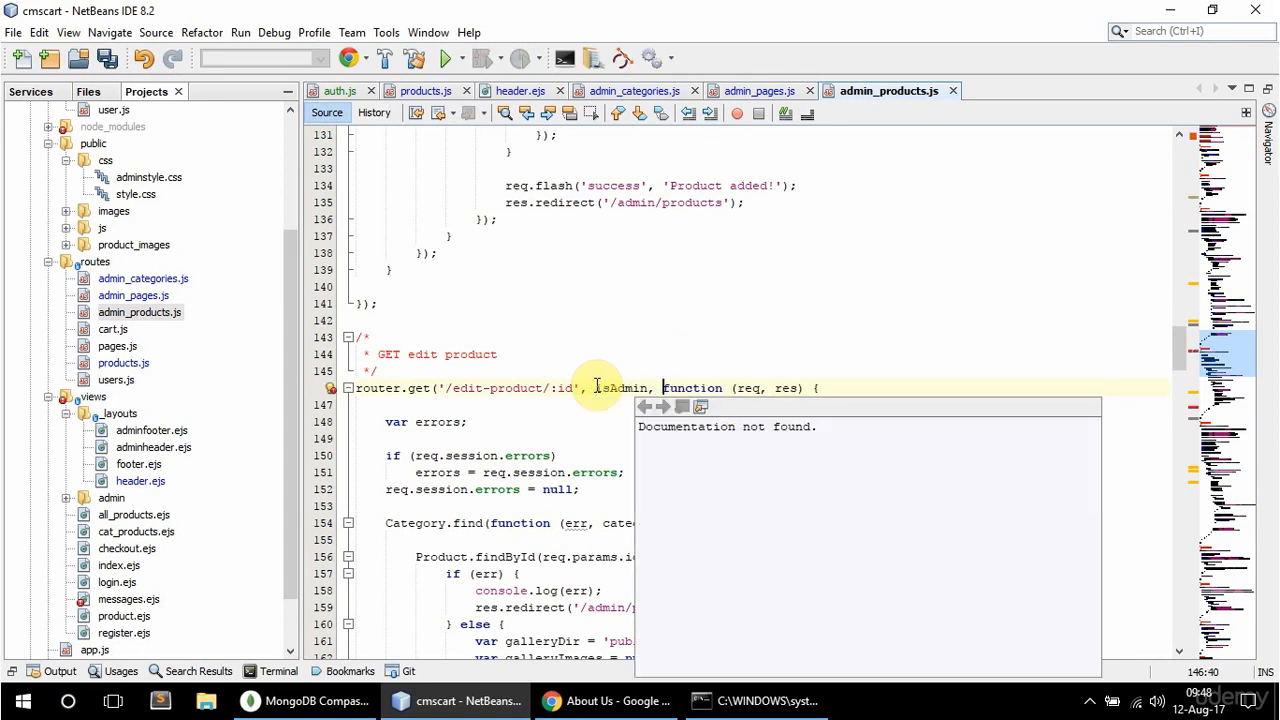
{"action": "scroll", "scroll_direction": "down", "scroll_amount": 3}
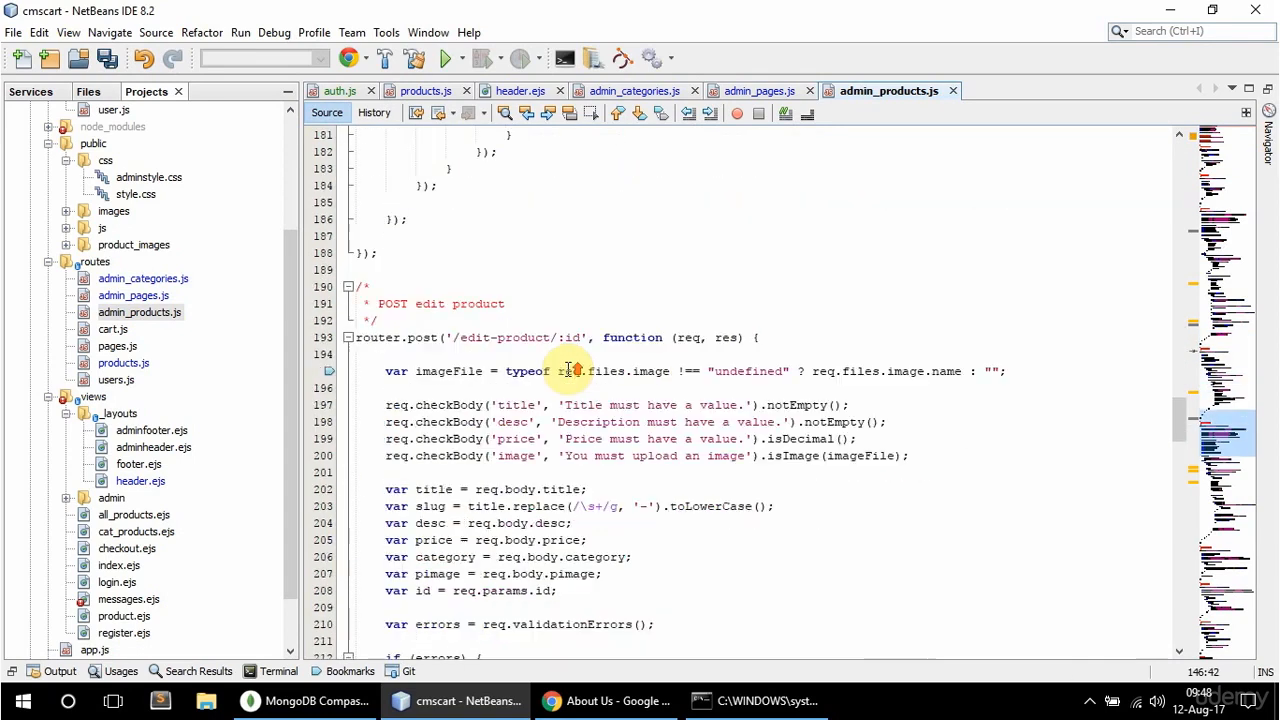
{"action": "scroll", "scroll_direction": "down", "scroll_amount": 3}
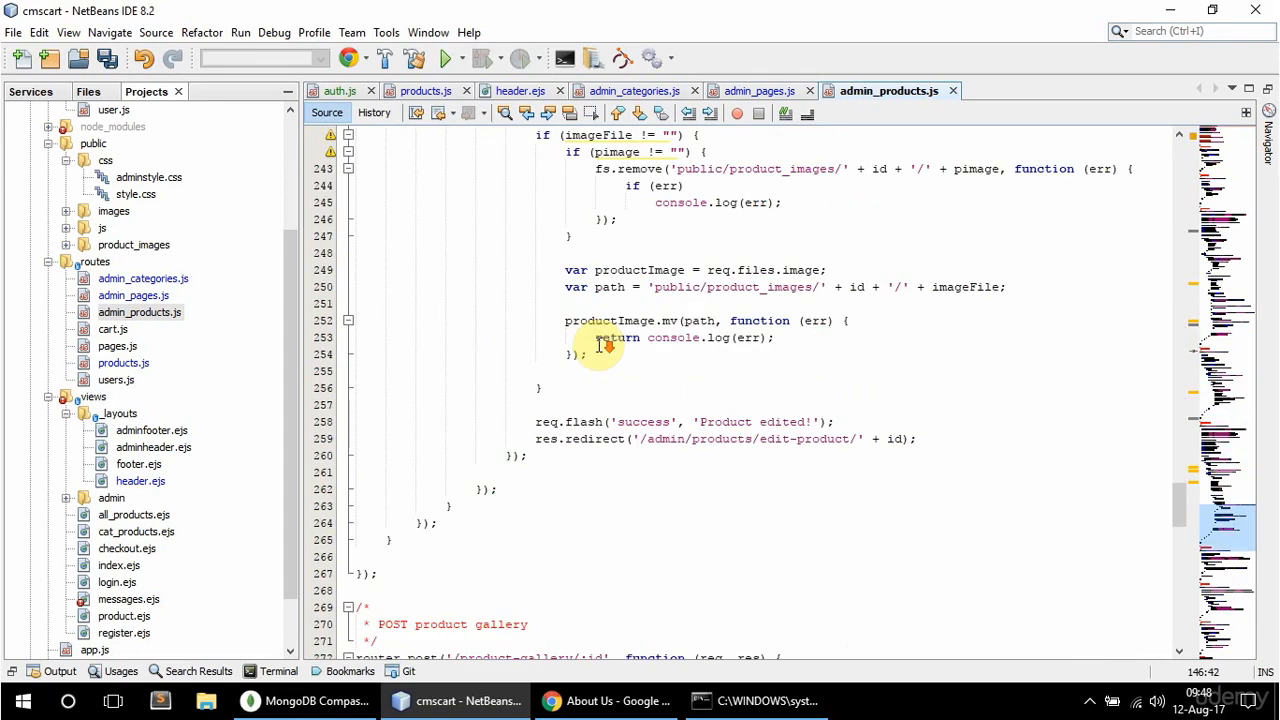
{"action": "scroll", "scroll_direction": "down", "scroll_amount": 3}
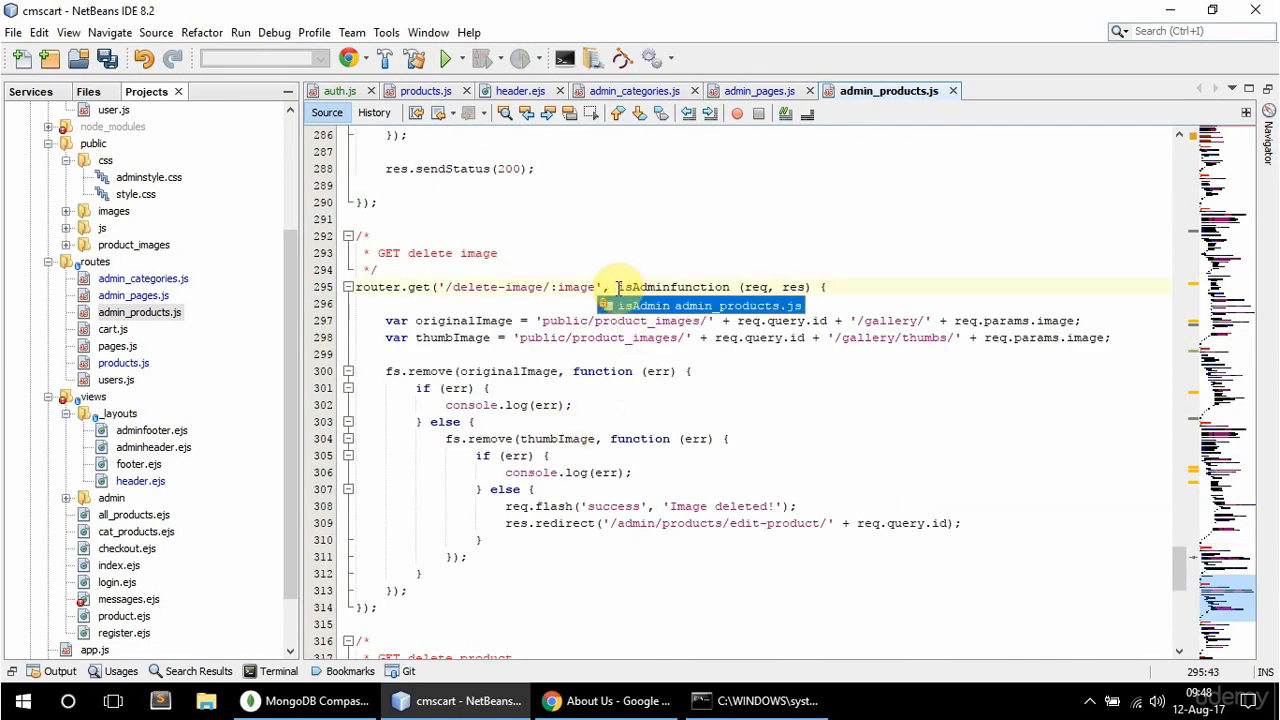
{"action": "scroll", "scroll_direction": "down", "scroll_amount": 3}
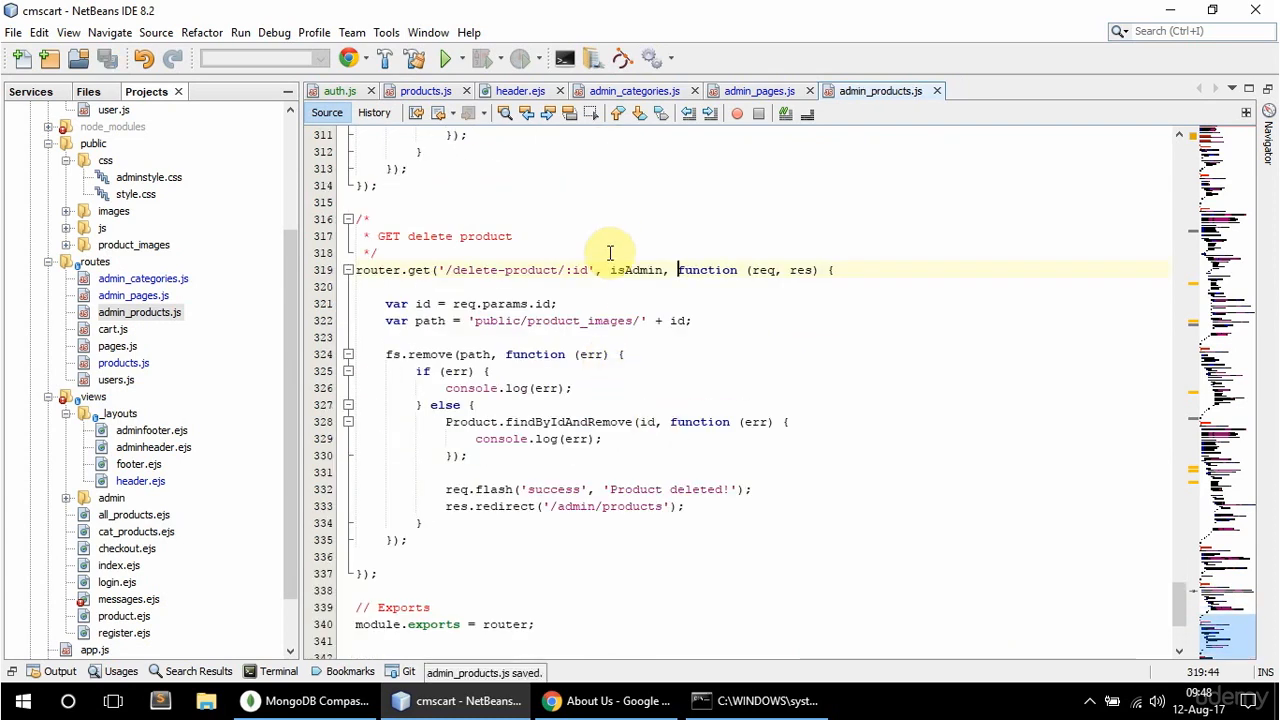
Visit localhost:3000/admin/pages logged out, get 'Please log in as admin.', then log in as admin
{"action": "left_click", "coordinate": [604, 700]}
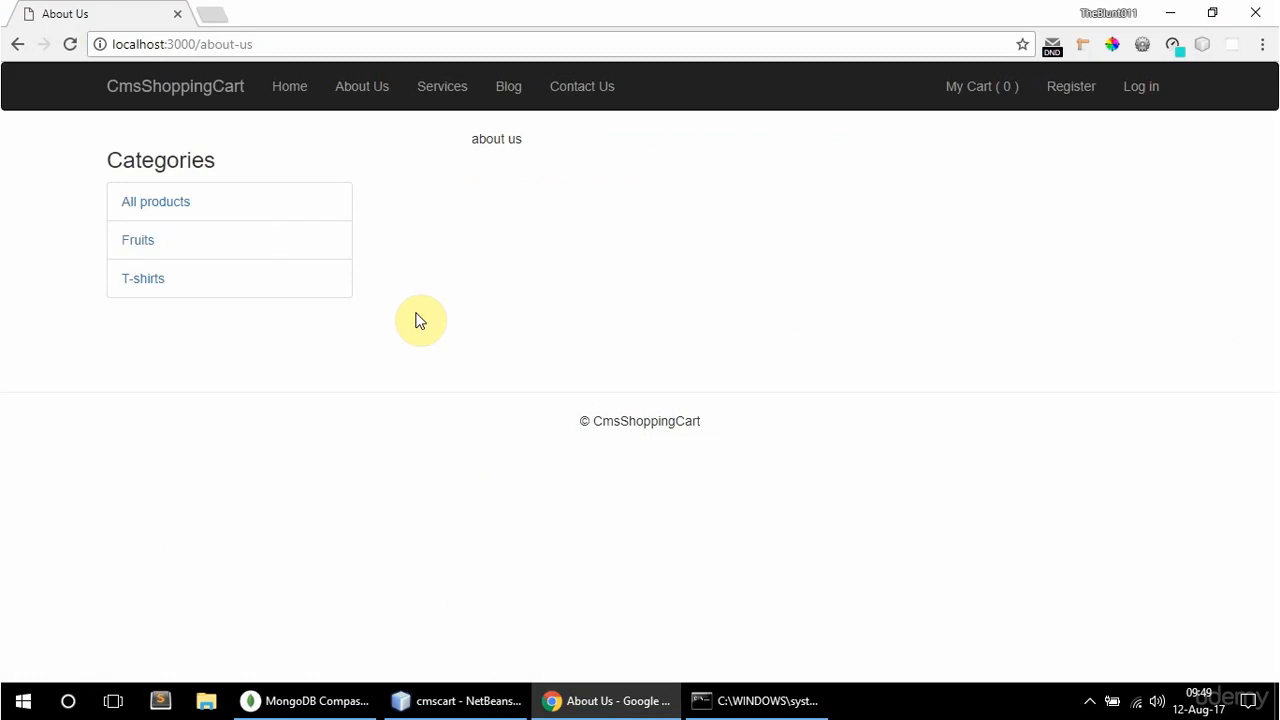
{"action": "mouse_move", "coordinate": [592, 224]}
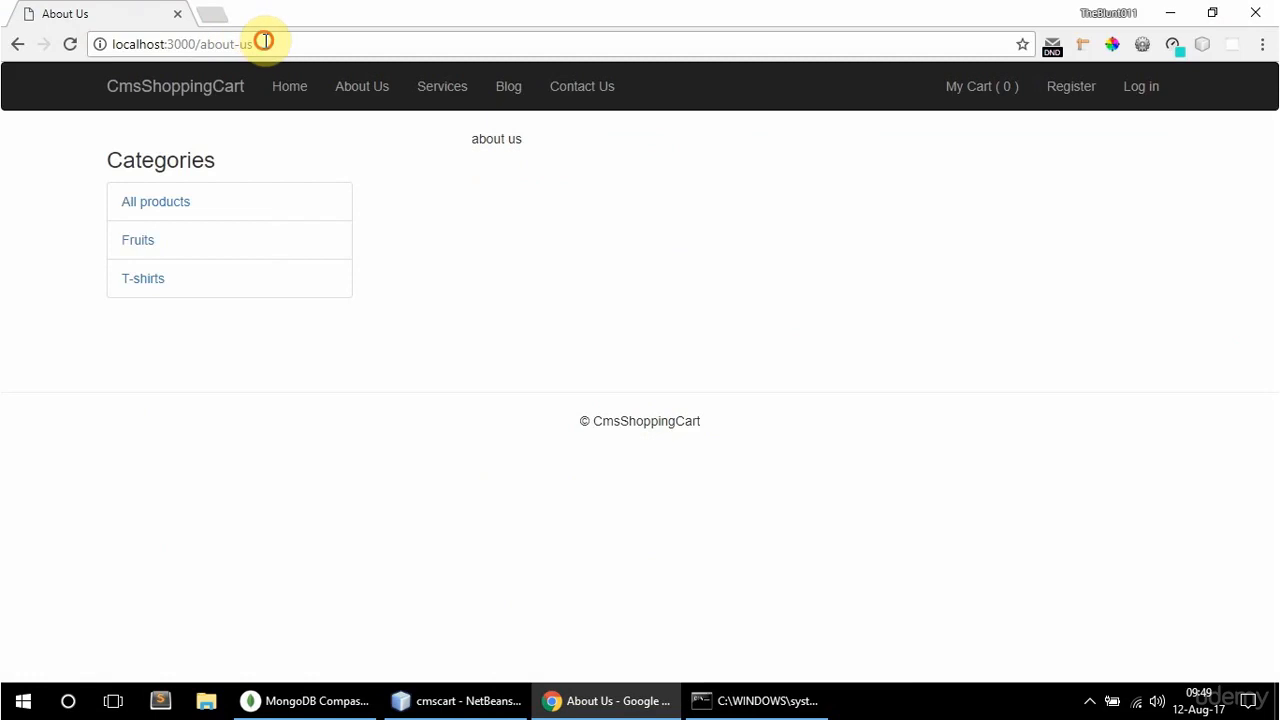
{"action": "type", "text": "admin/pages"}
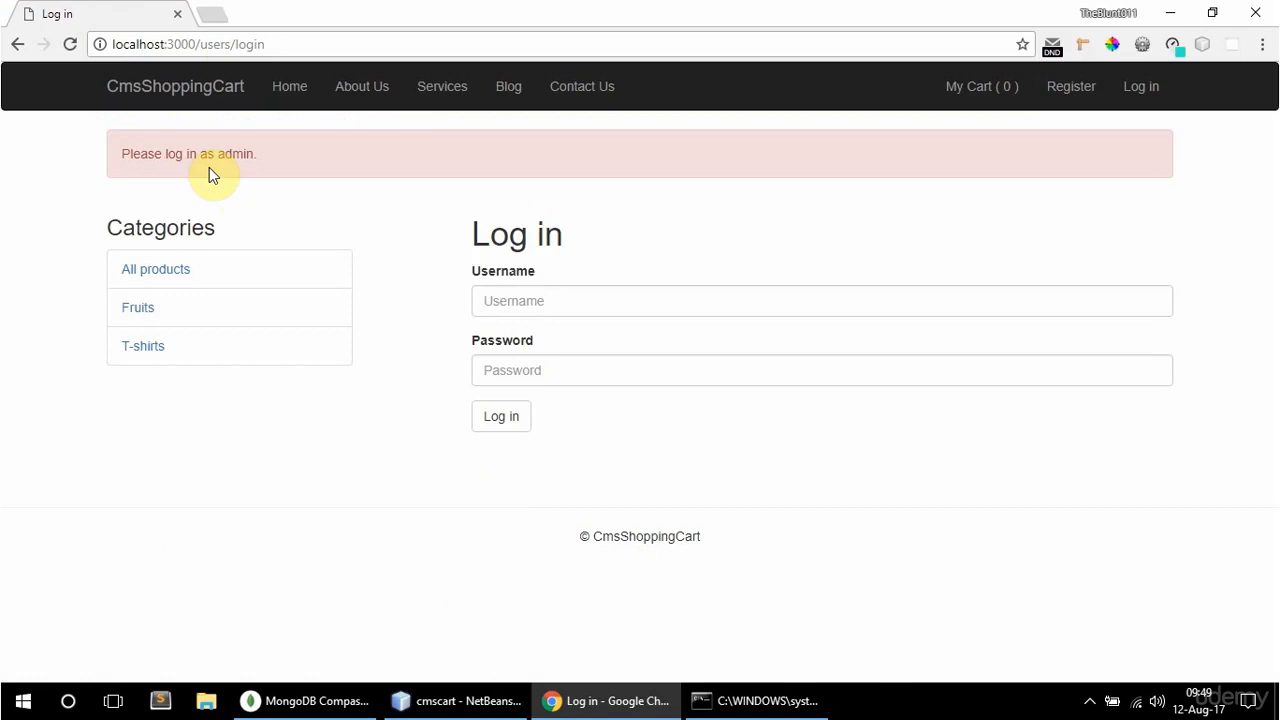
{"action": "mouse_move", "coordinate": [410, 192]}
{"action": "type", "text": "admin"}
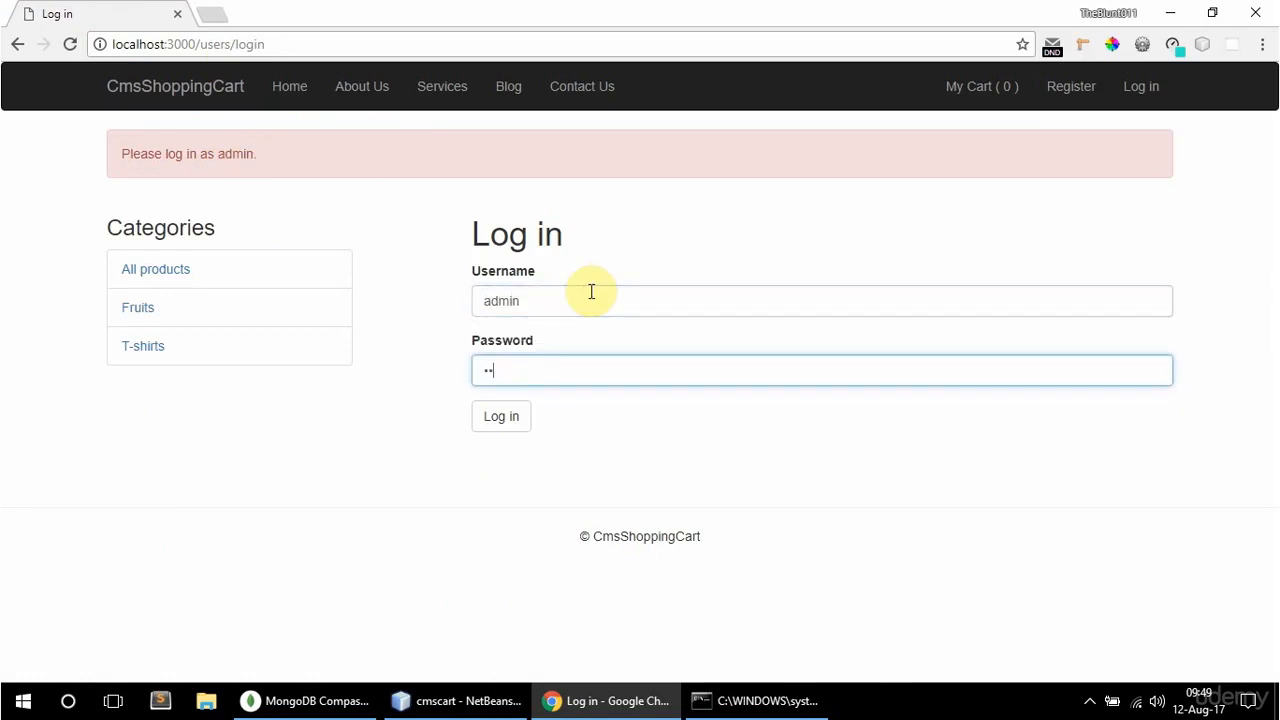
{"action": "left_click", "coordinate": [500, 416]}
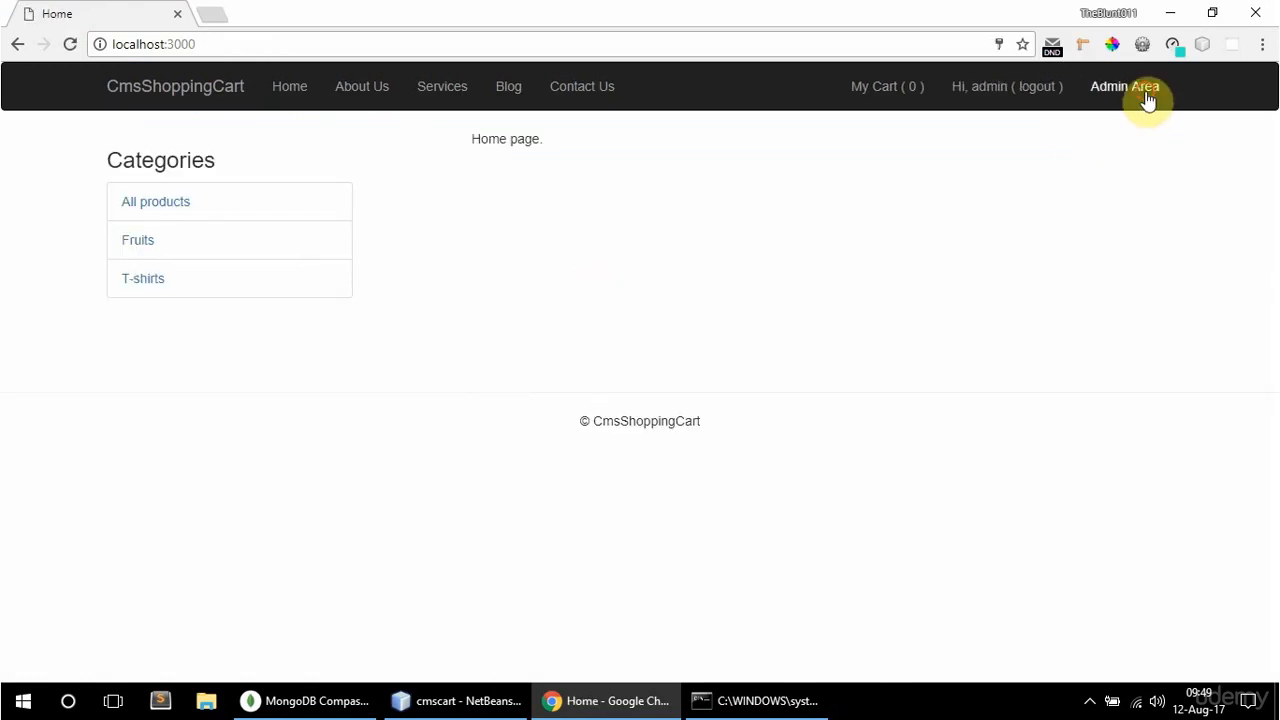
Enter the Admin Area, list Pages, edit About Us, then return to all pages
{"action": "left_click", "coordinate": [1124, 86]}
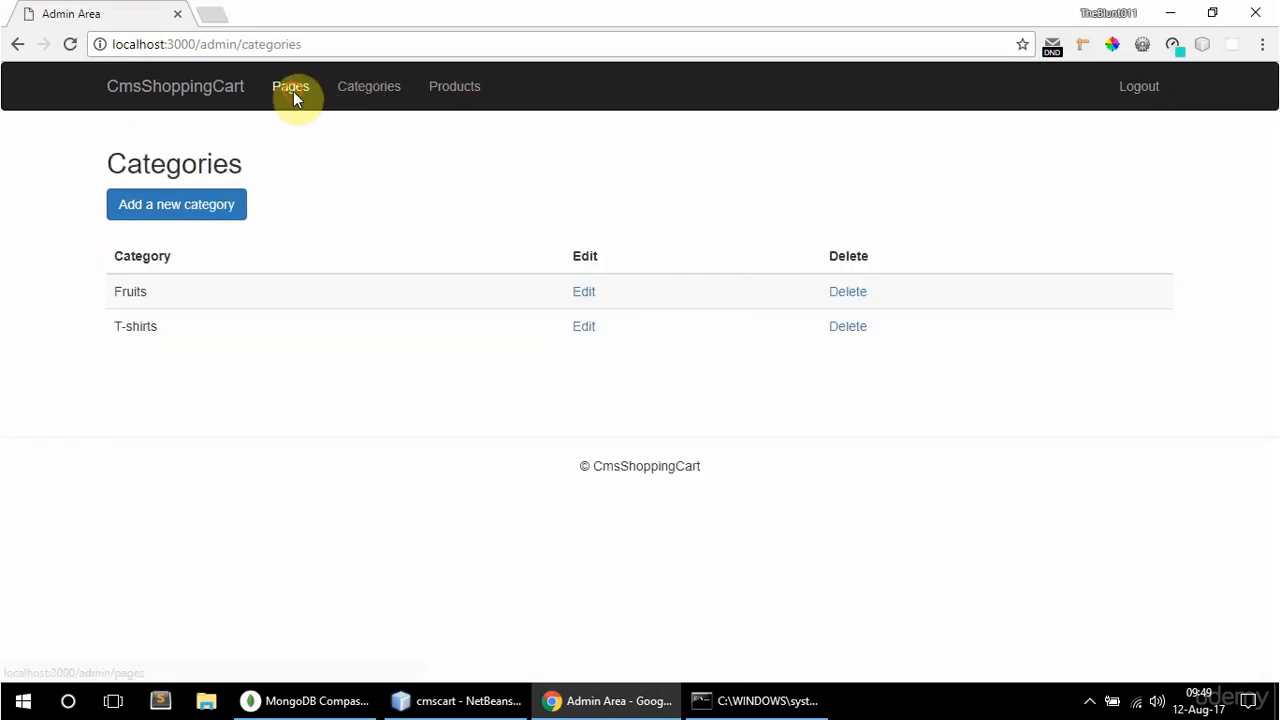
{"action": "left_click", "coordinate": [290, 86]}
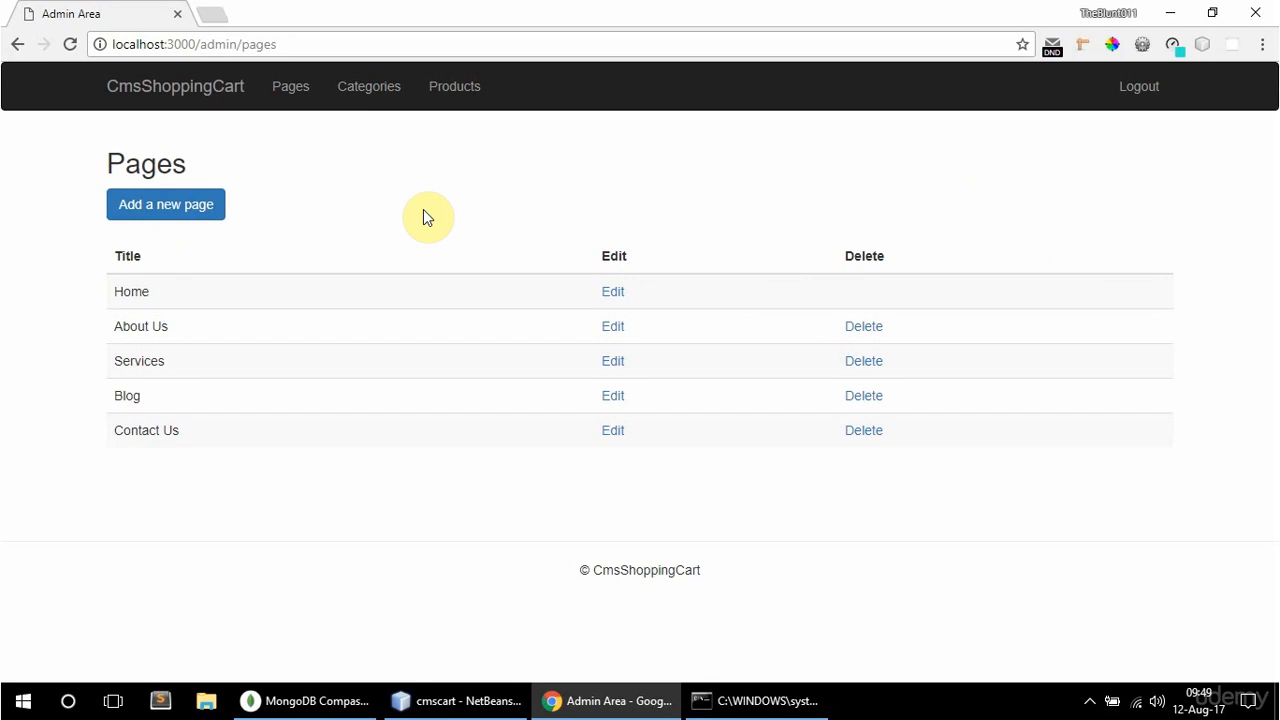
{"action": "mouse_move", "coordinate": [612, 326]}
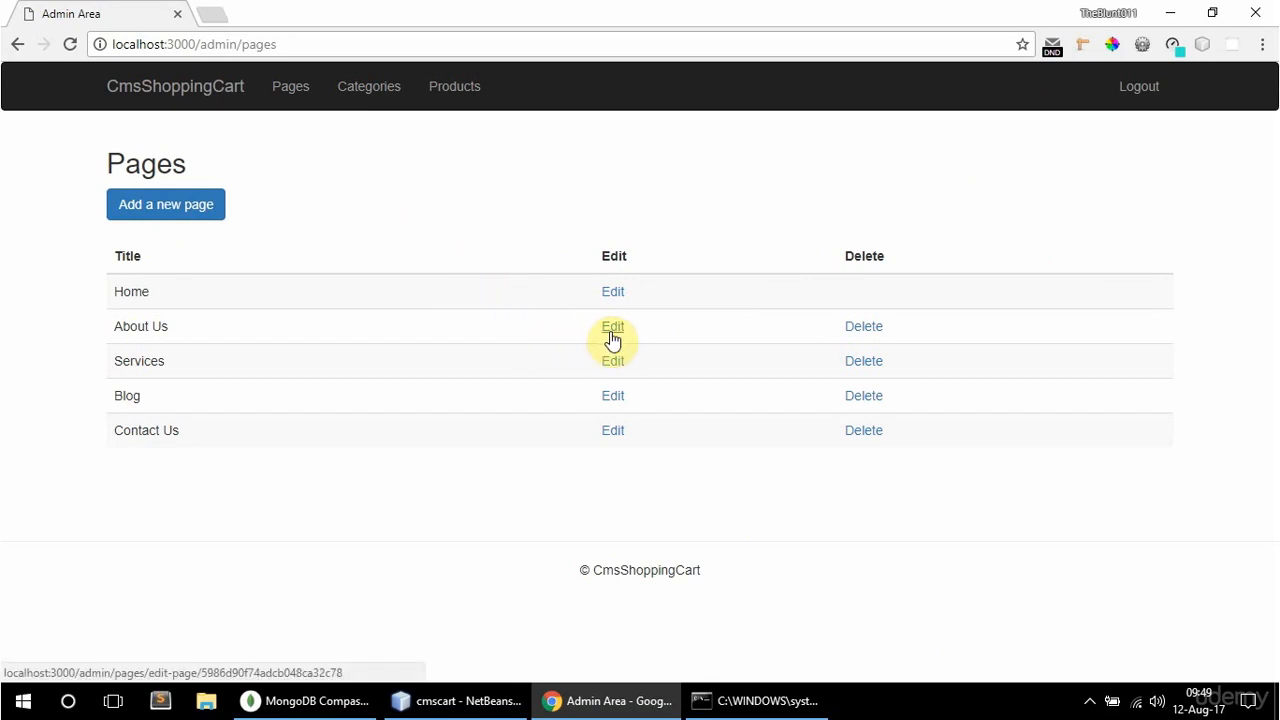
{"action": "left_click", "coordinate": [612, 326]}
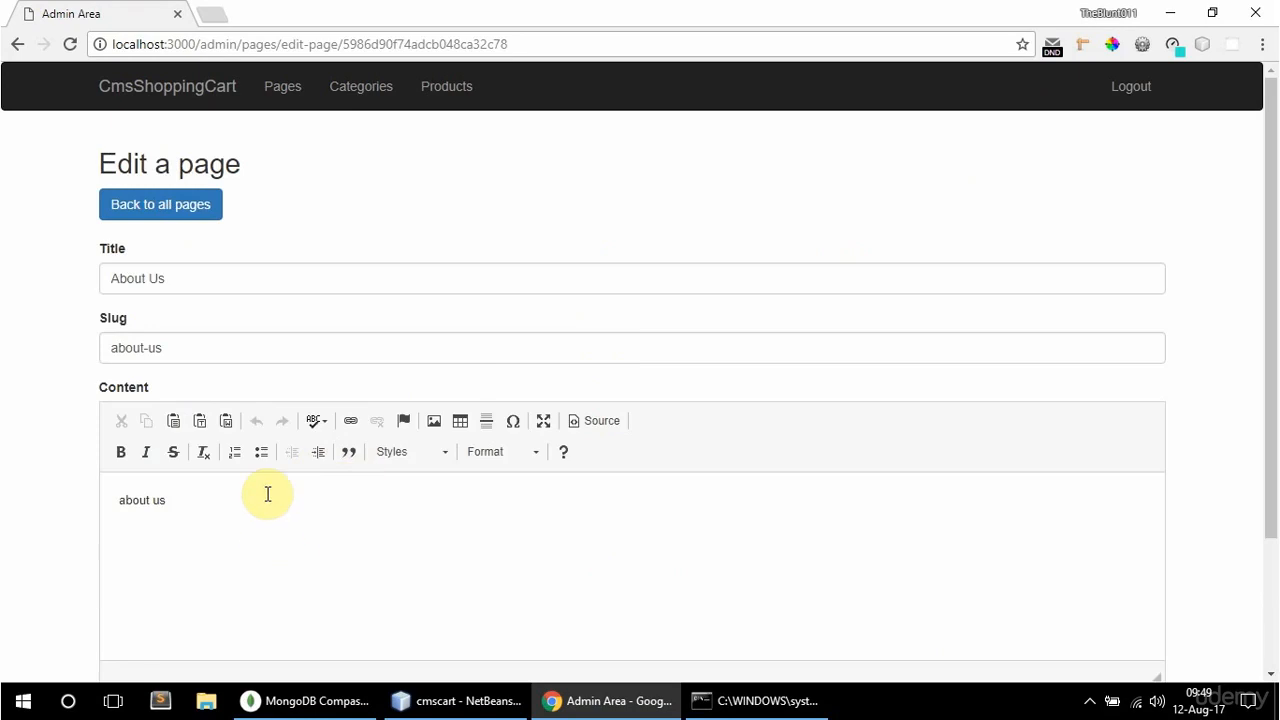
{"action": "left_click", "coordinate": [160, 204]}
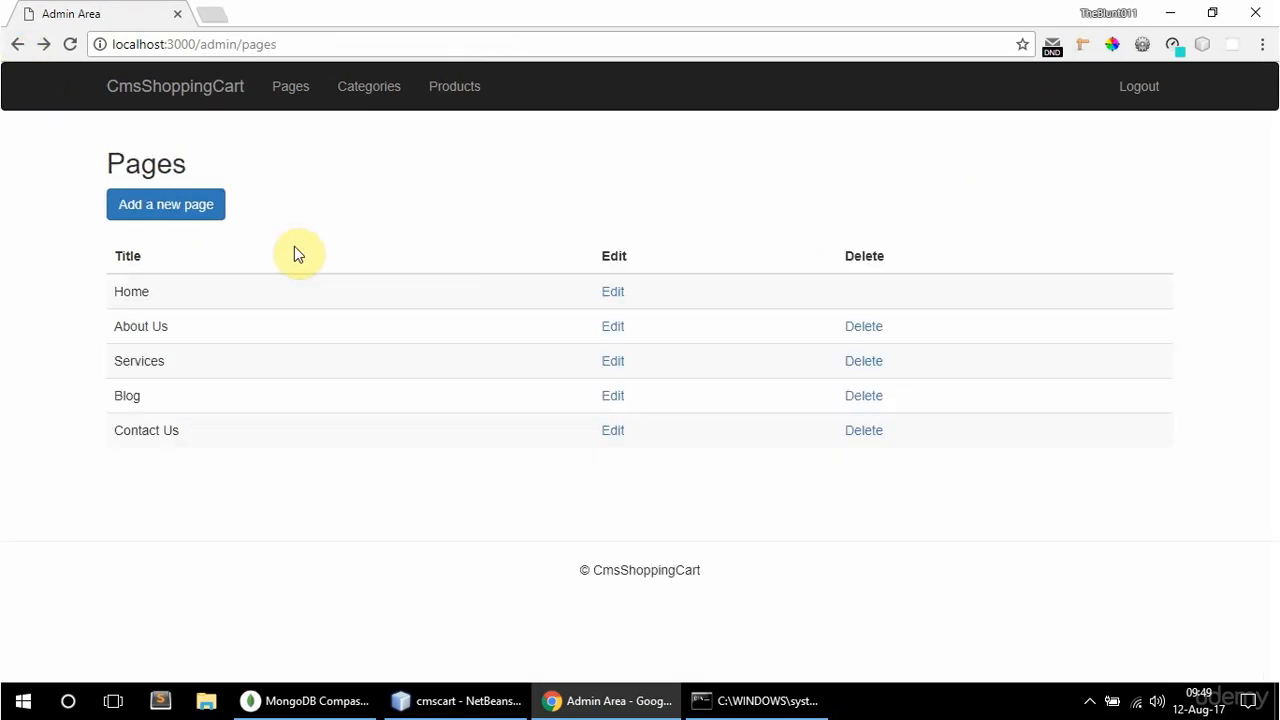
{"action": "mouse_move", "coordinate": [472, 308]}
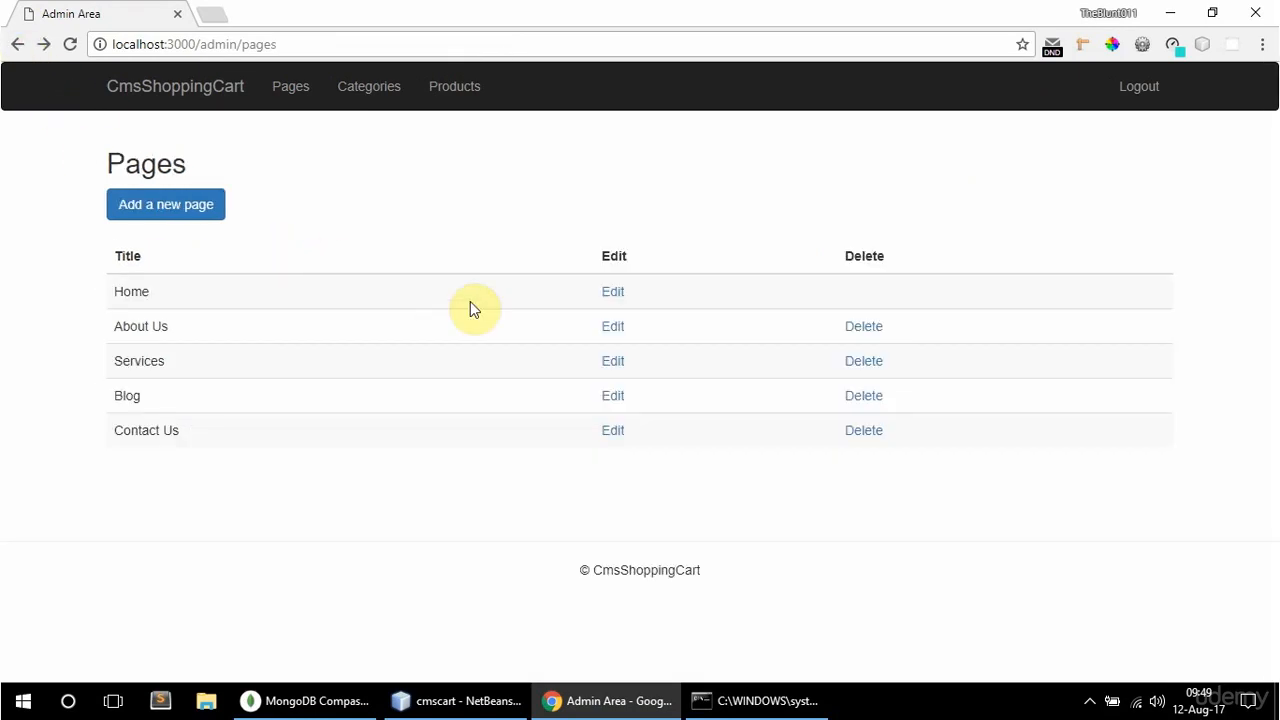